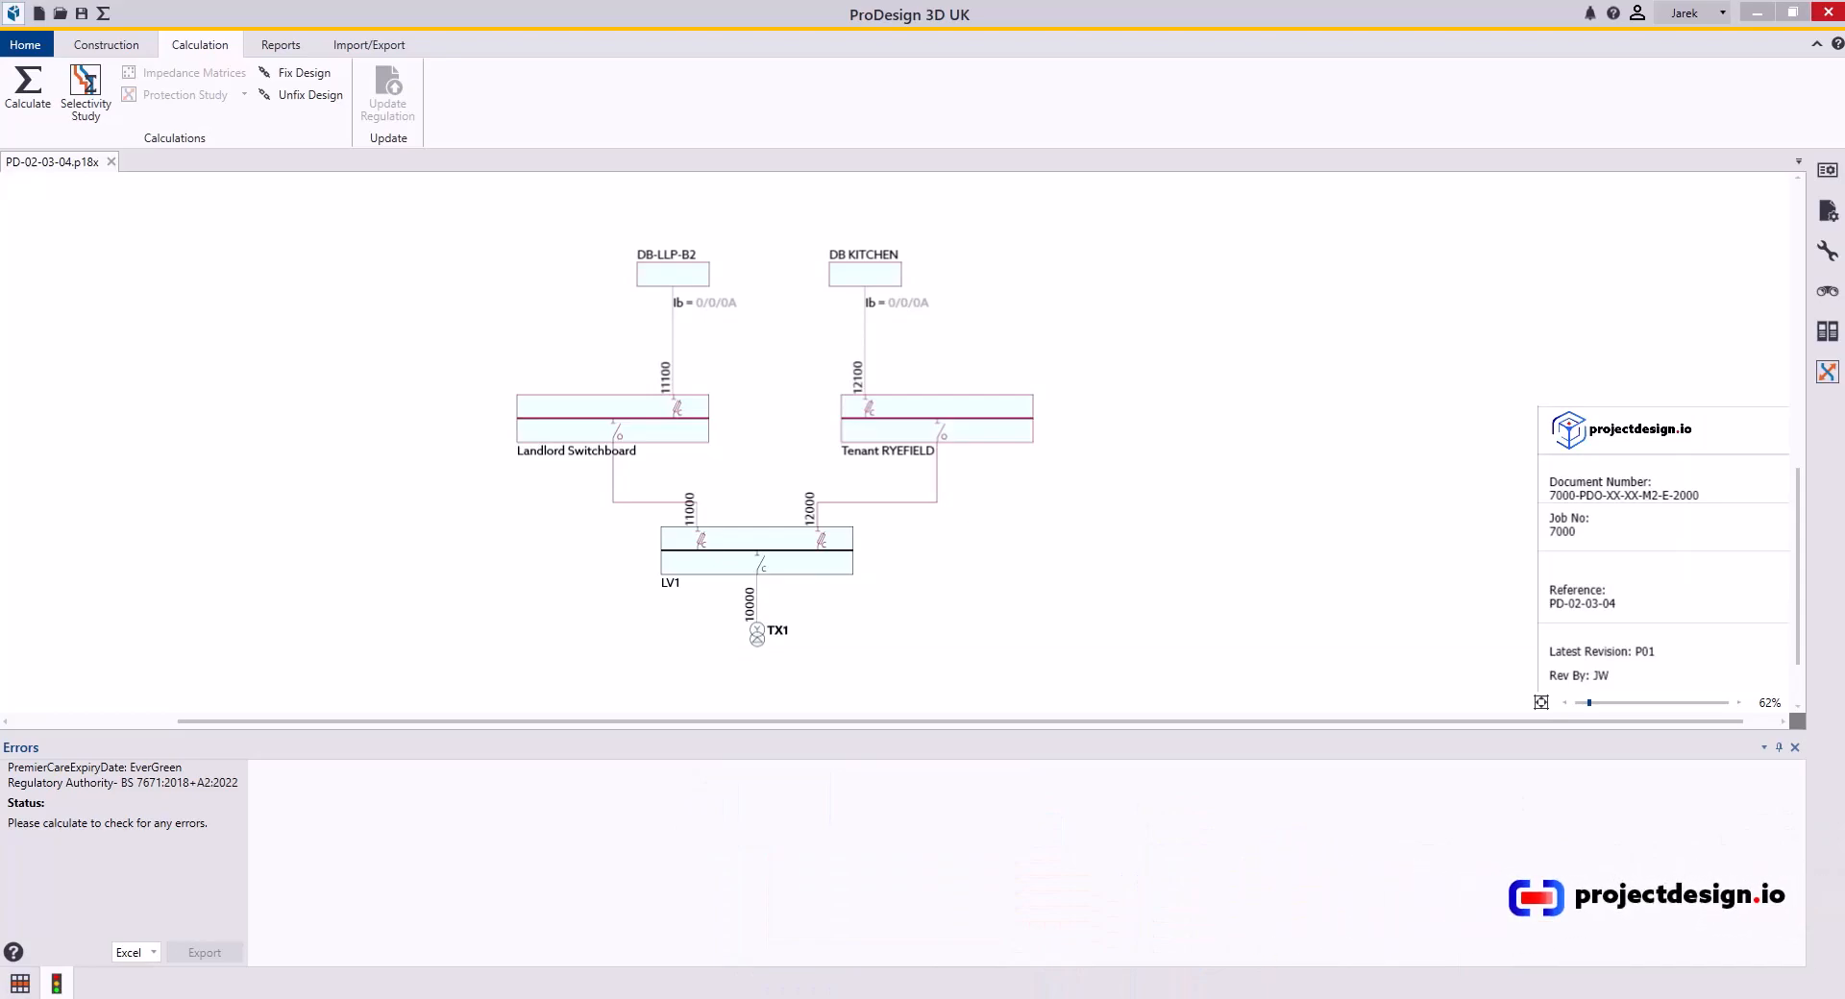
pyautogui.moveTo(665, 212)
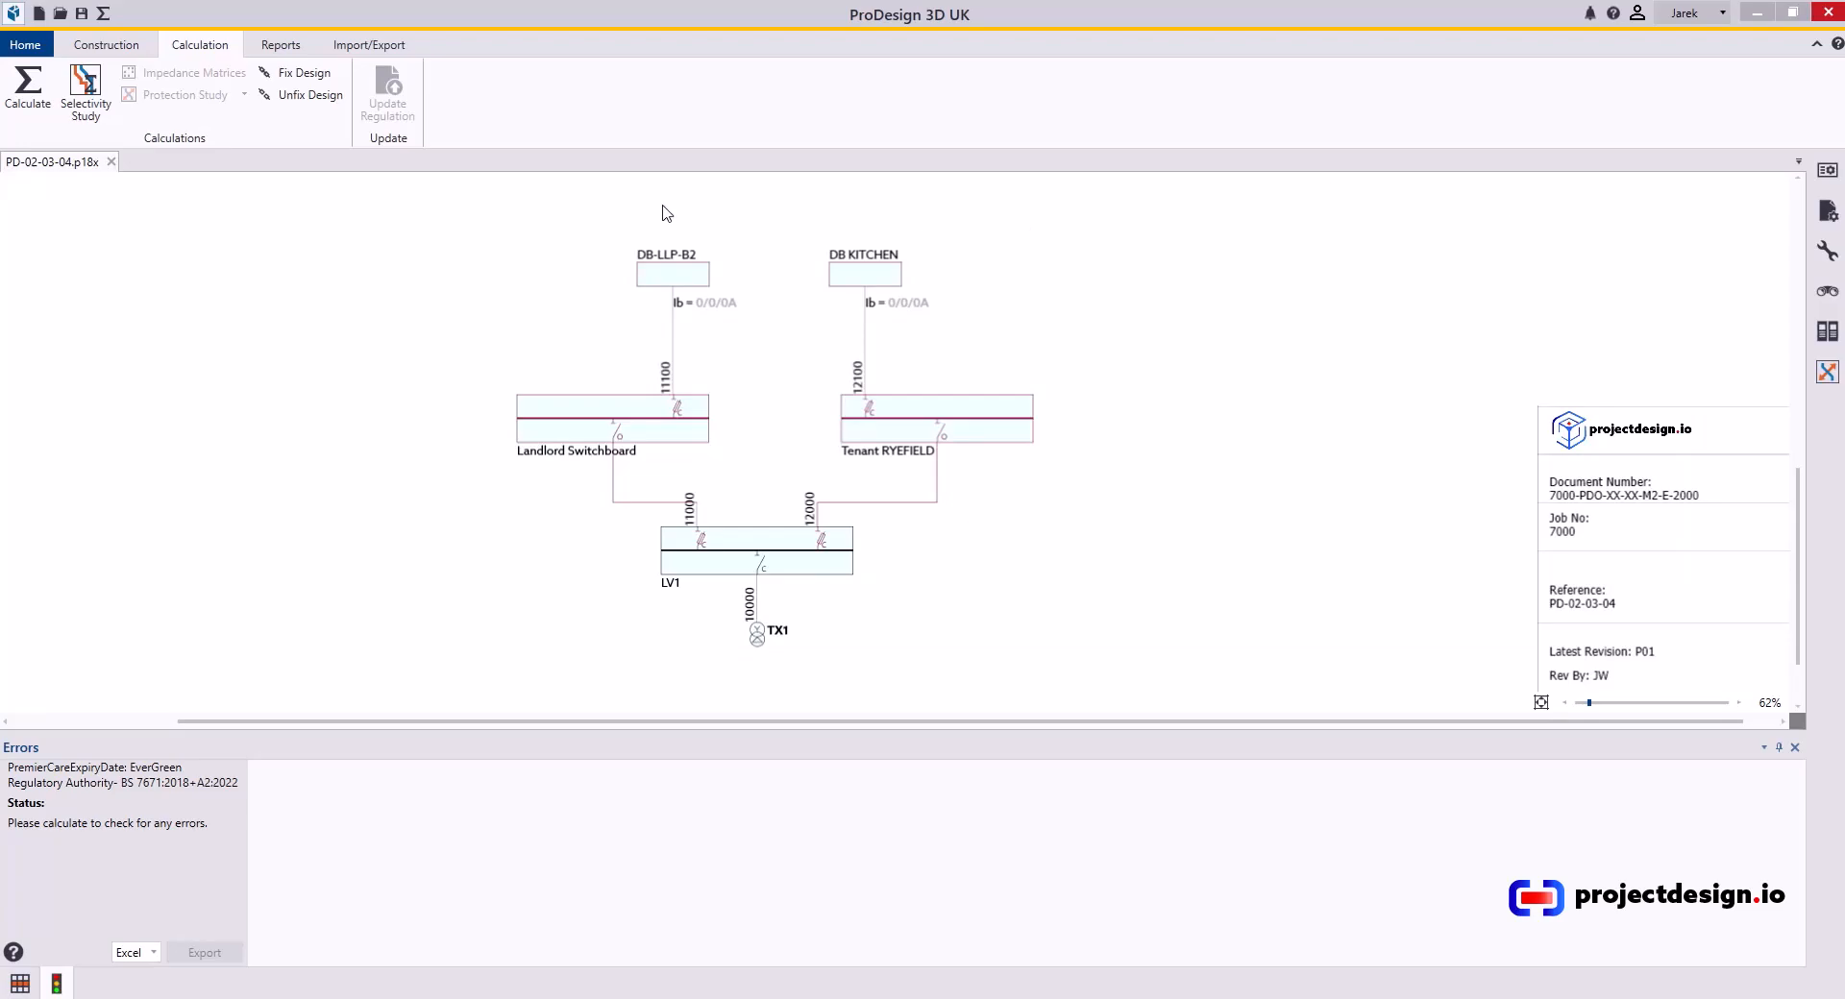
pyautogui.moveTo(109, 223)
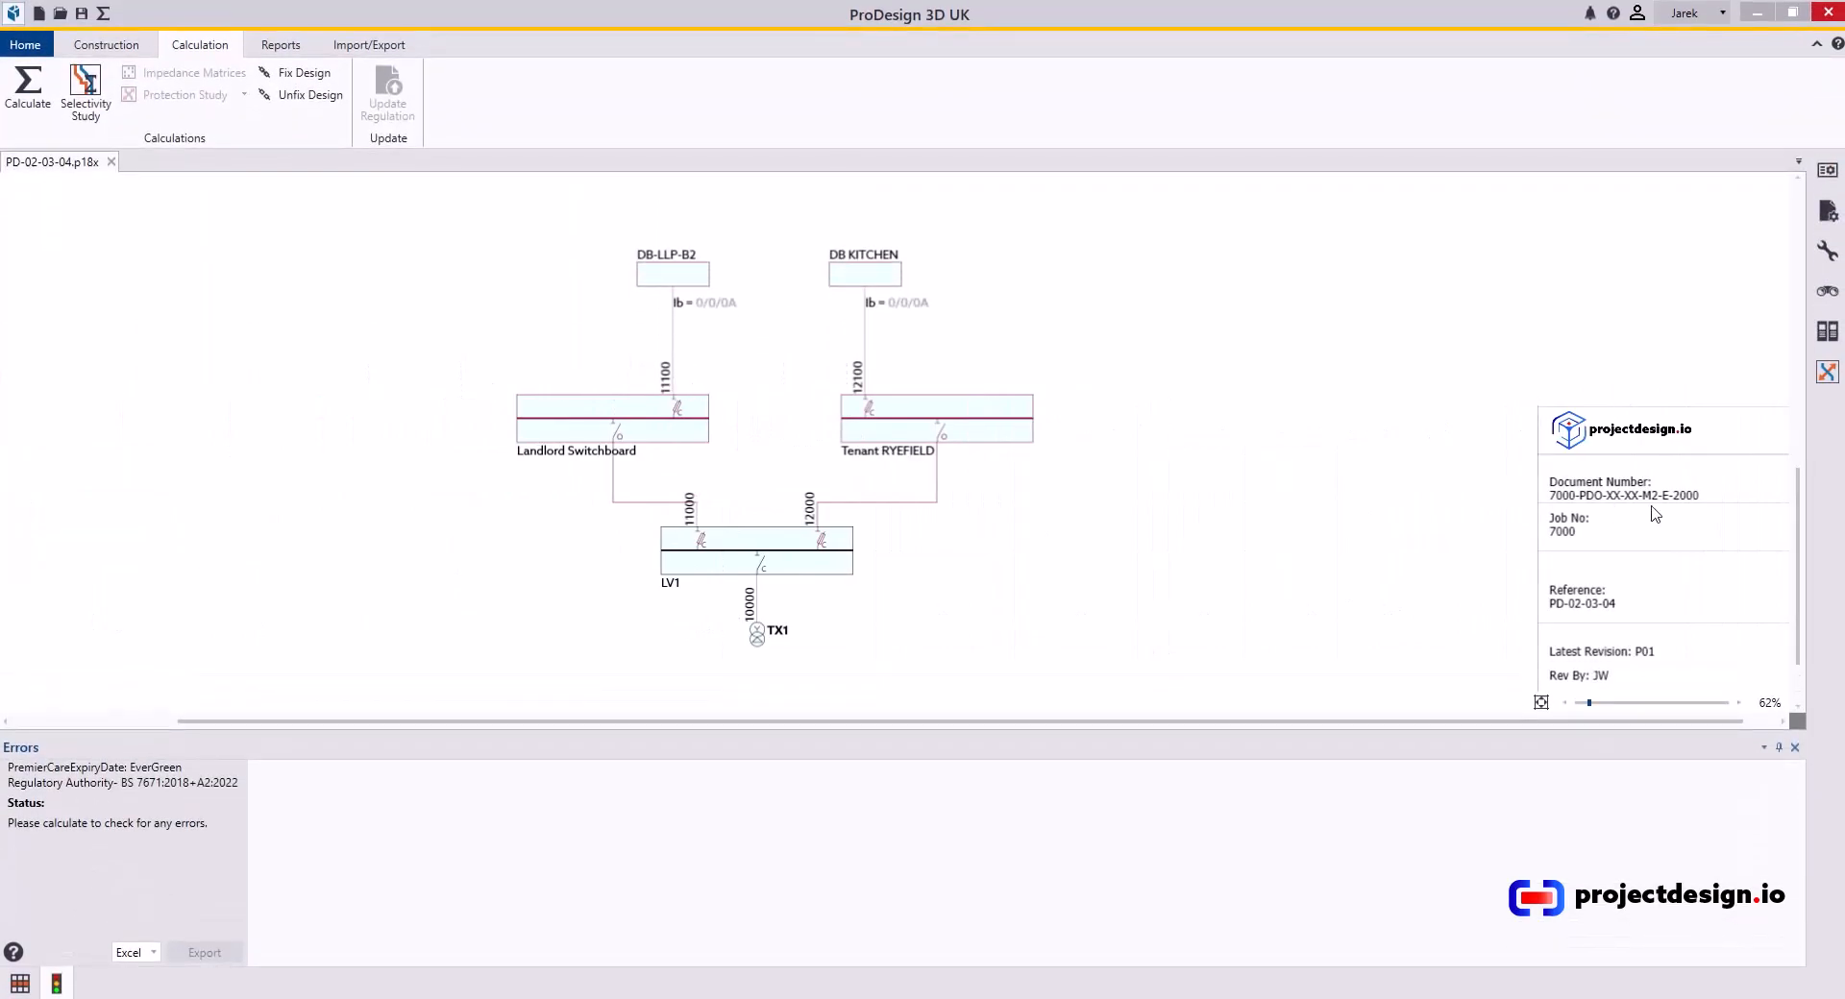
pyautogui.moveTo(1226, 476)
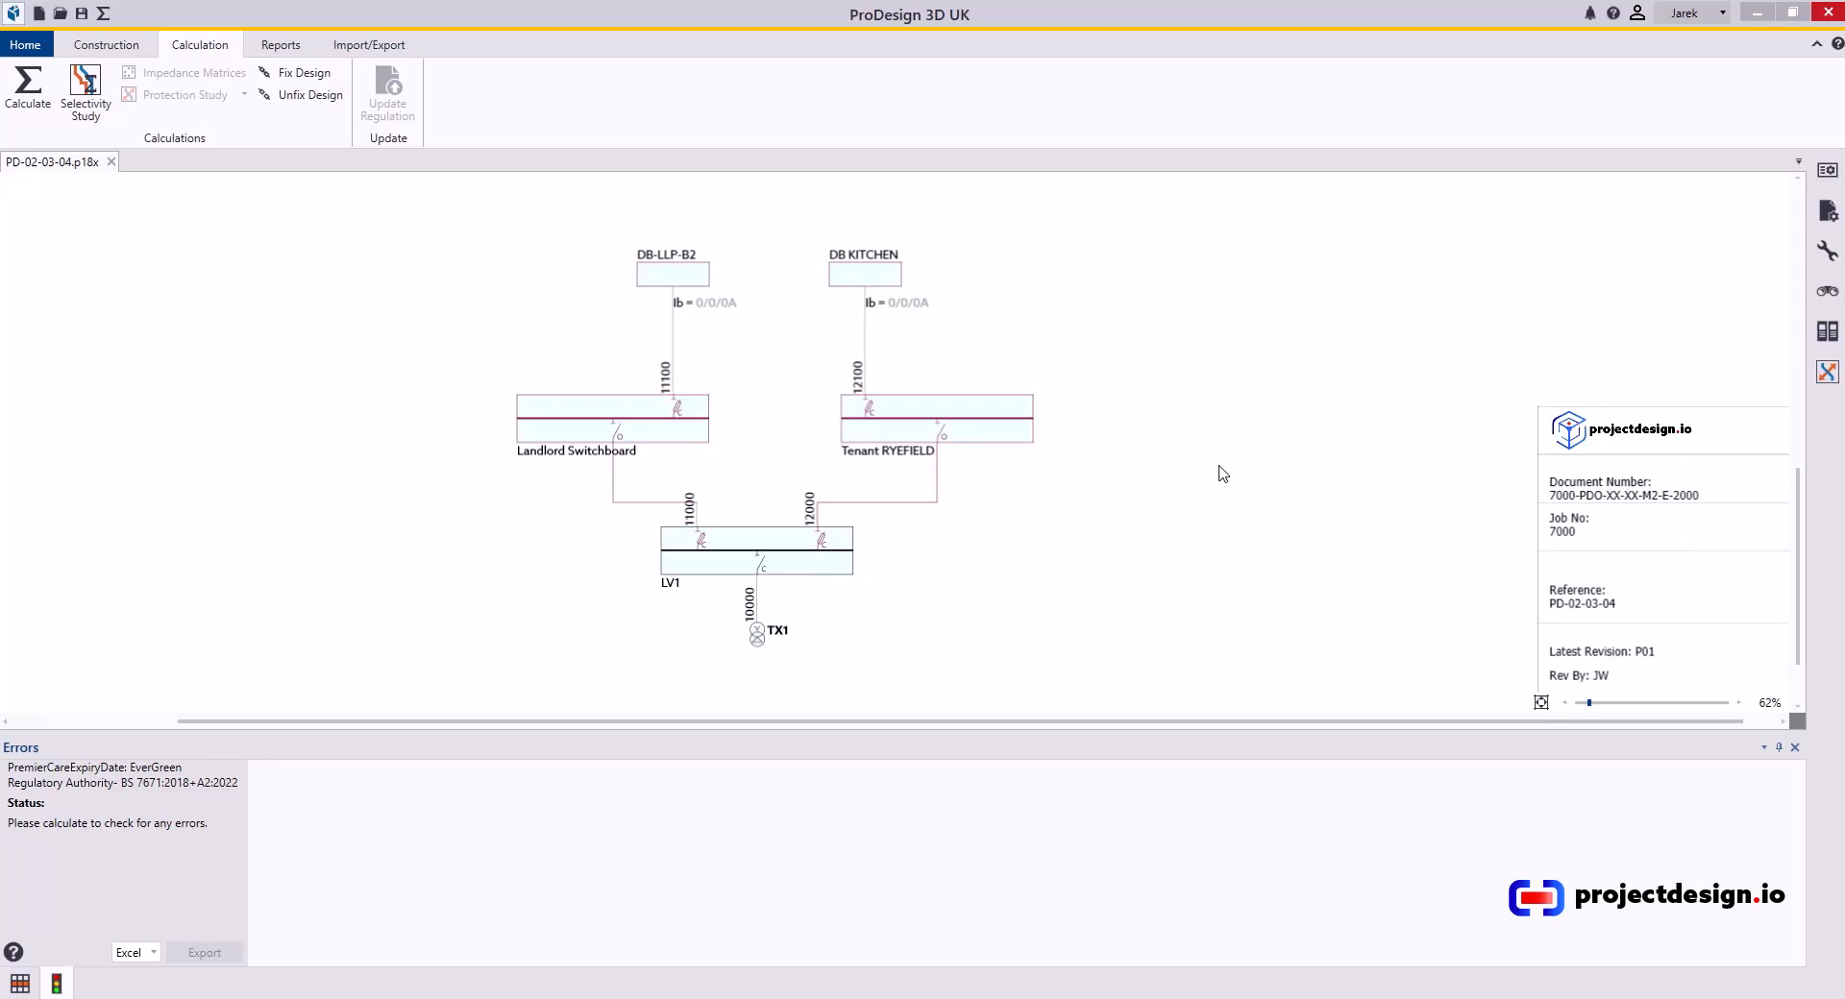
pyautogui.moveTo(1464, 546)
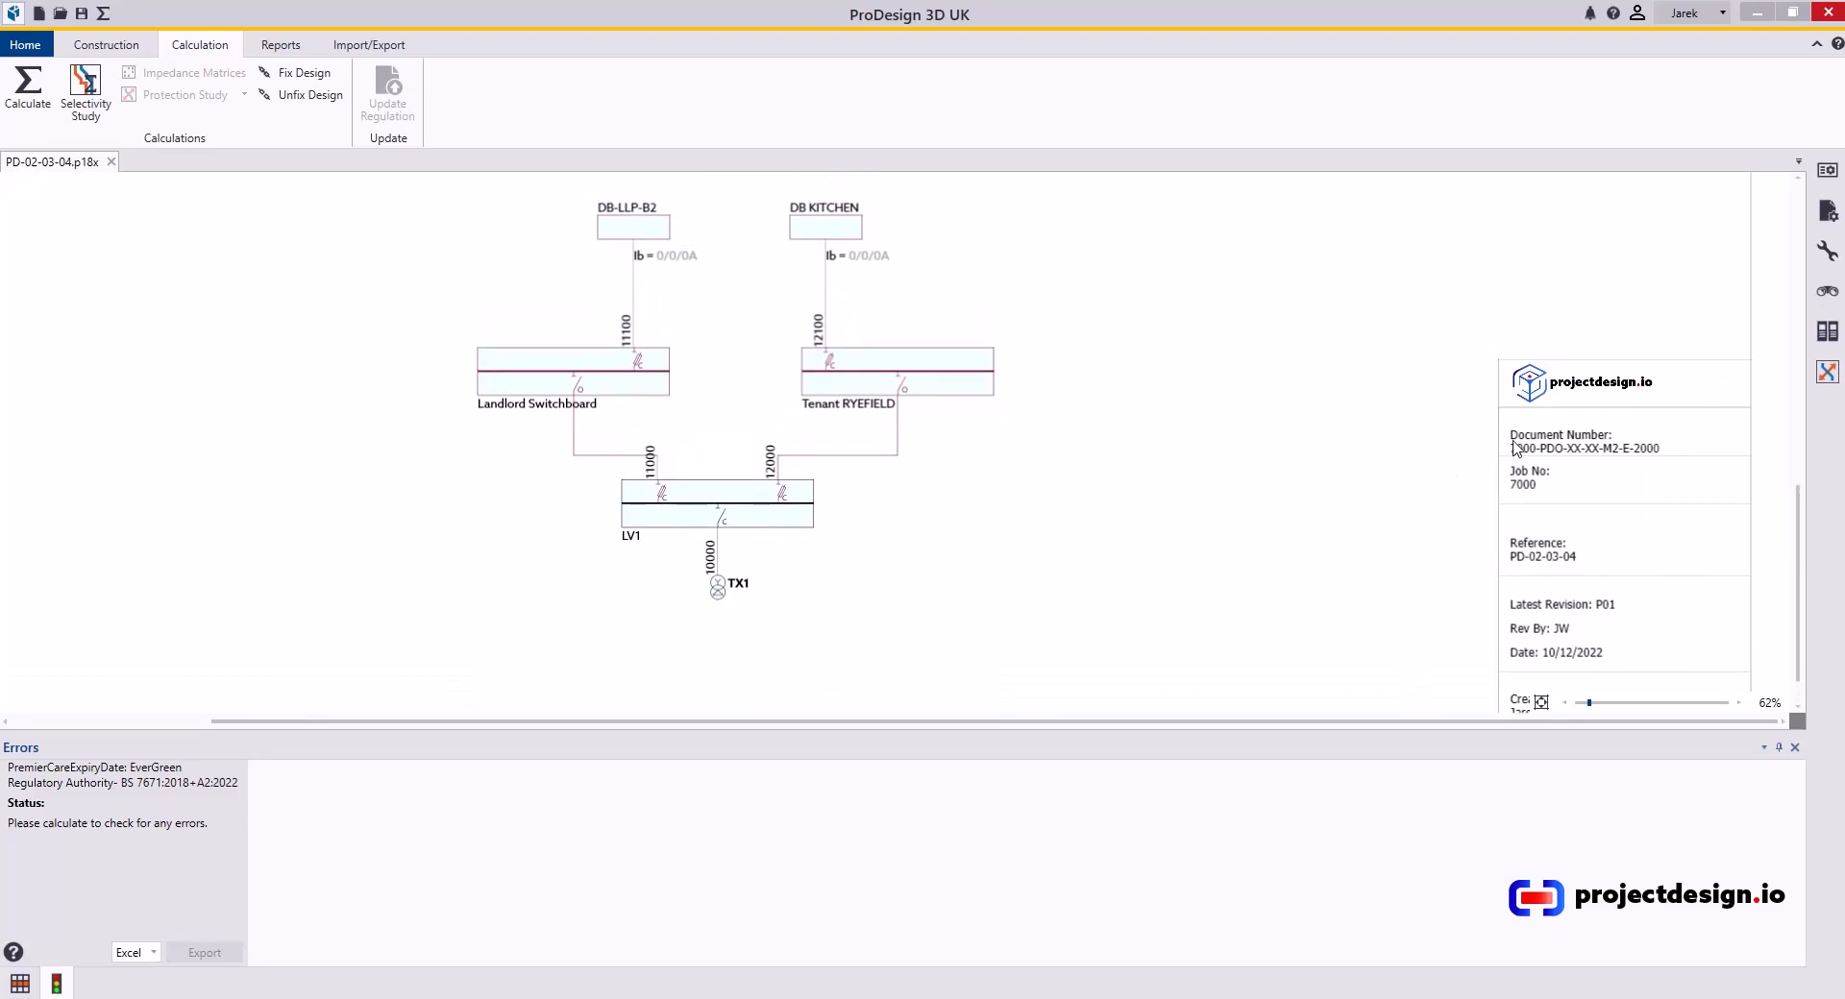
# Place a text note 'Main Contractor: {Main Contractor}' above the title block using the Construction Text tool
pyautogui.scroll(-3)
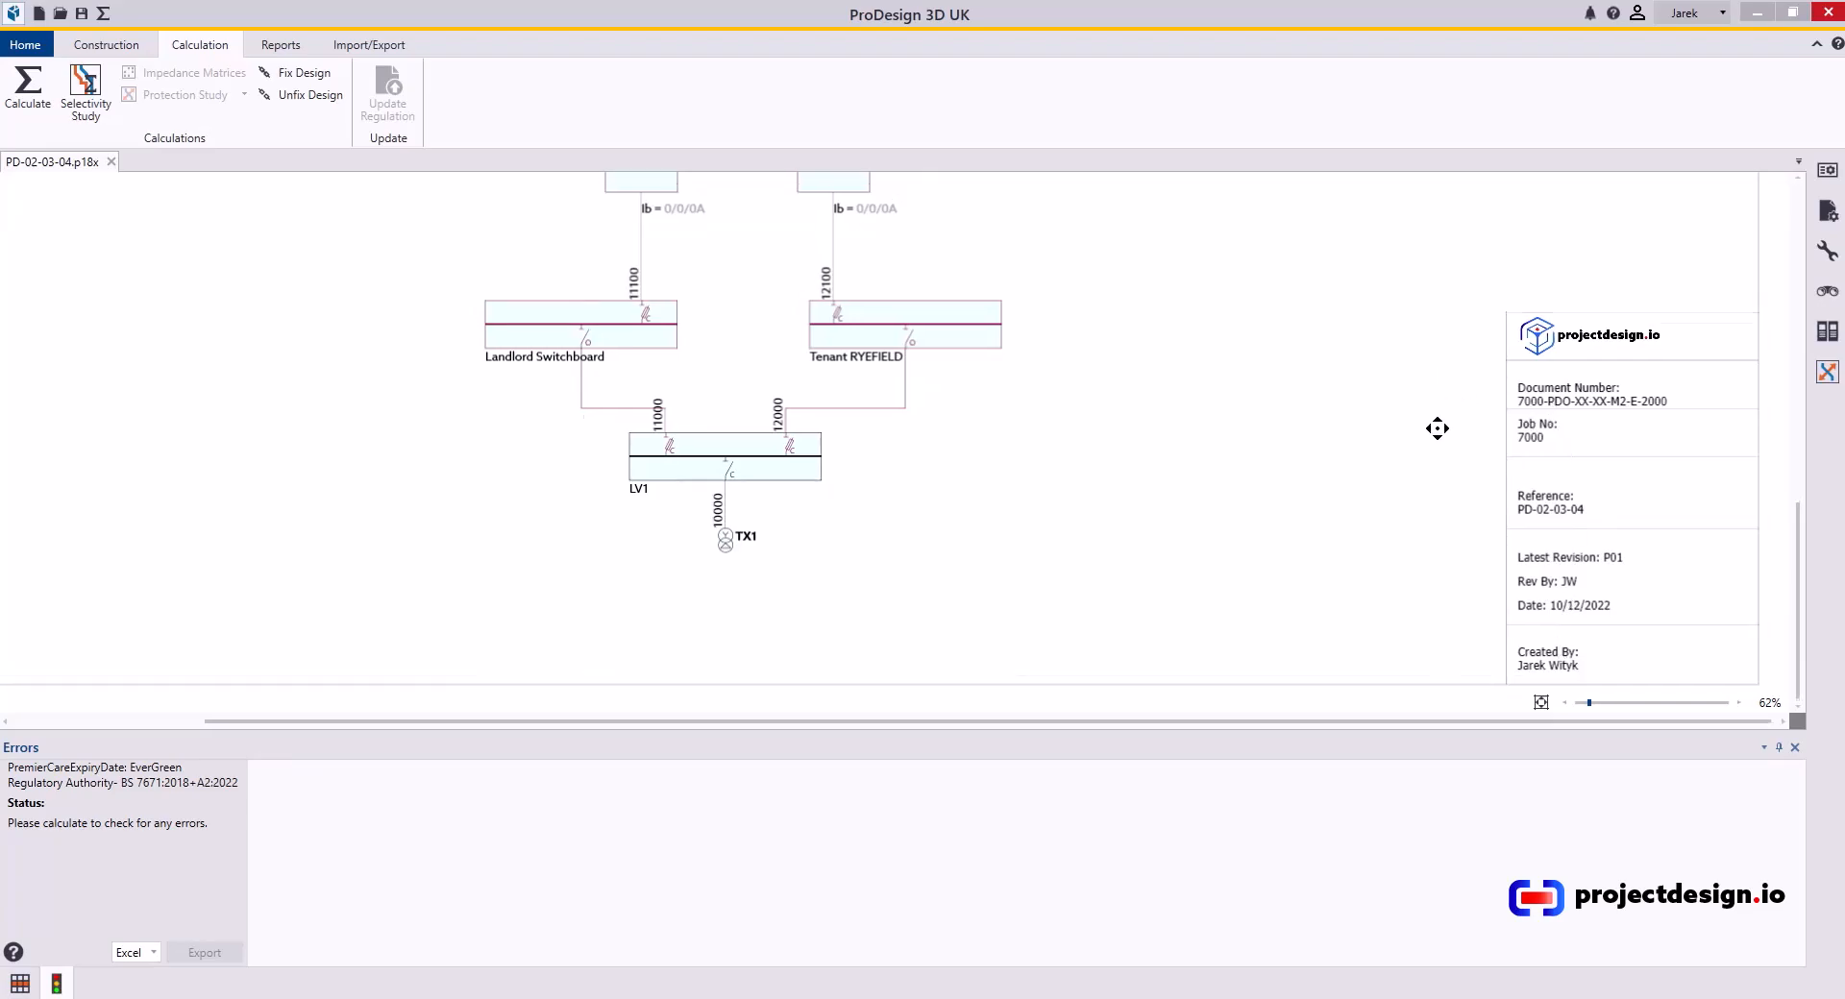
pyautogui.scroll(-3)
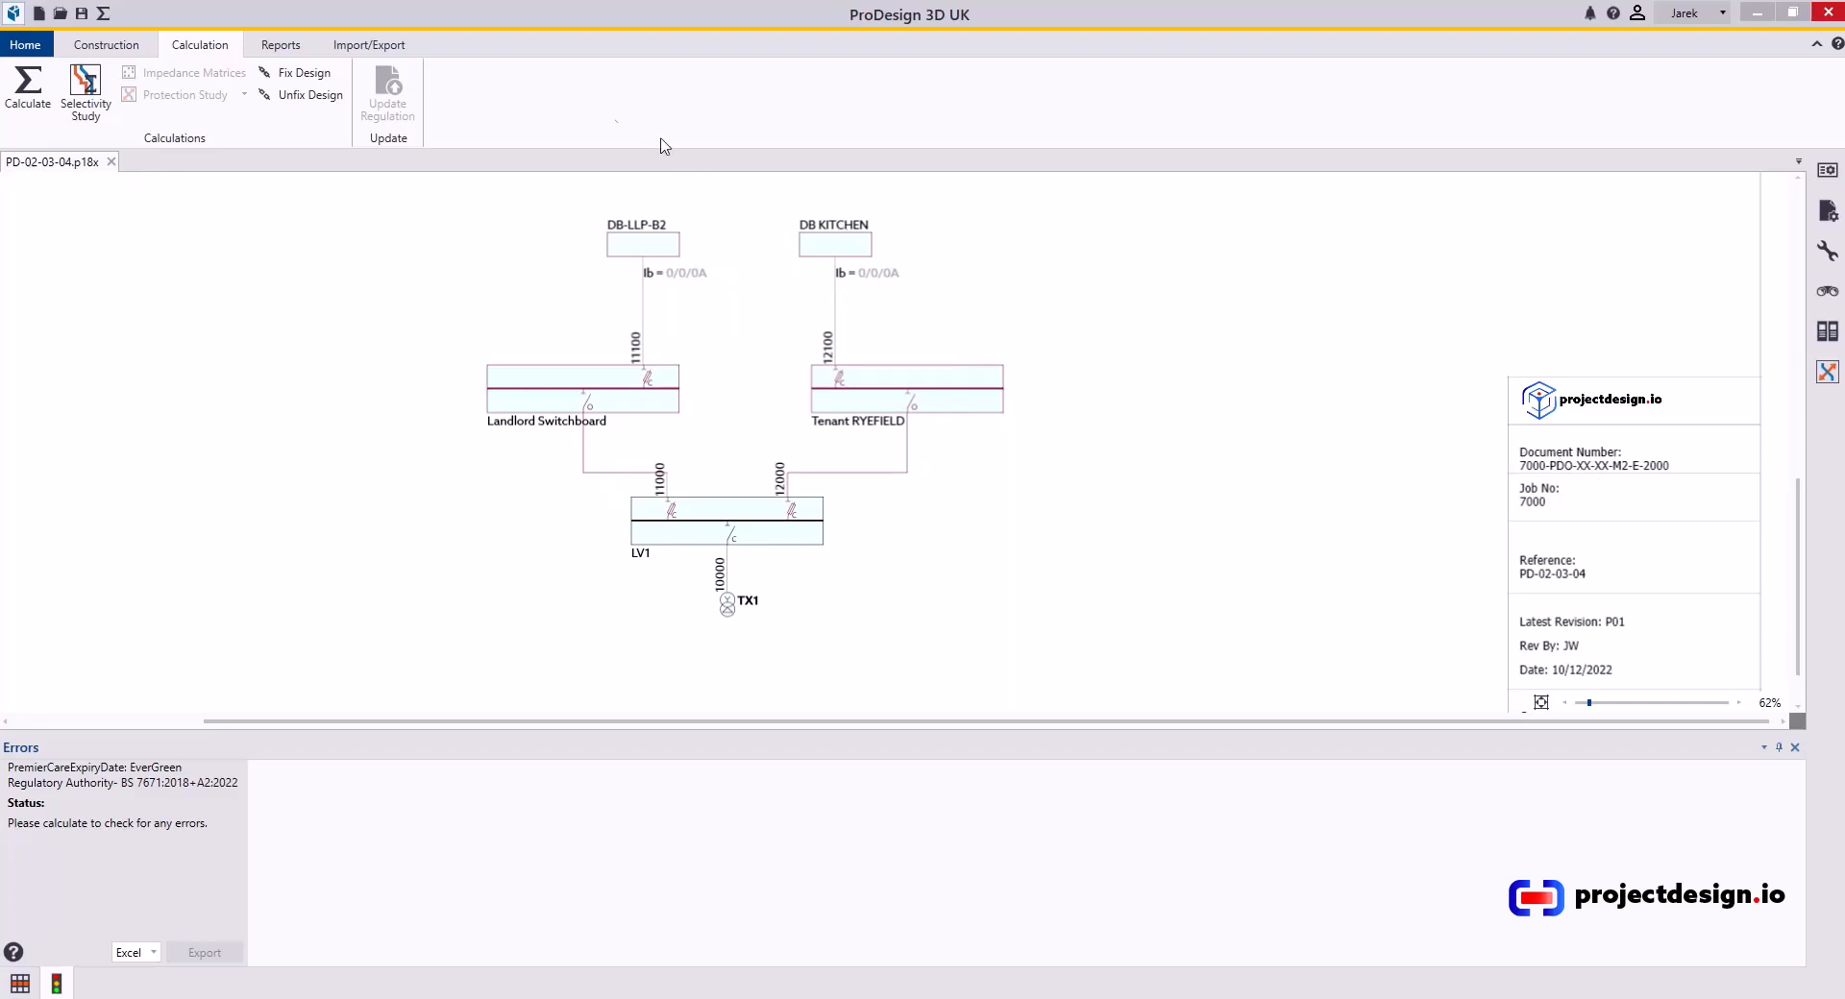
pyautogui.click(104, 46)
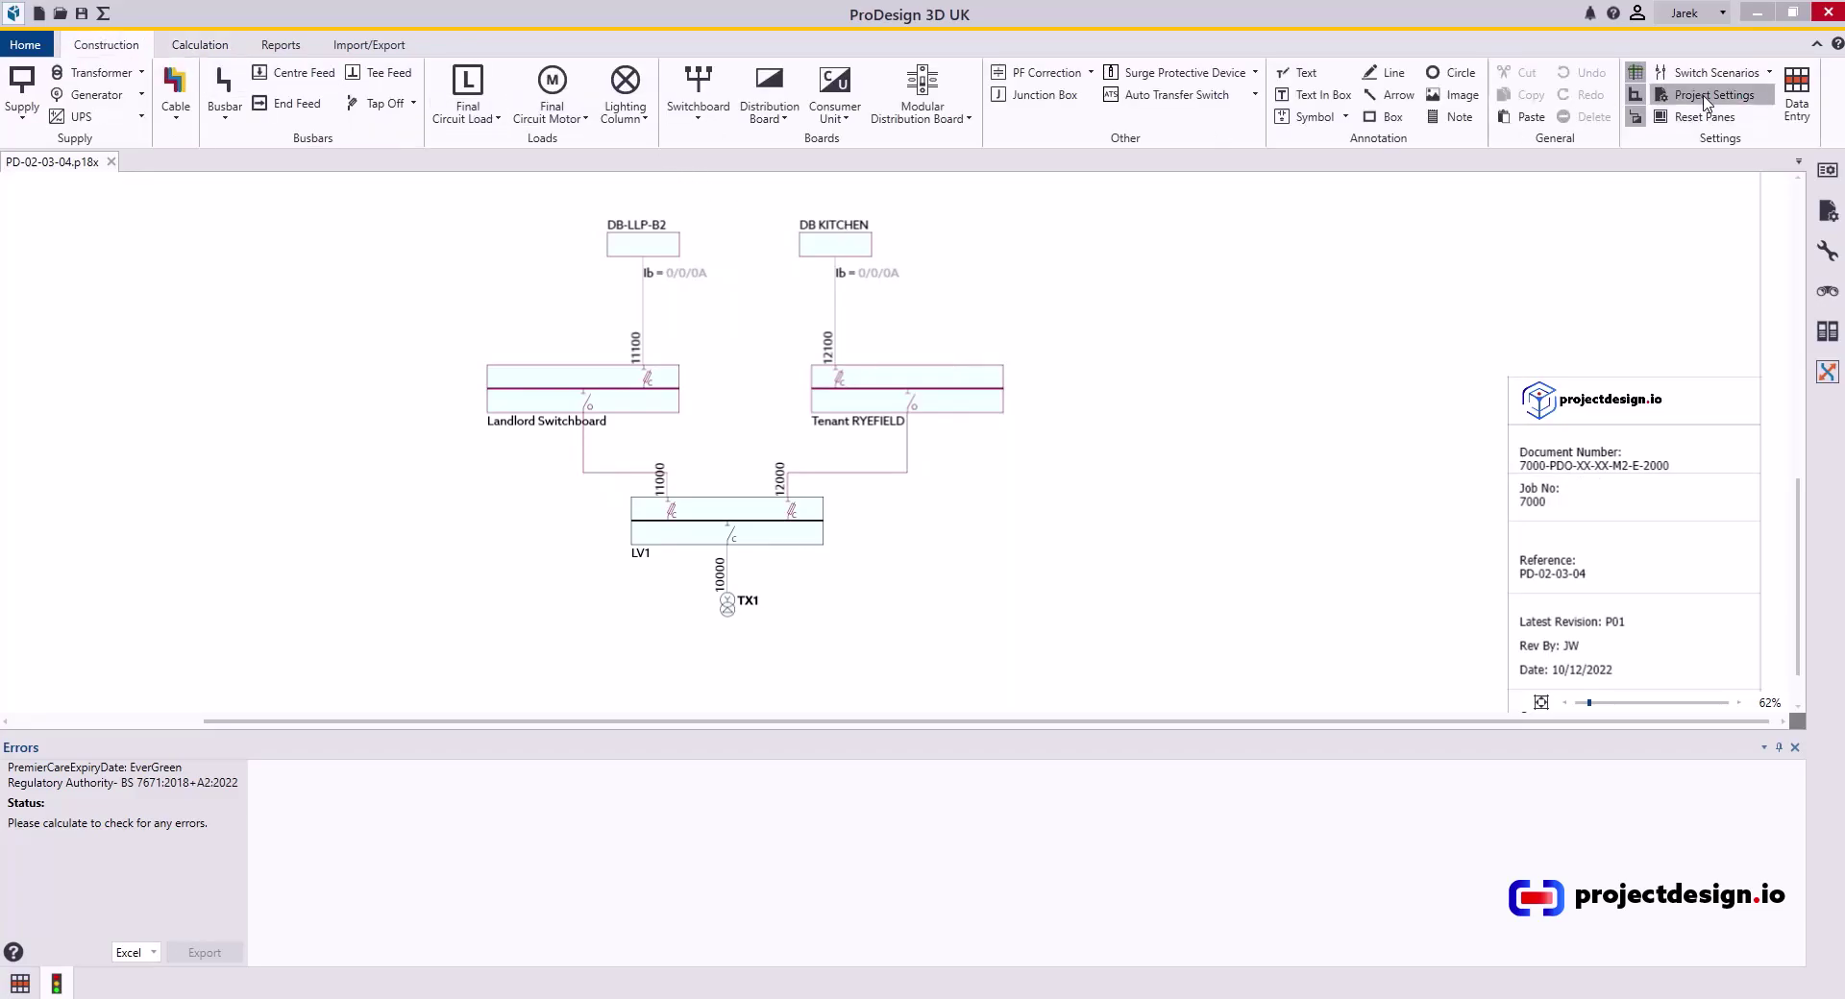
pyautogui.click(1720, 94)
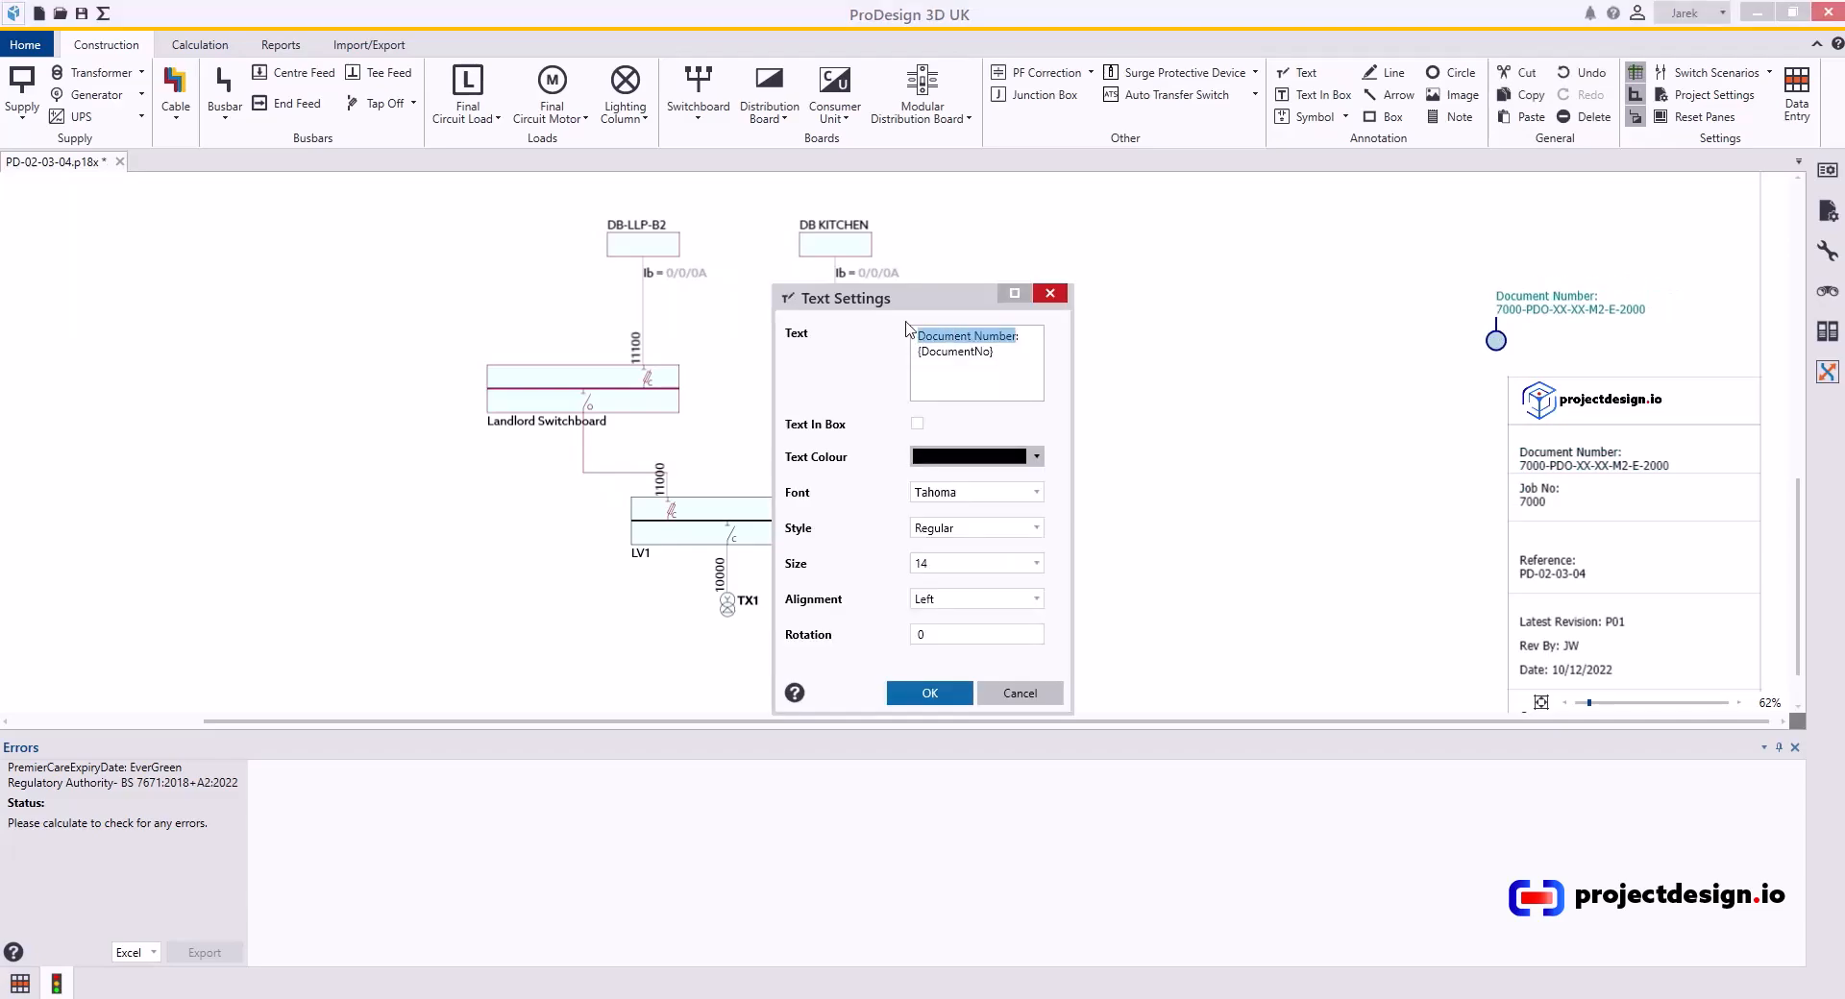
pyautogui.write('Main')
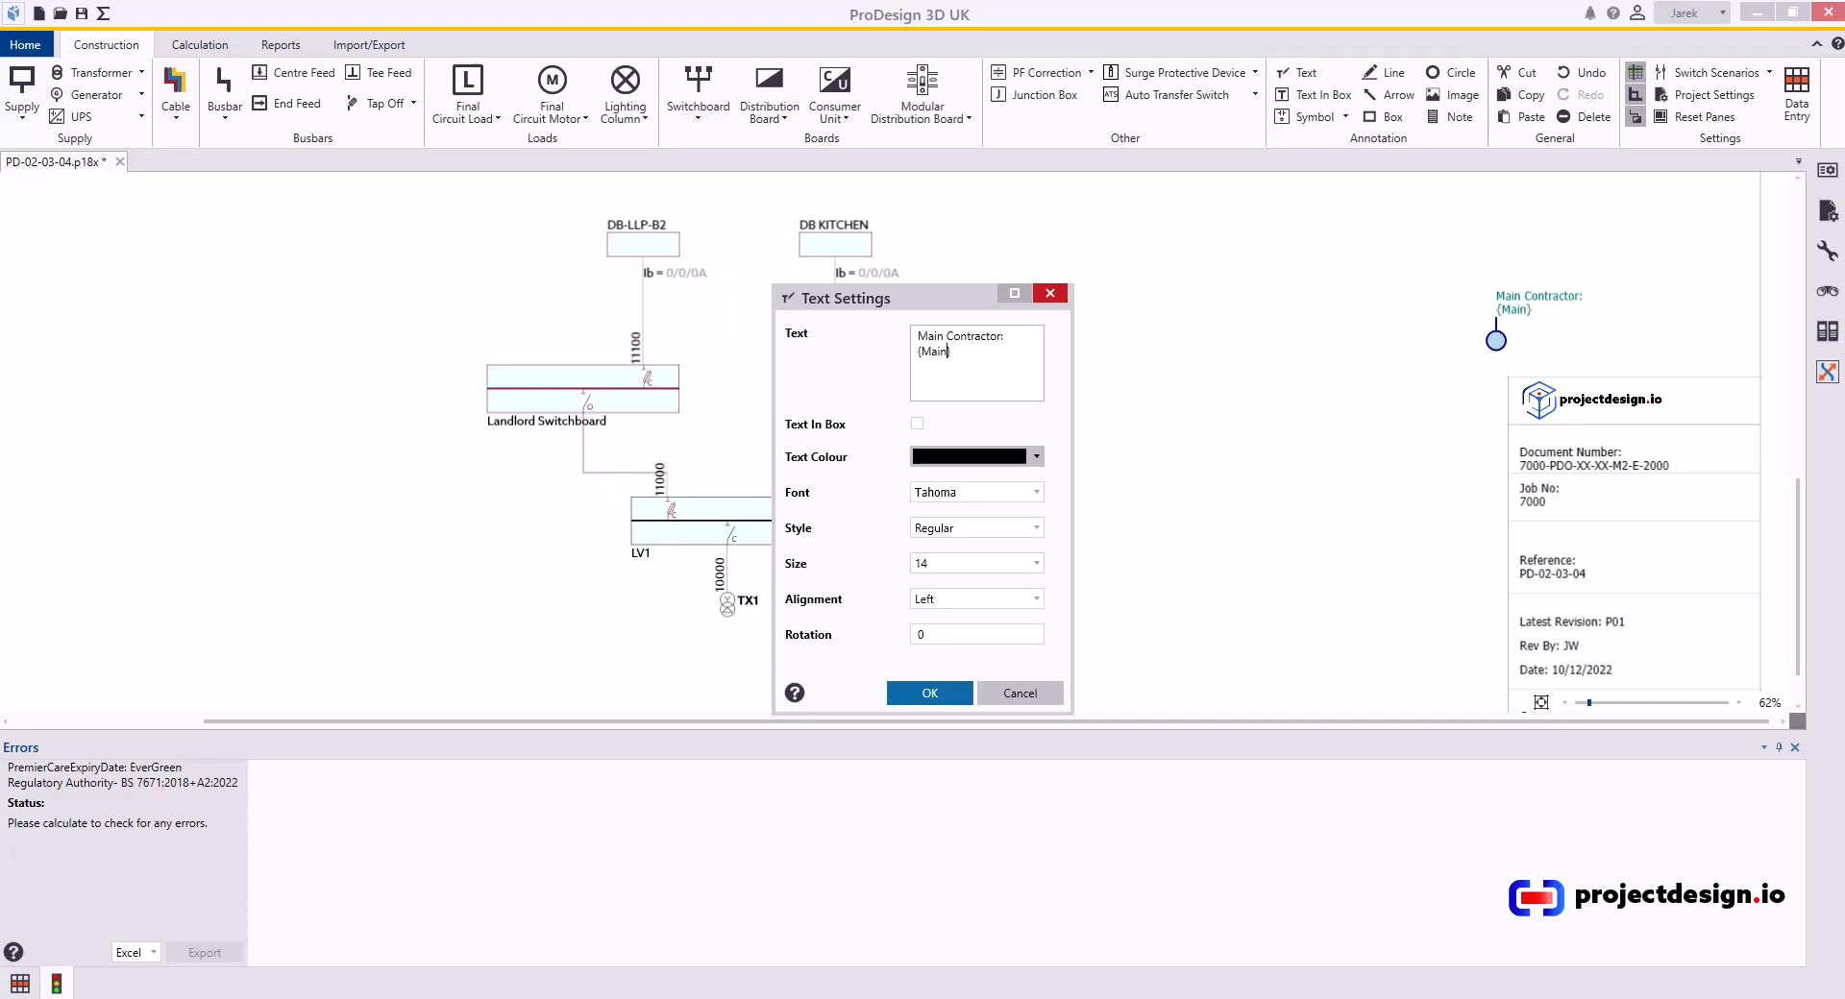
pyautogui.click(929, 694)
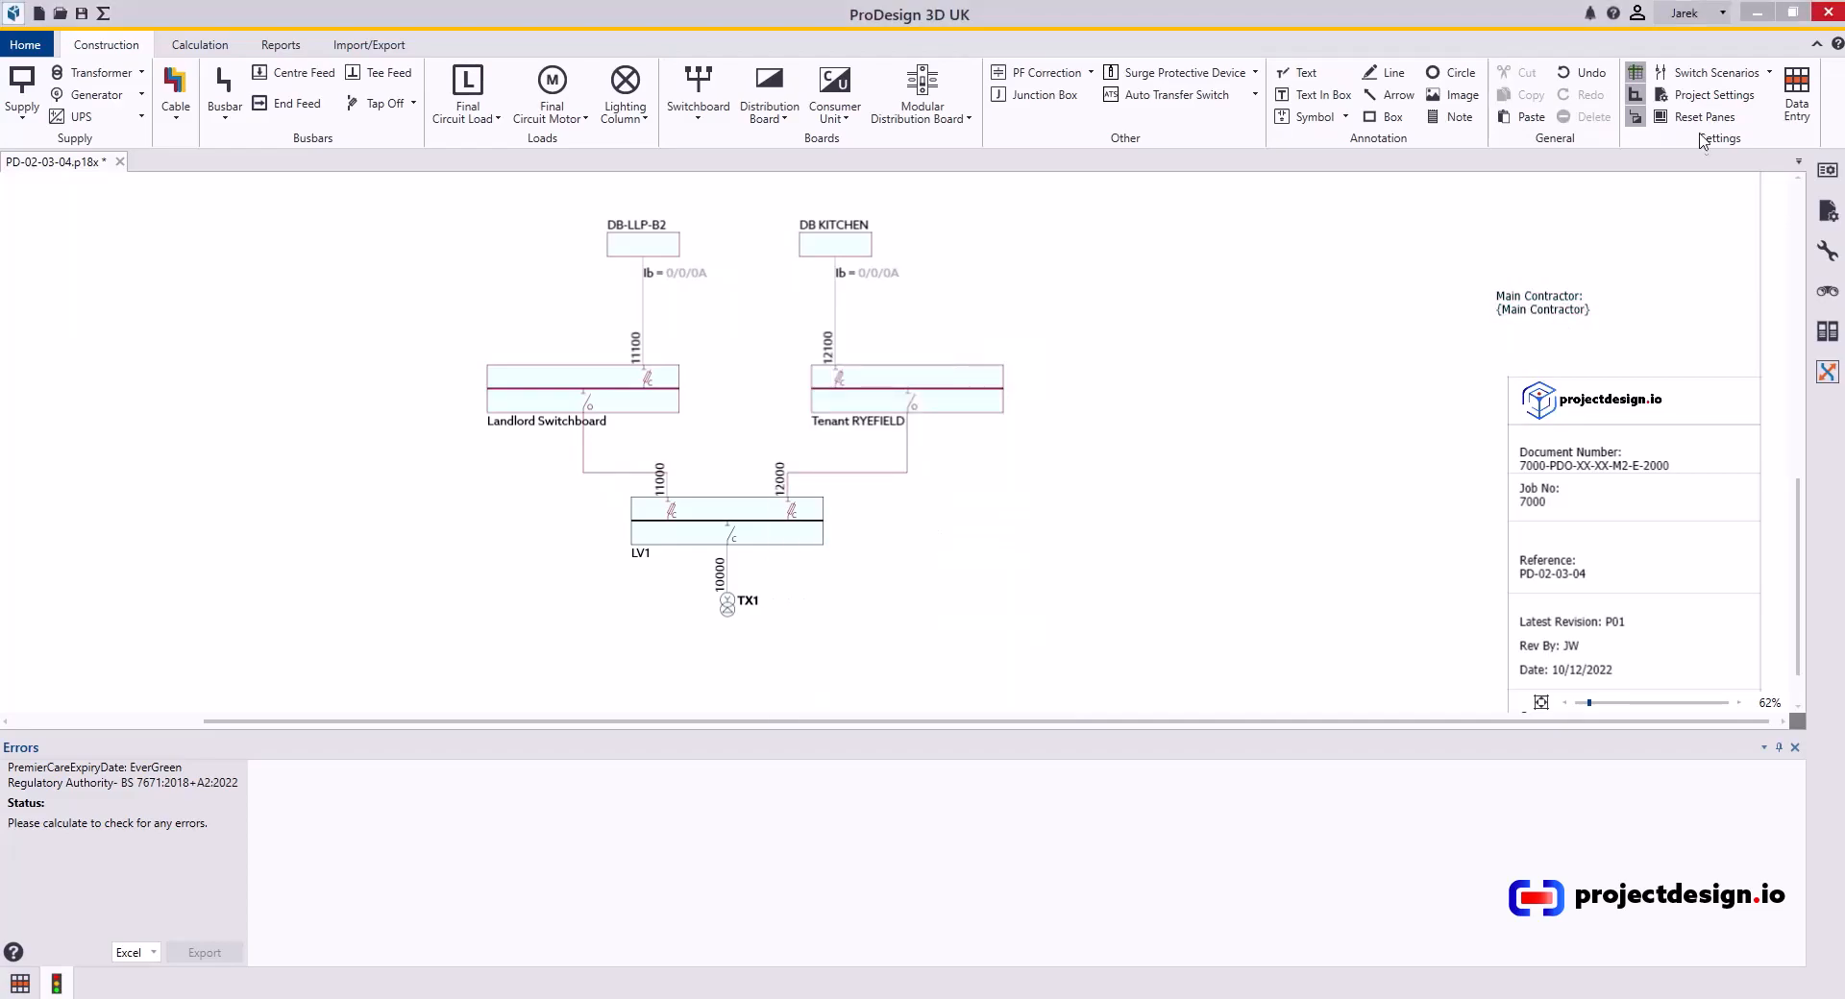
pyautogui.moveTo(1718, 94)
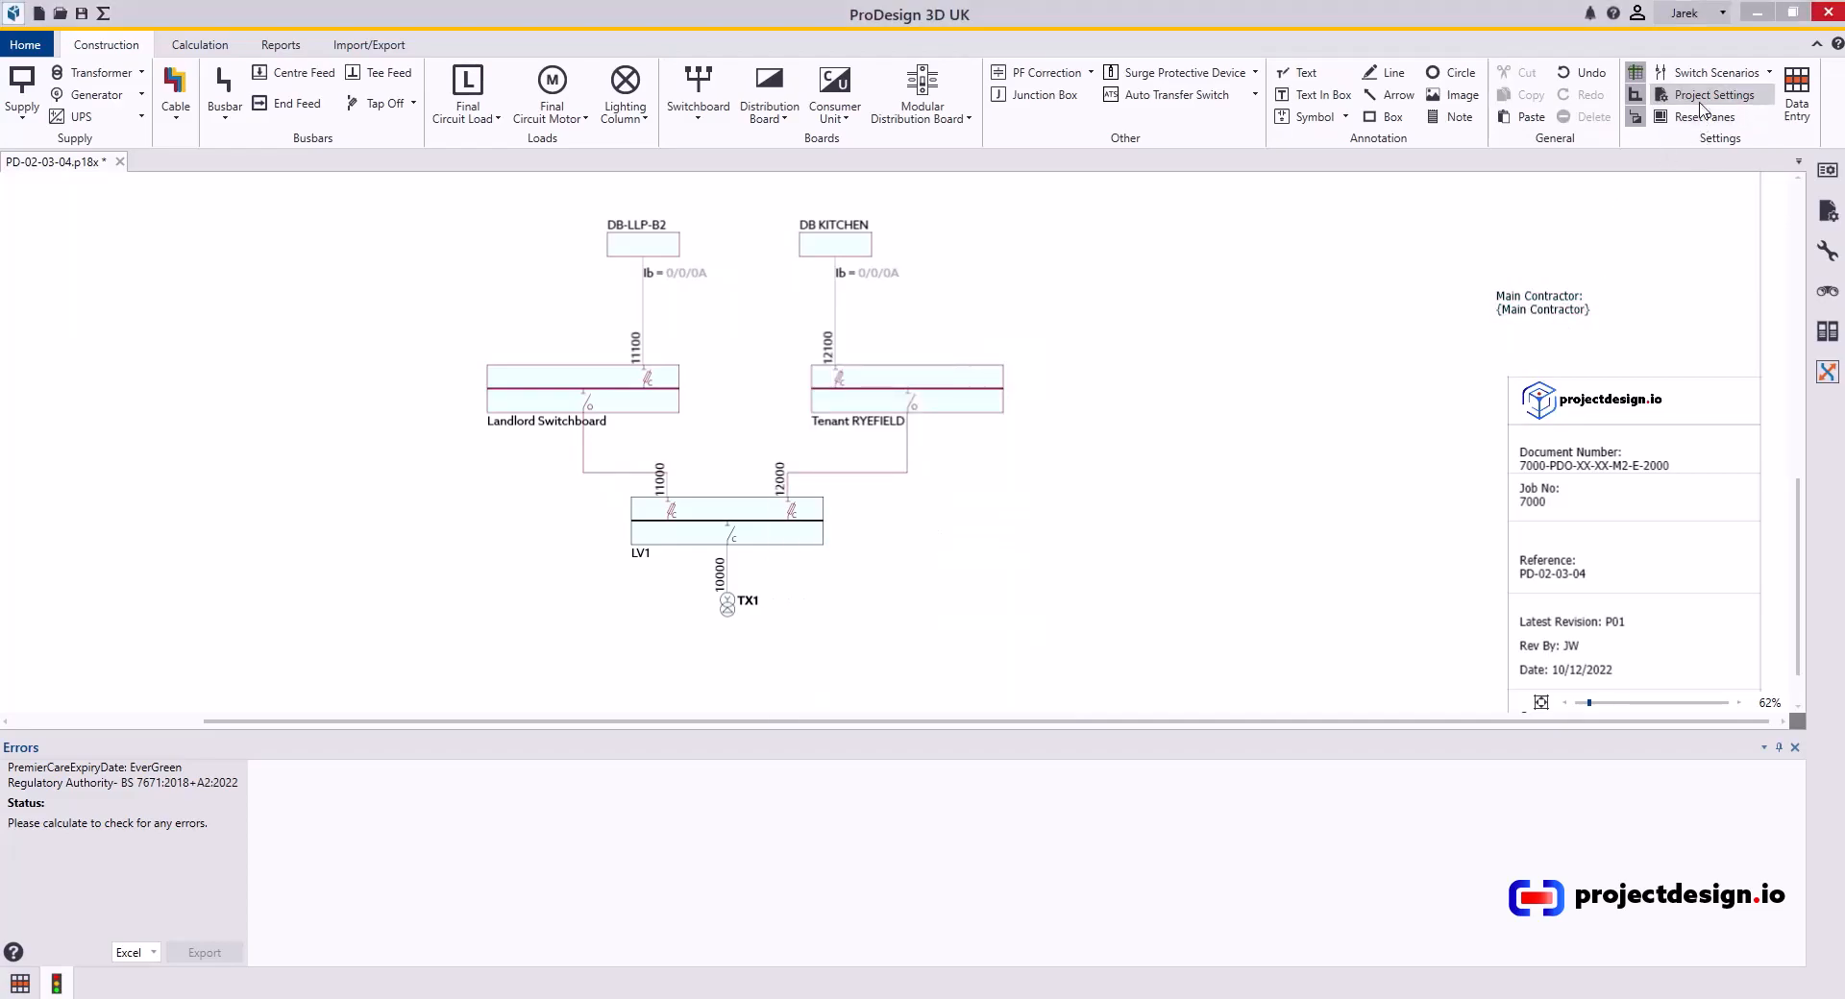
# Enter 'test' as Main Contractor in Project Details so the note reads 'Main Contractor: test'
pyautogui.click(1714, 96)
pyautogui.write('test')
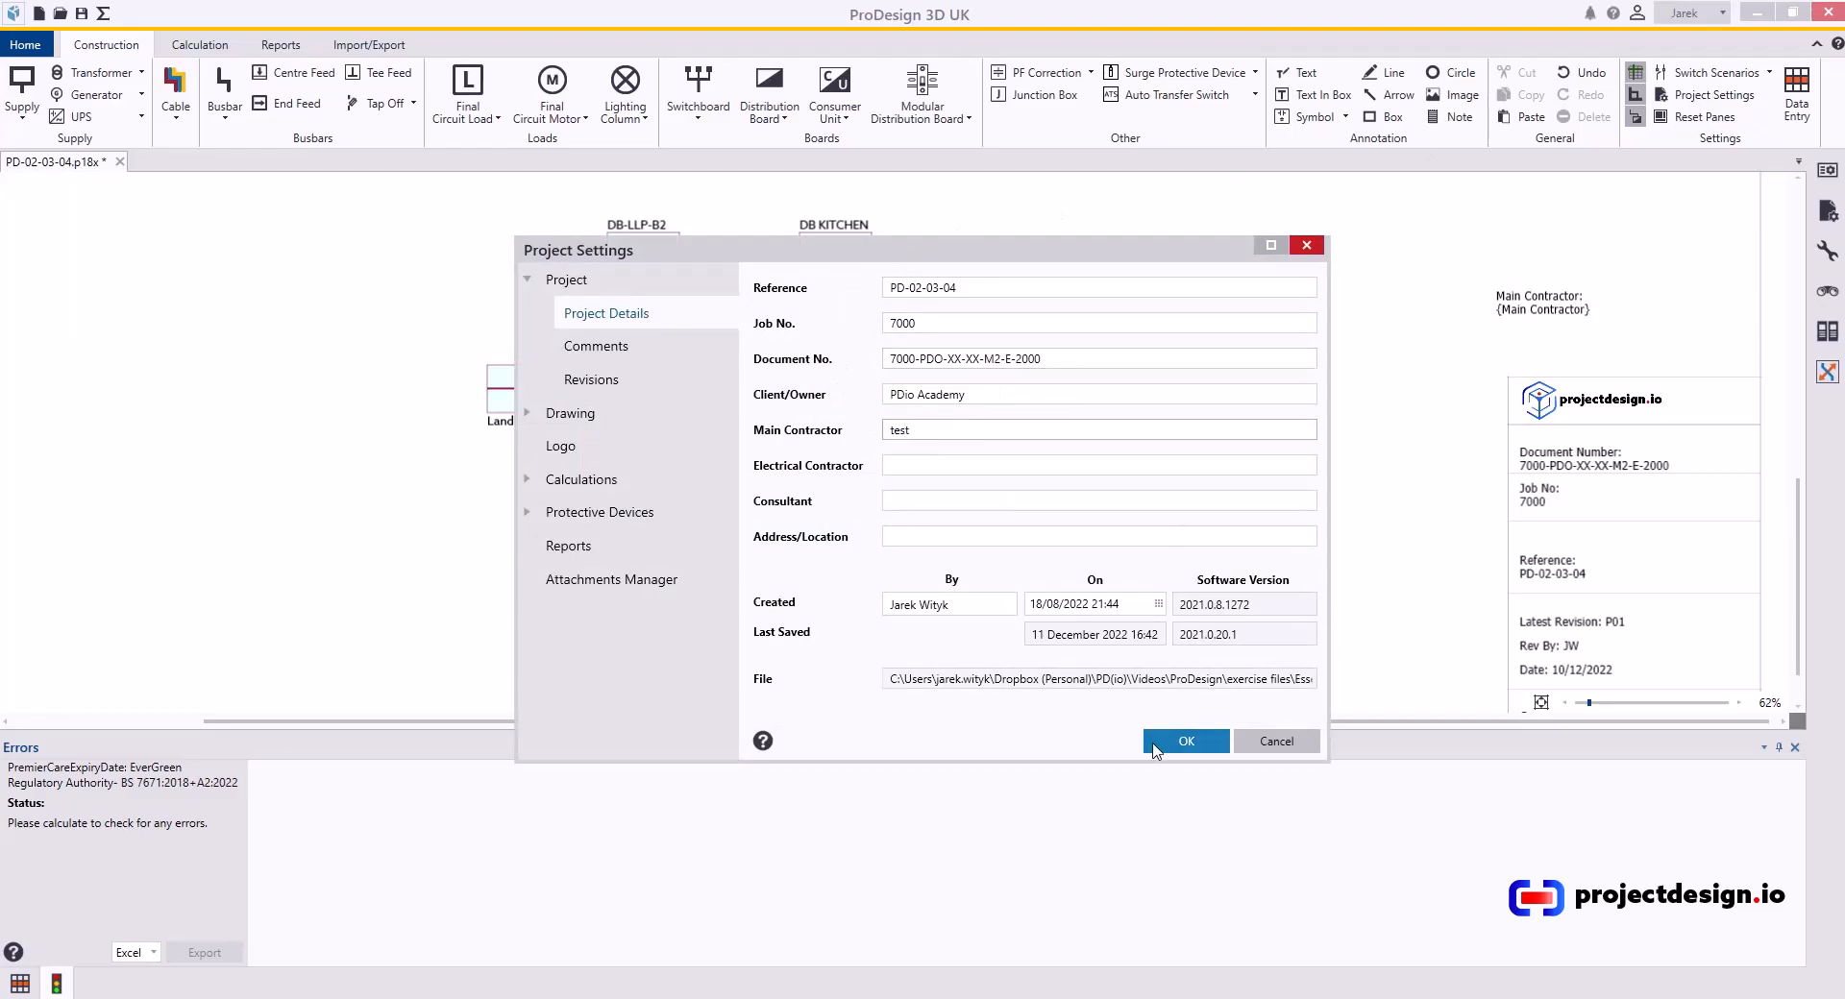
pyautogui.click(1186, 742)
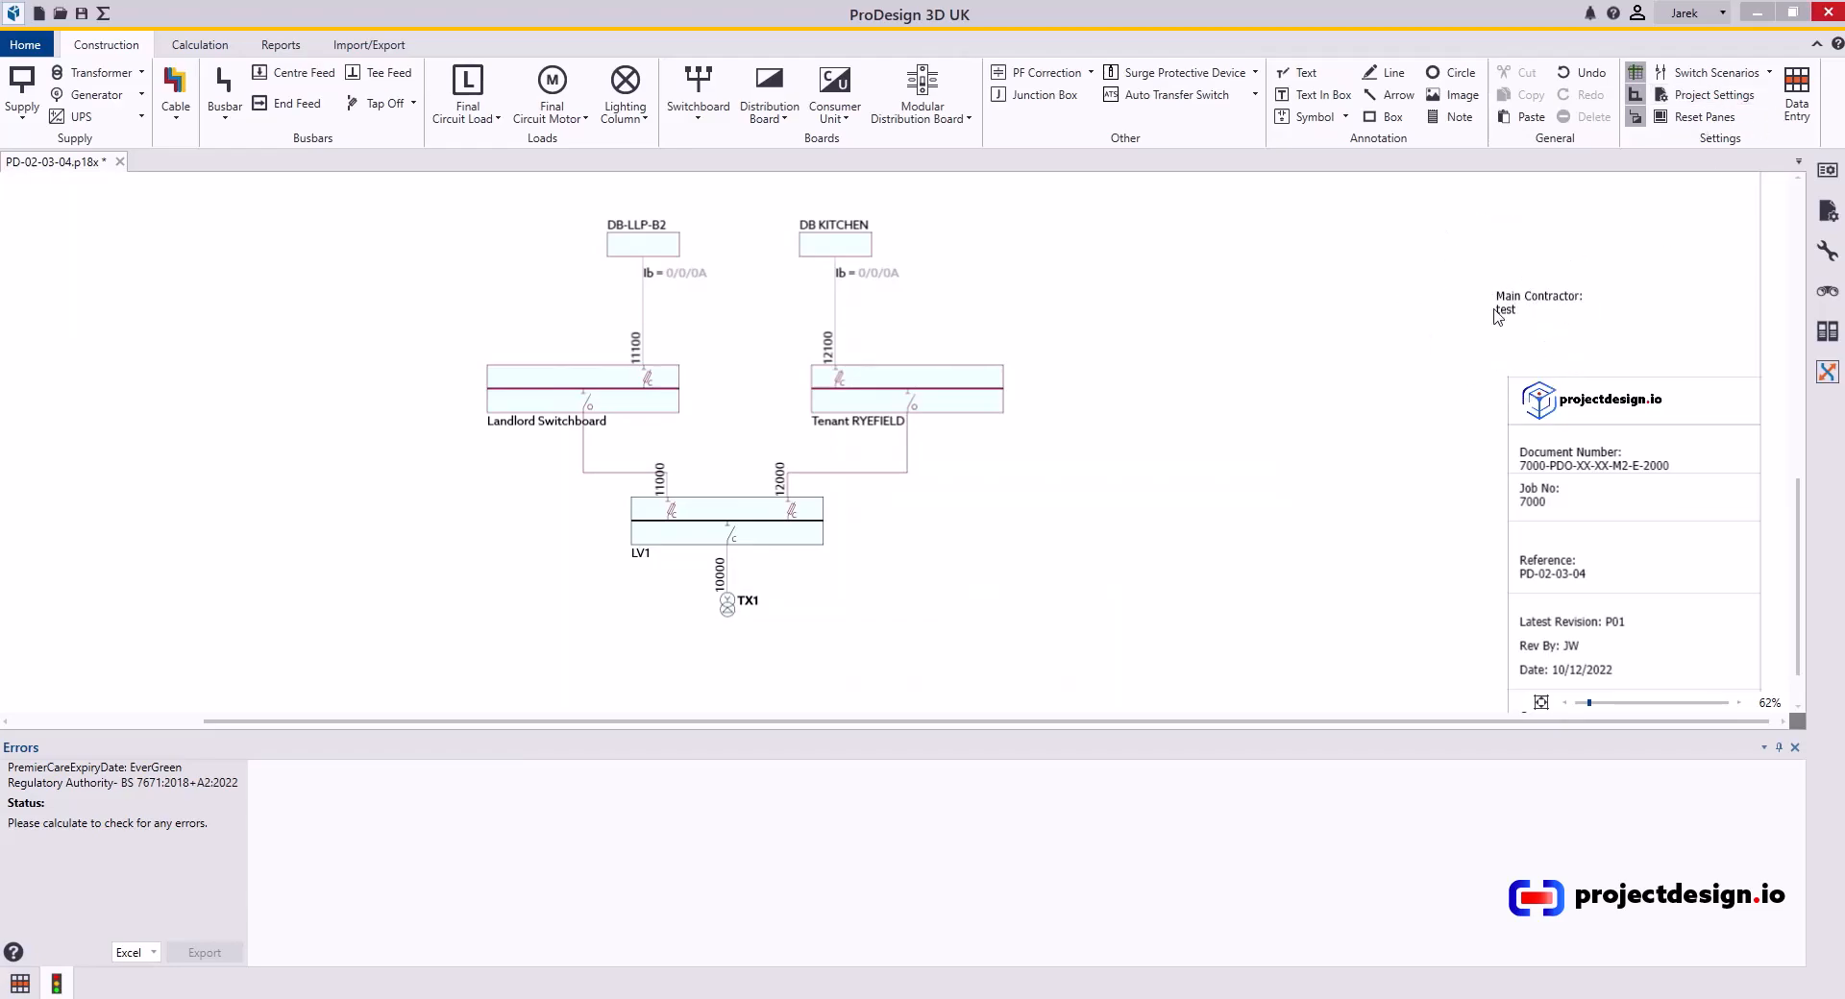
pyautogui.moveTo(1564, 315)
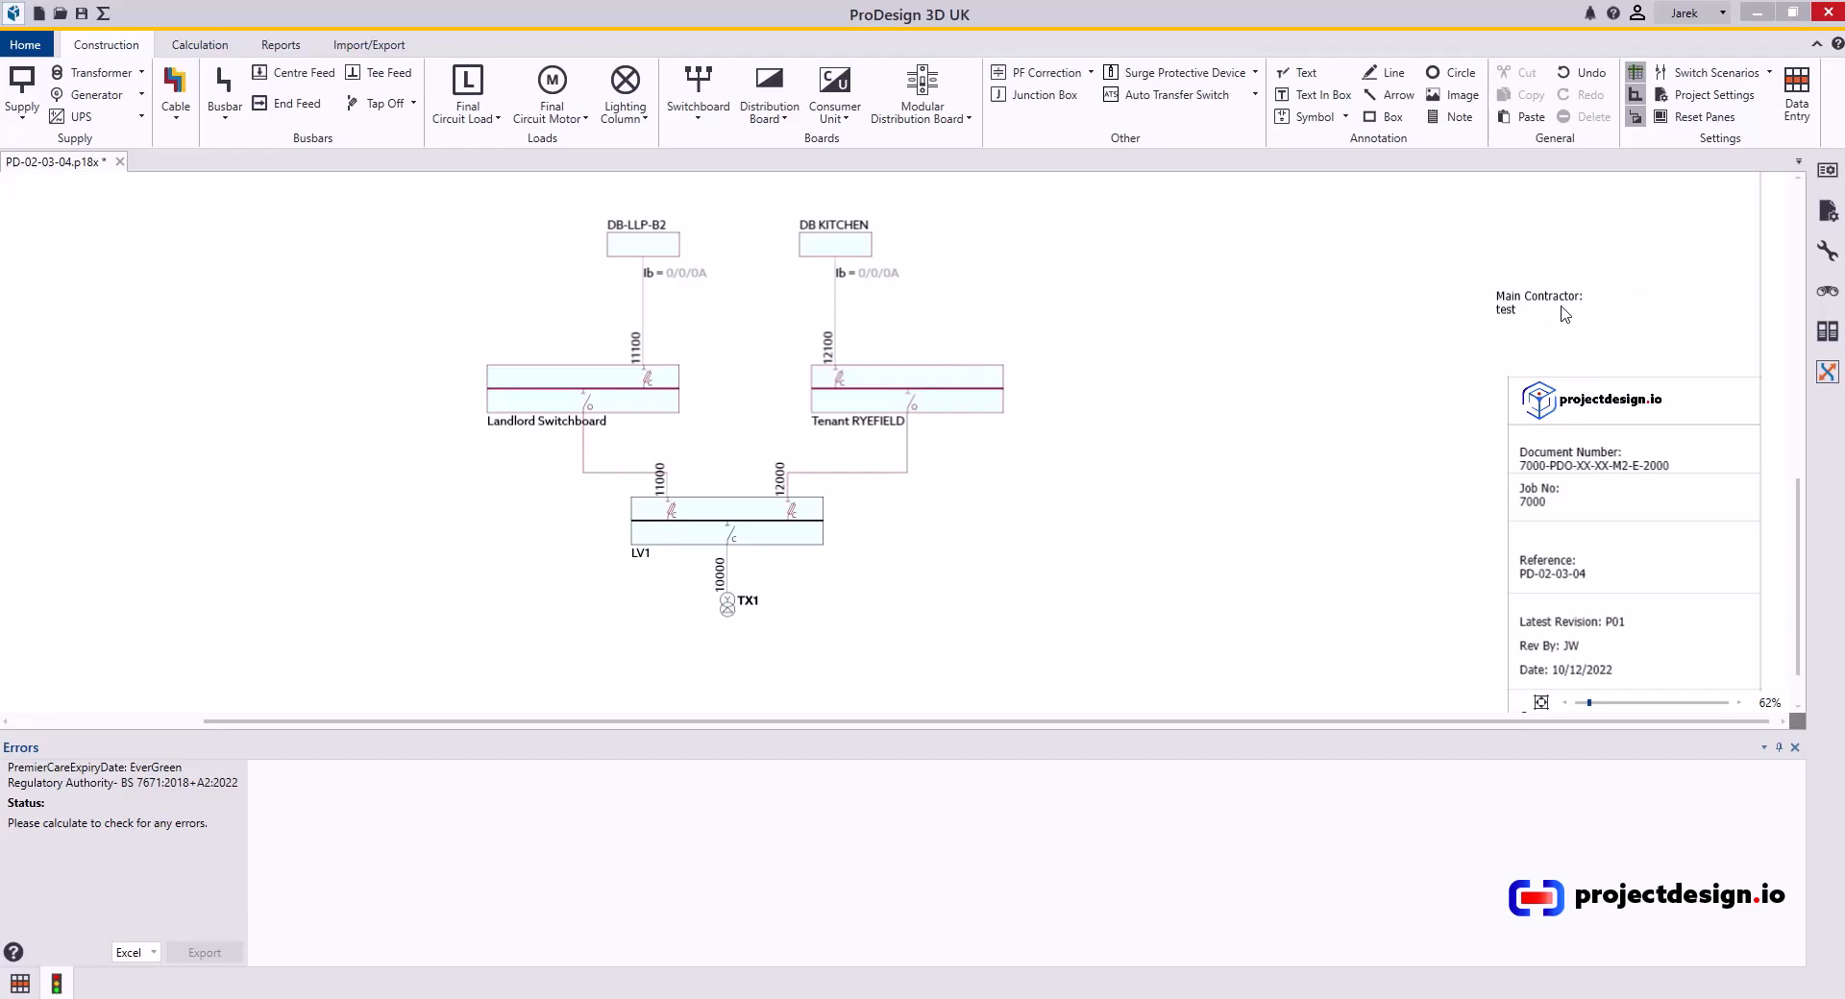
pyautogui.moveTo(1184, 448)
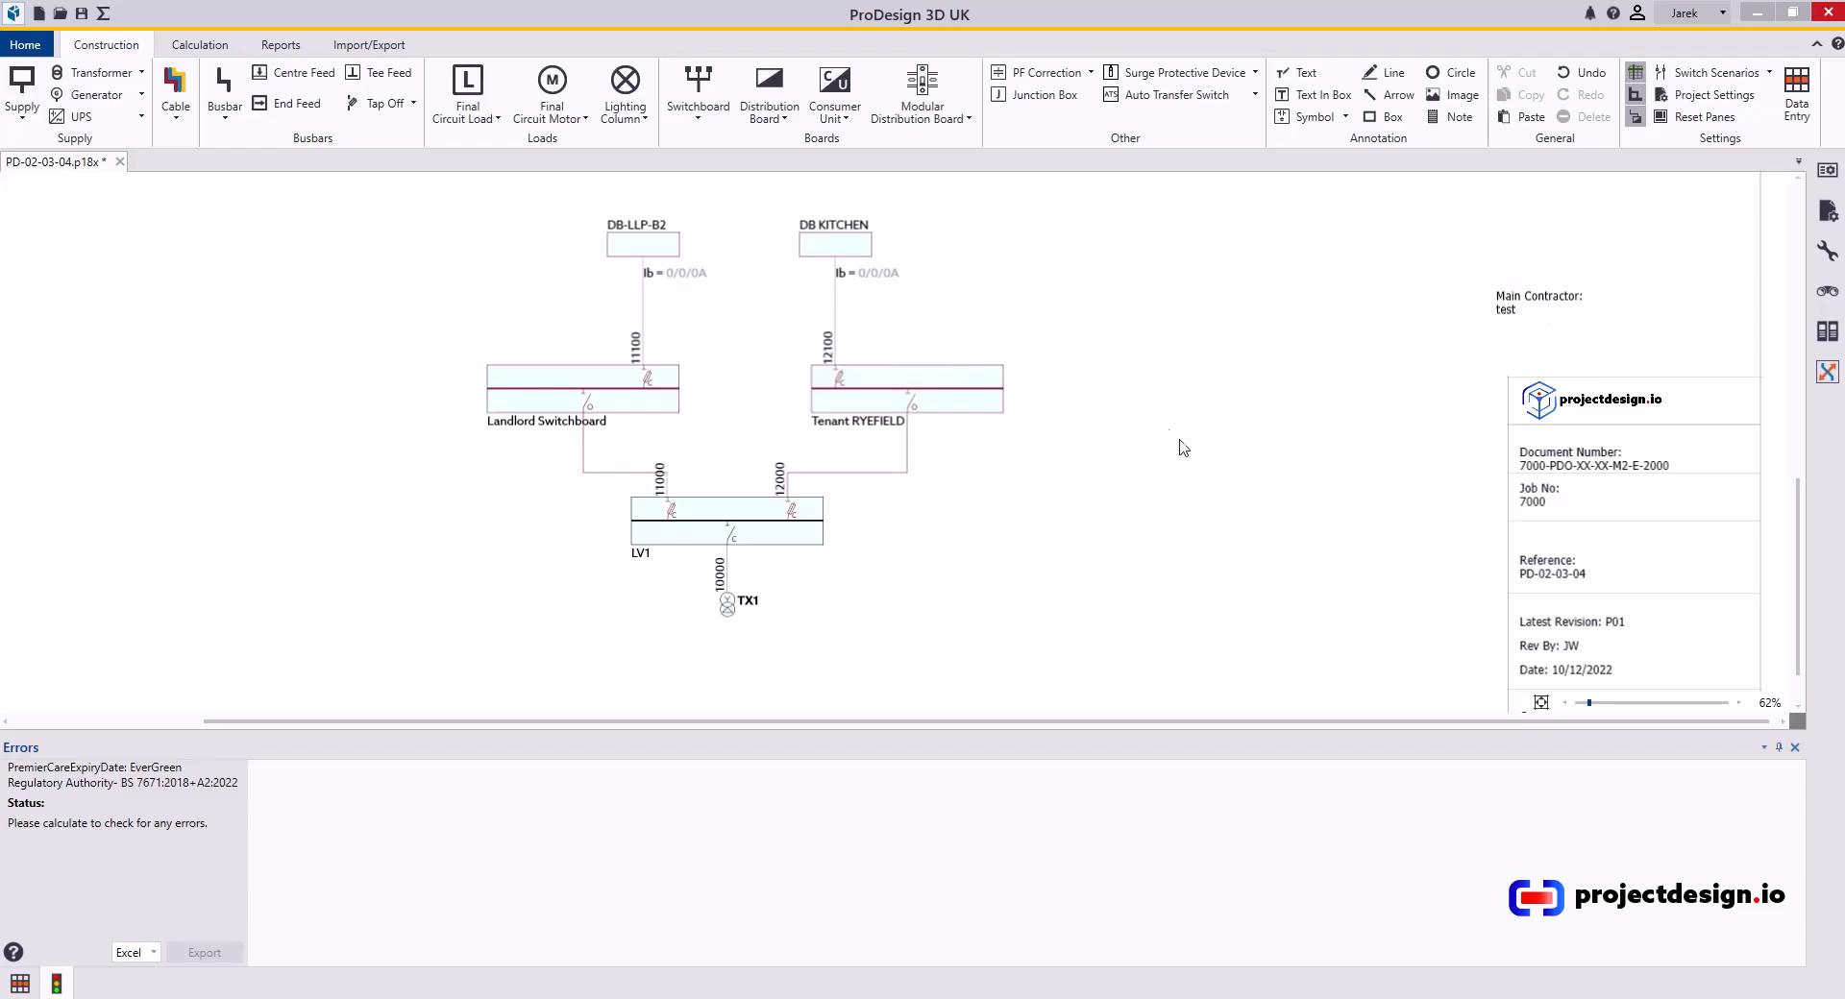
pyautogui.moveTo(1433, 344)
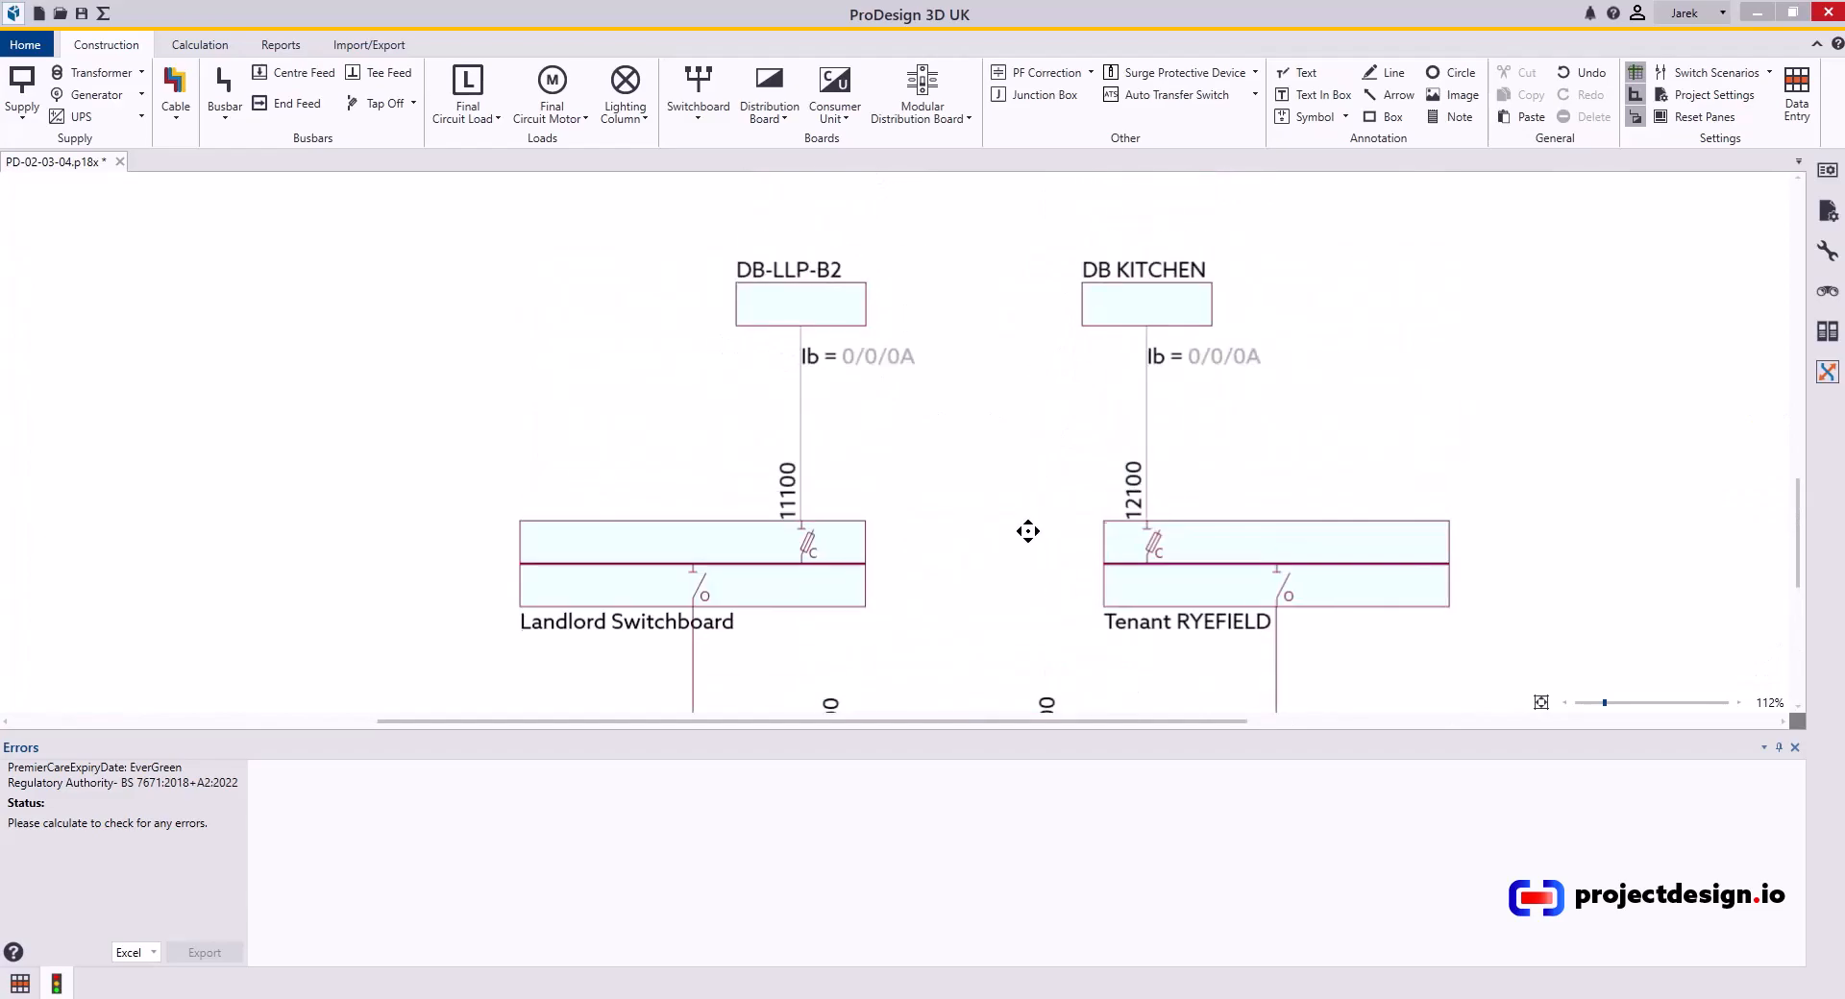
# Zoom around the Landlord Switchboard and Tenant RYEFIELD boards while changing their outgoing device types
pyautogui.scroll(-3)
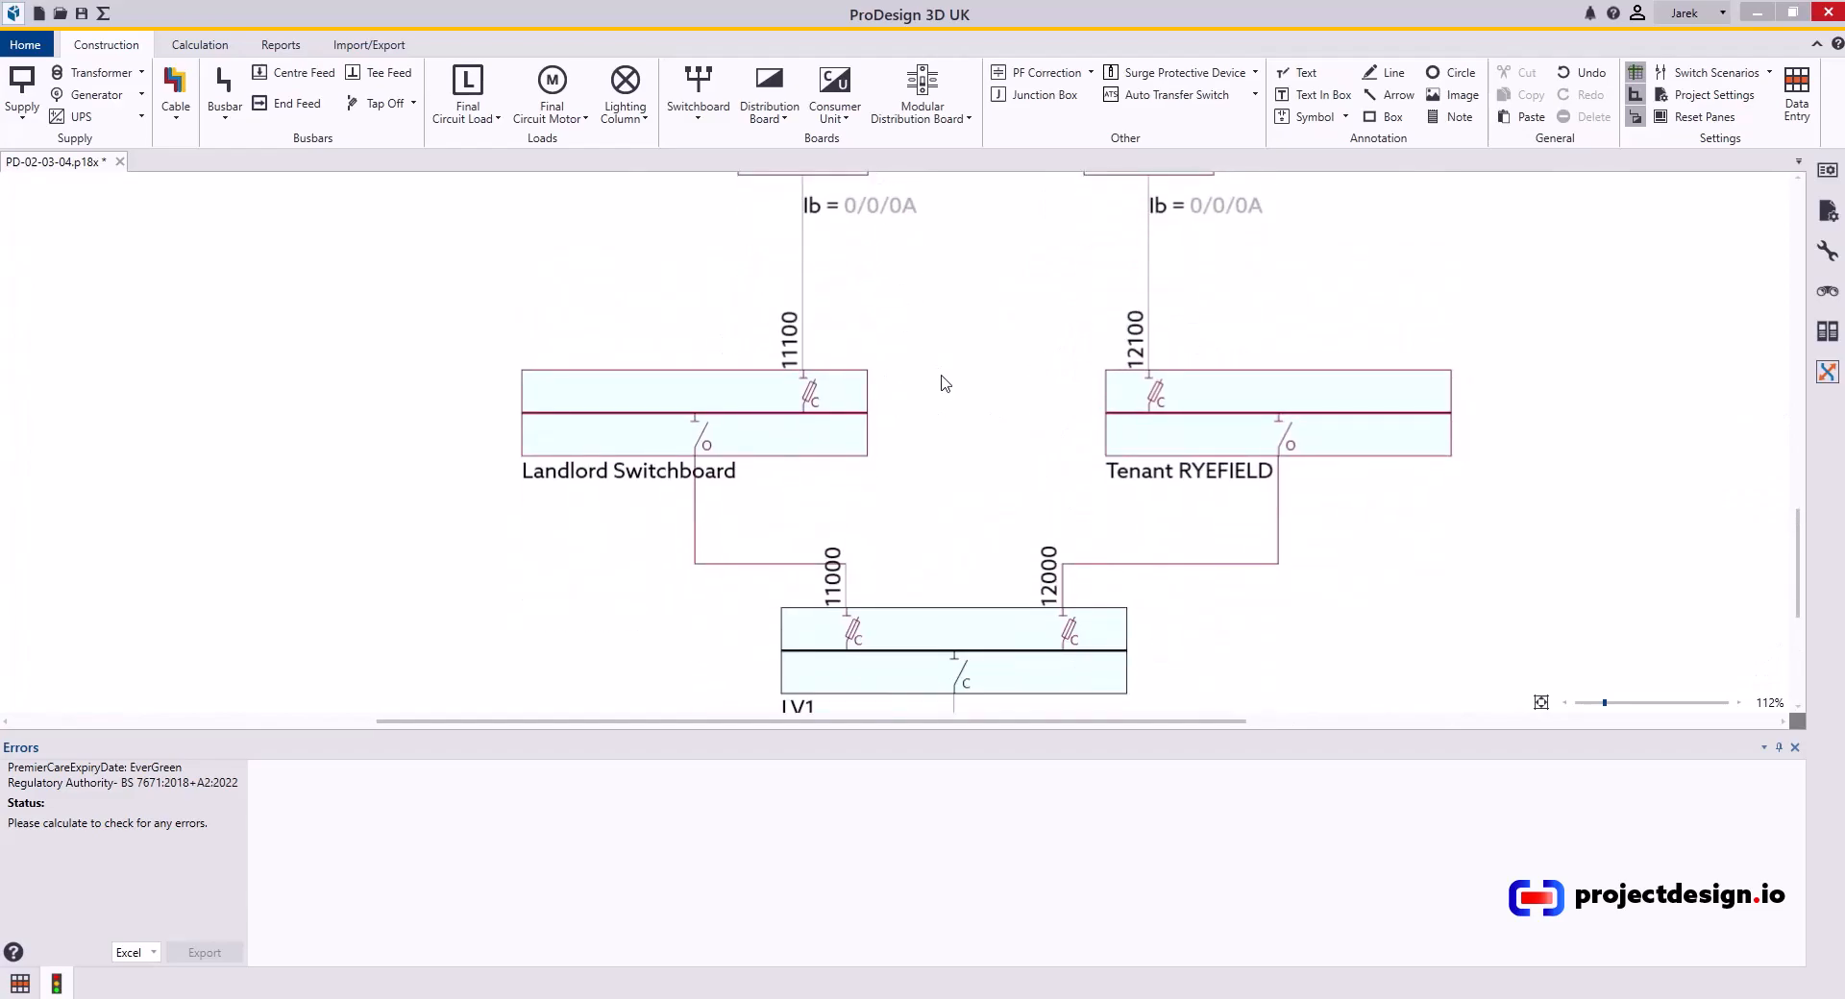
pyautogui.scroll(-3)
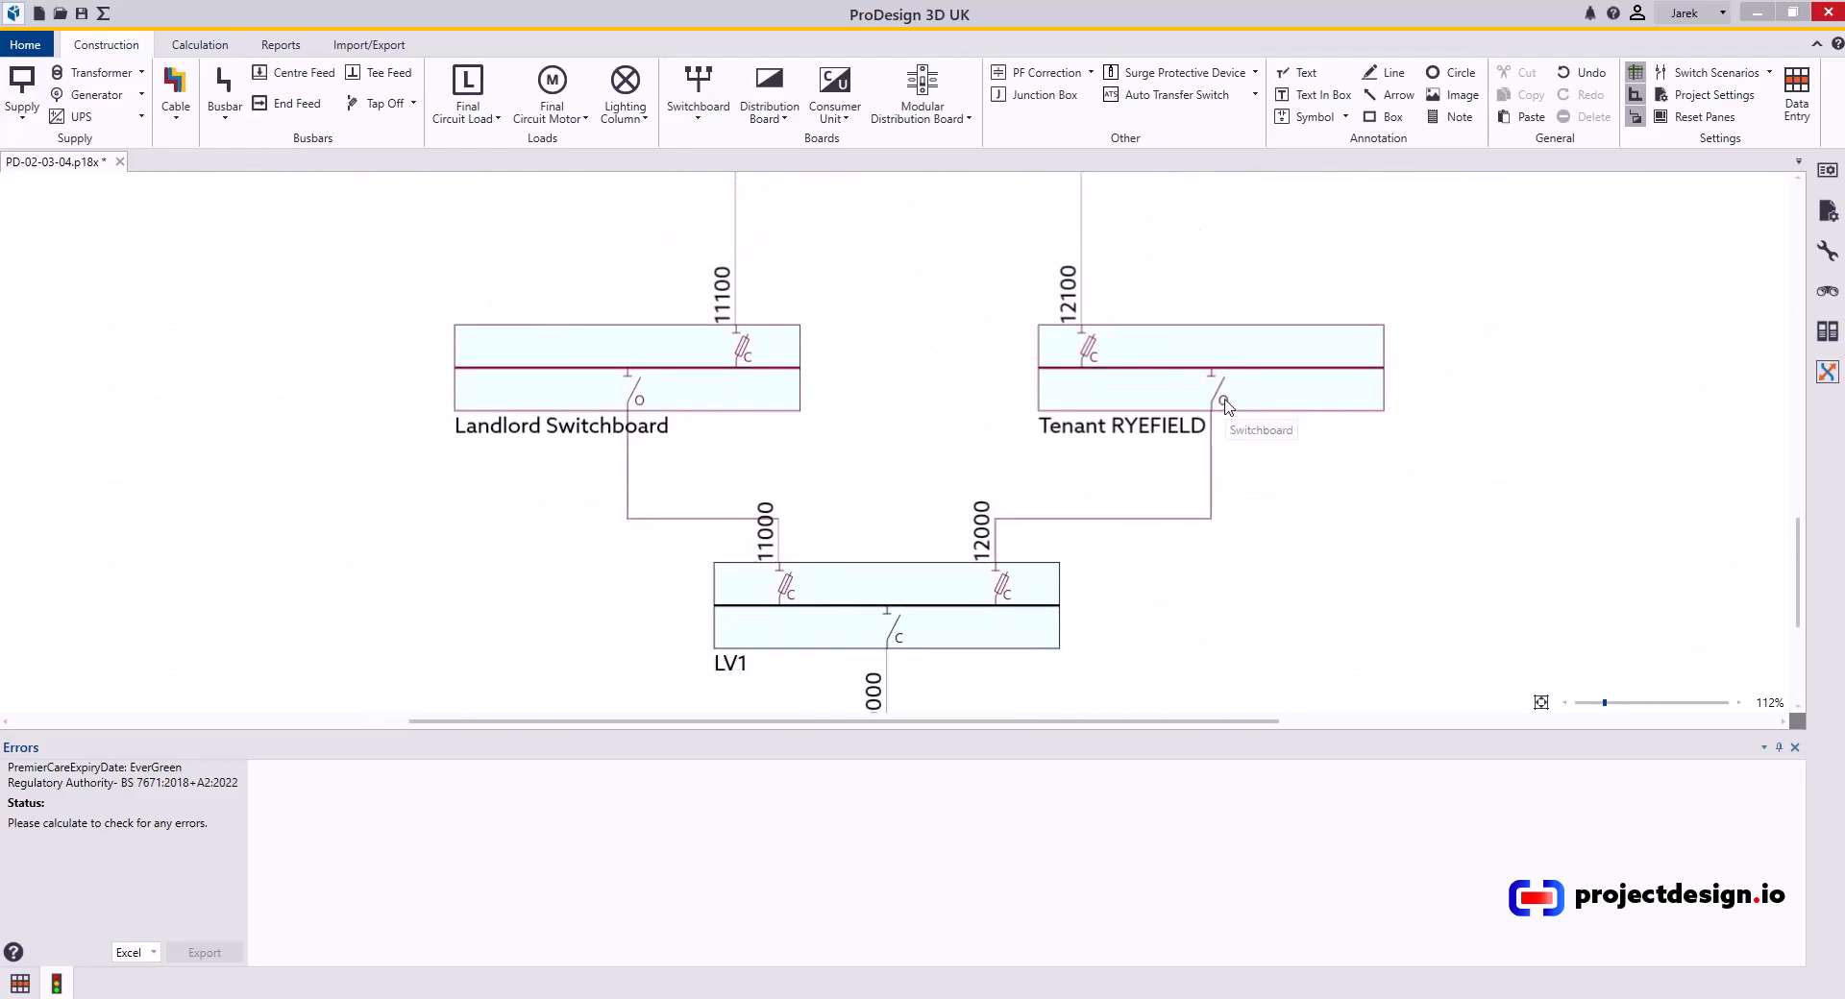
pyautogui.moveTo(640, 405)
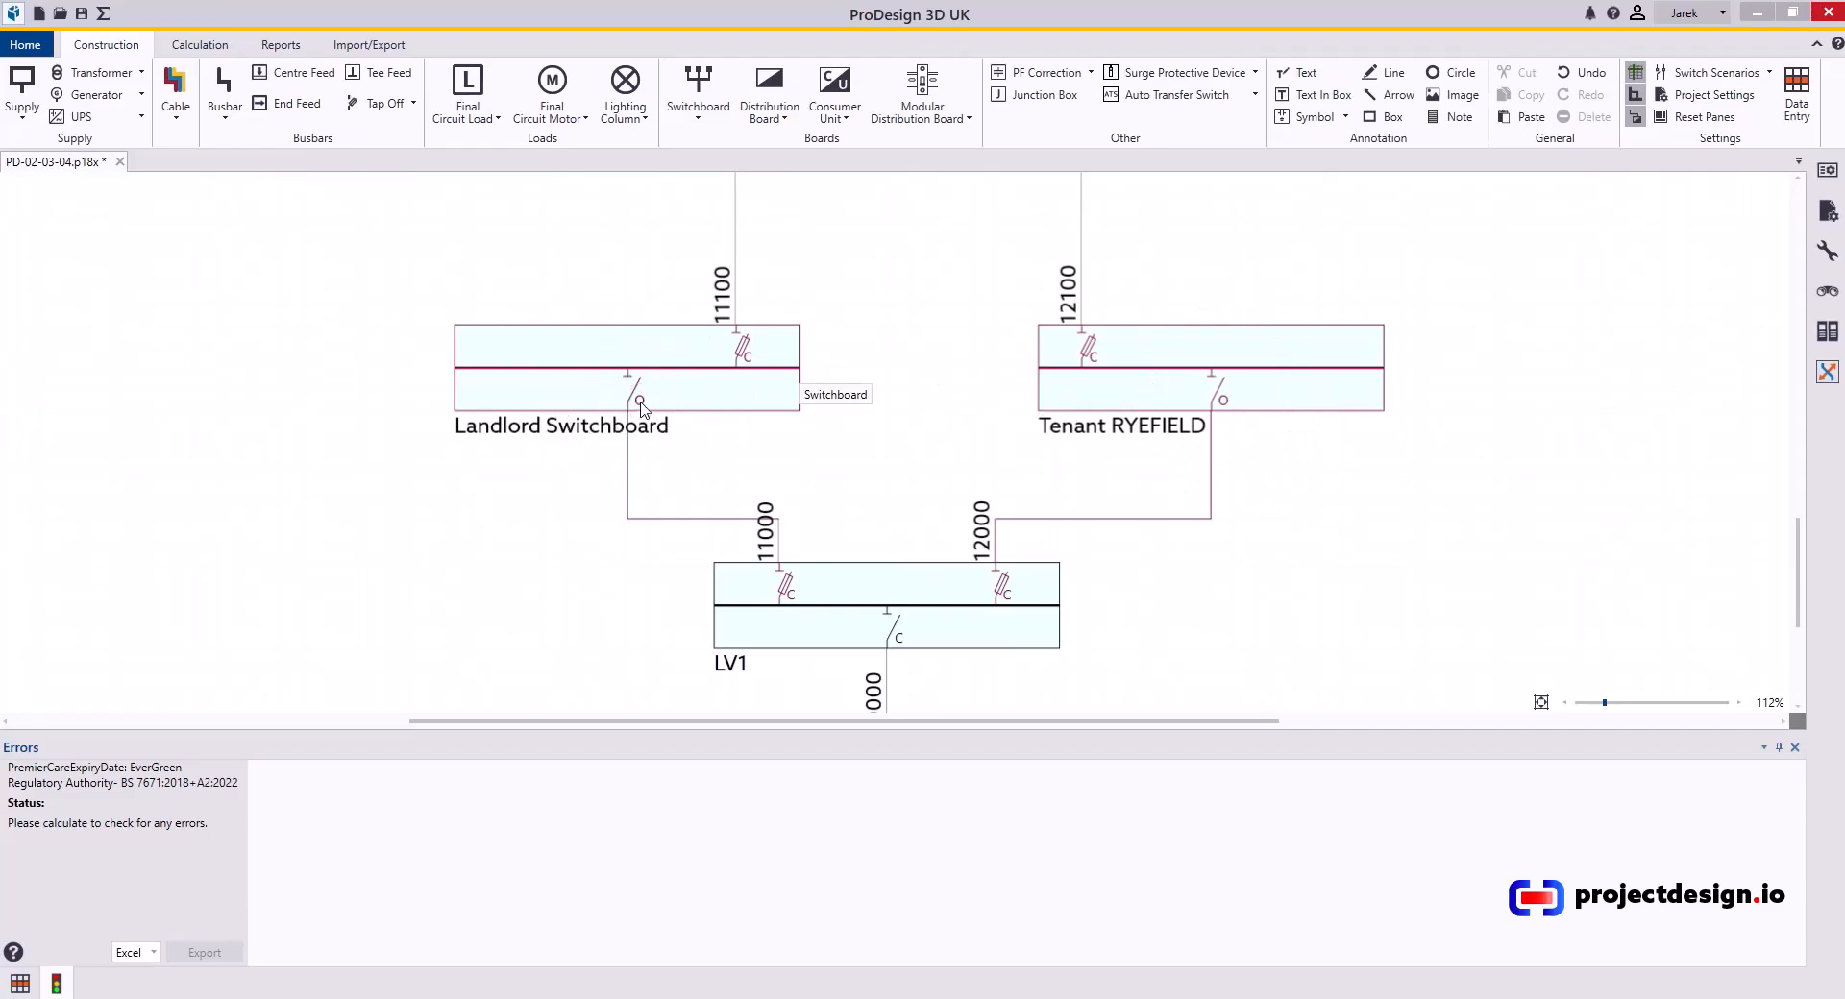
pyautogui.moveTo(1223, 403)
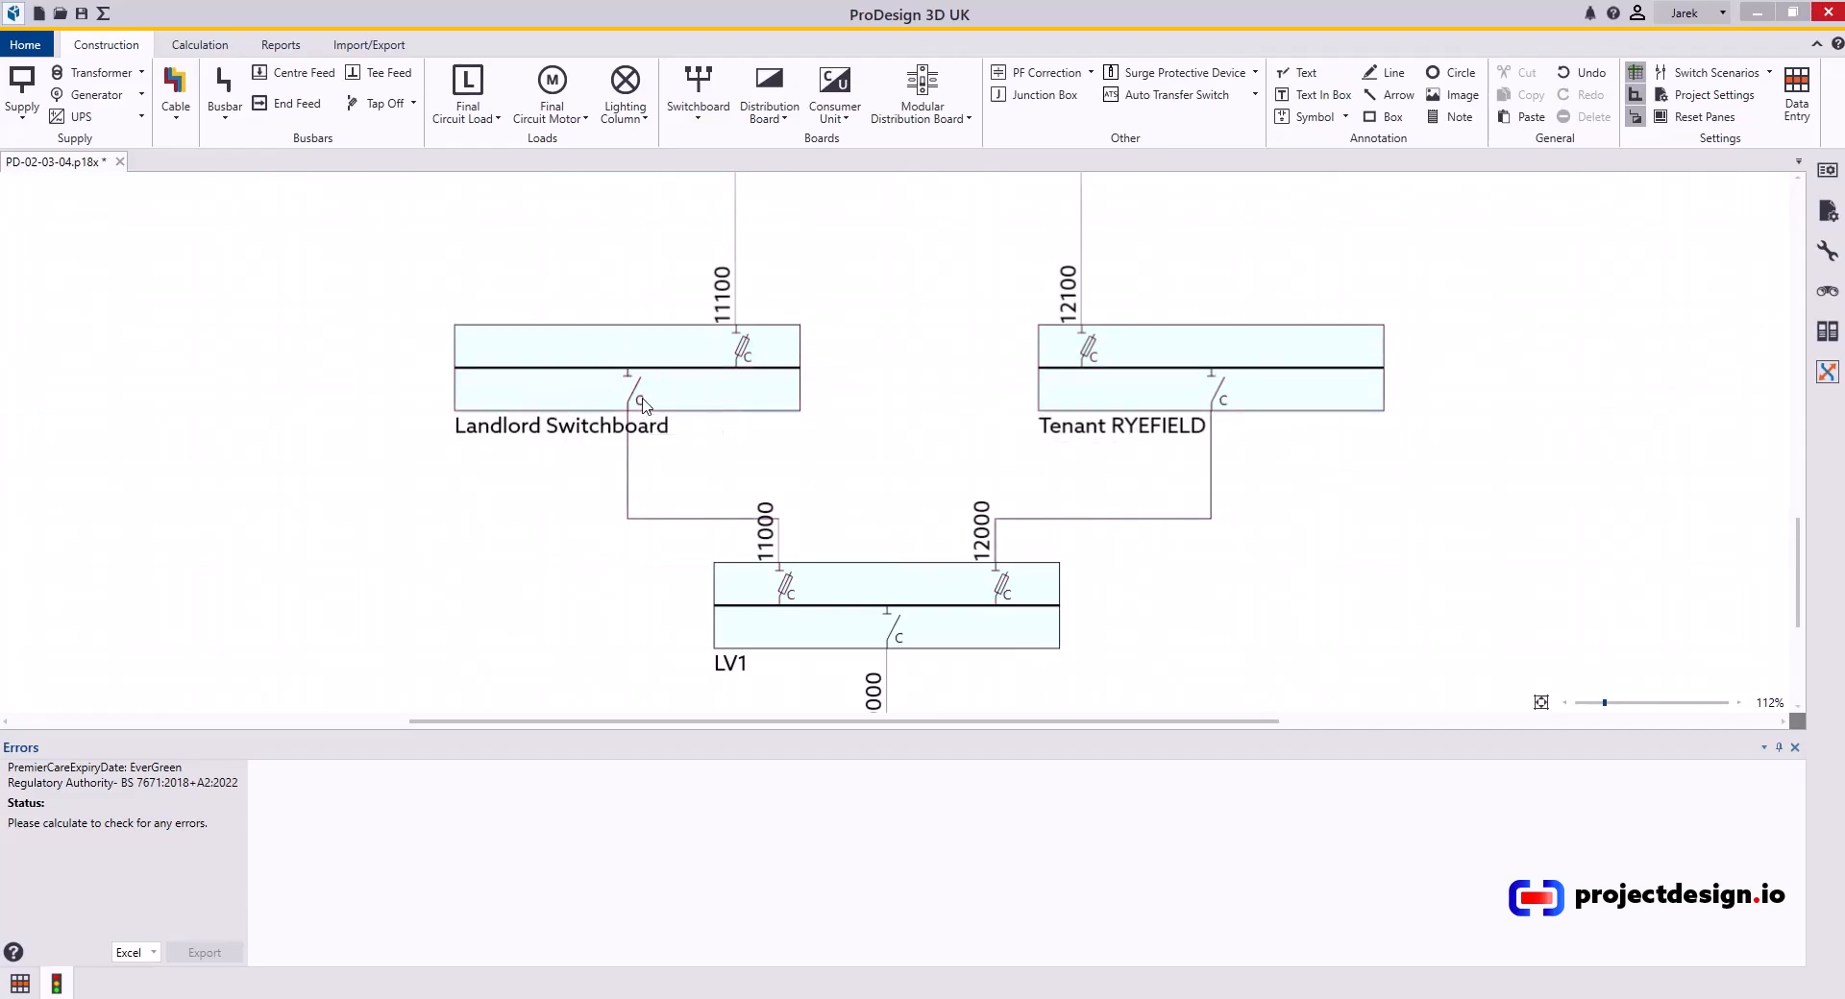
pyautogui.moveTo(1234, 414)
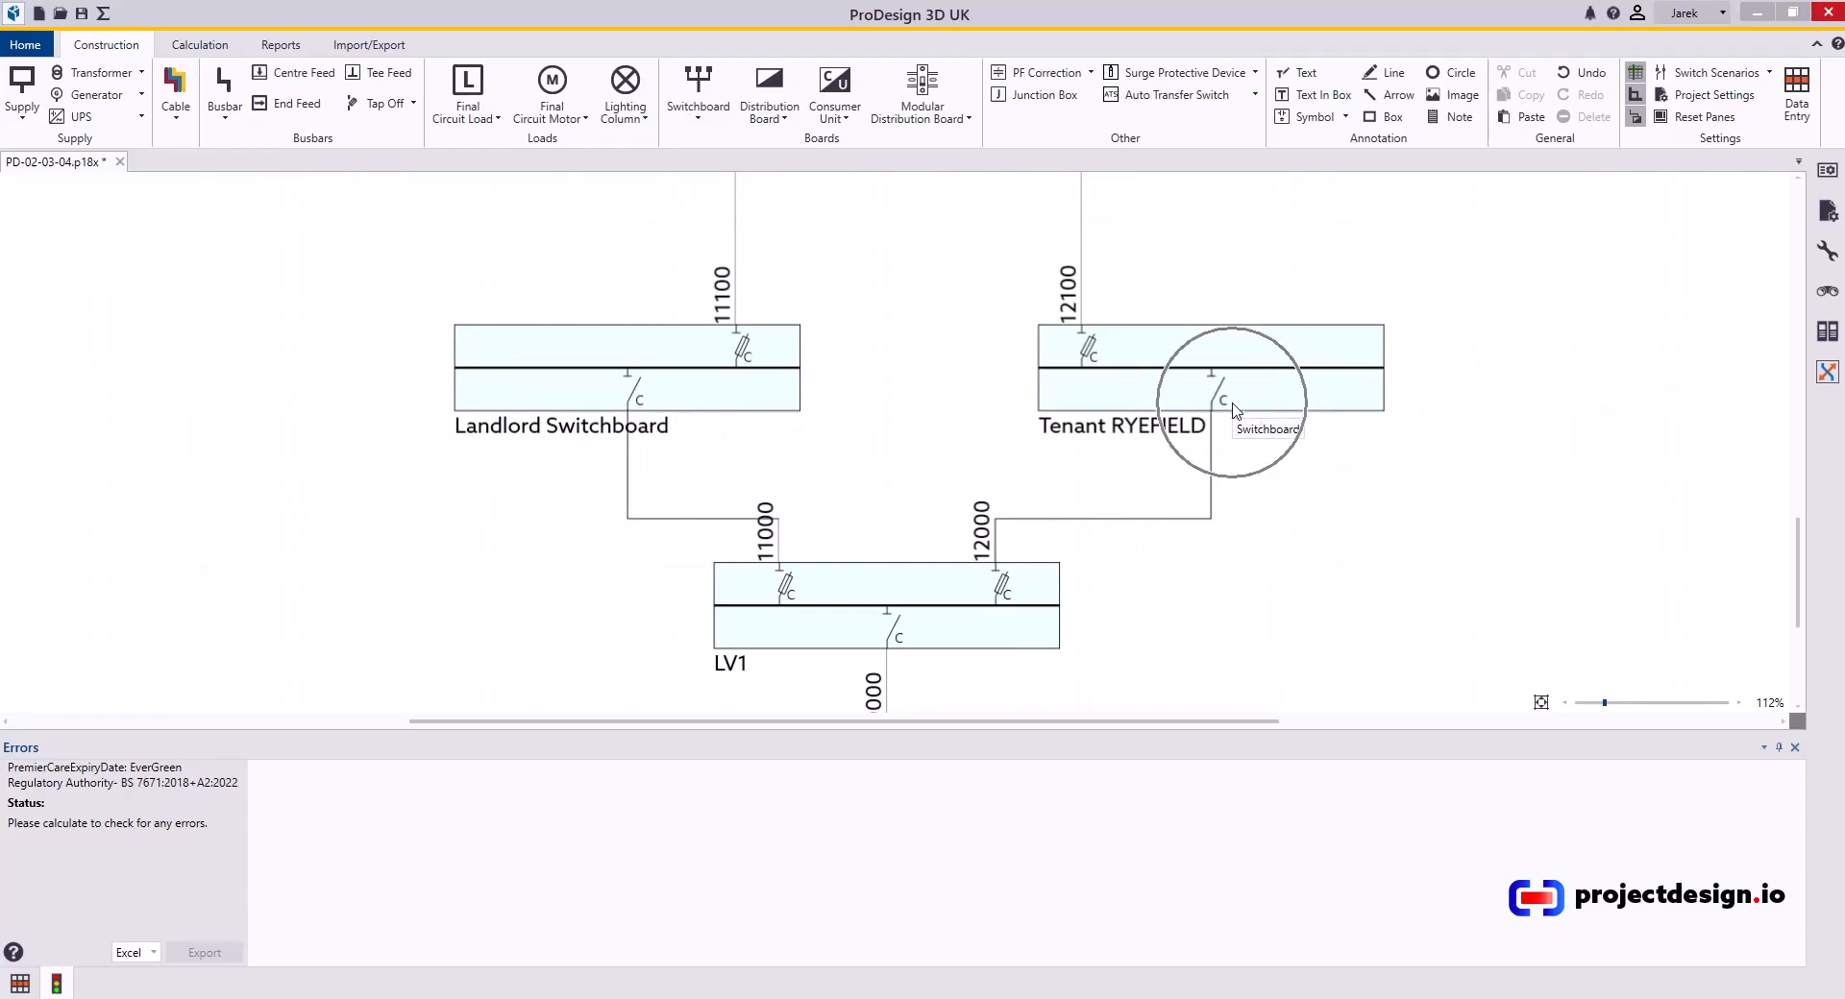
pyautogui.scroll(-3)
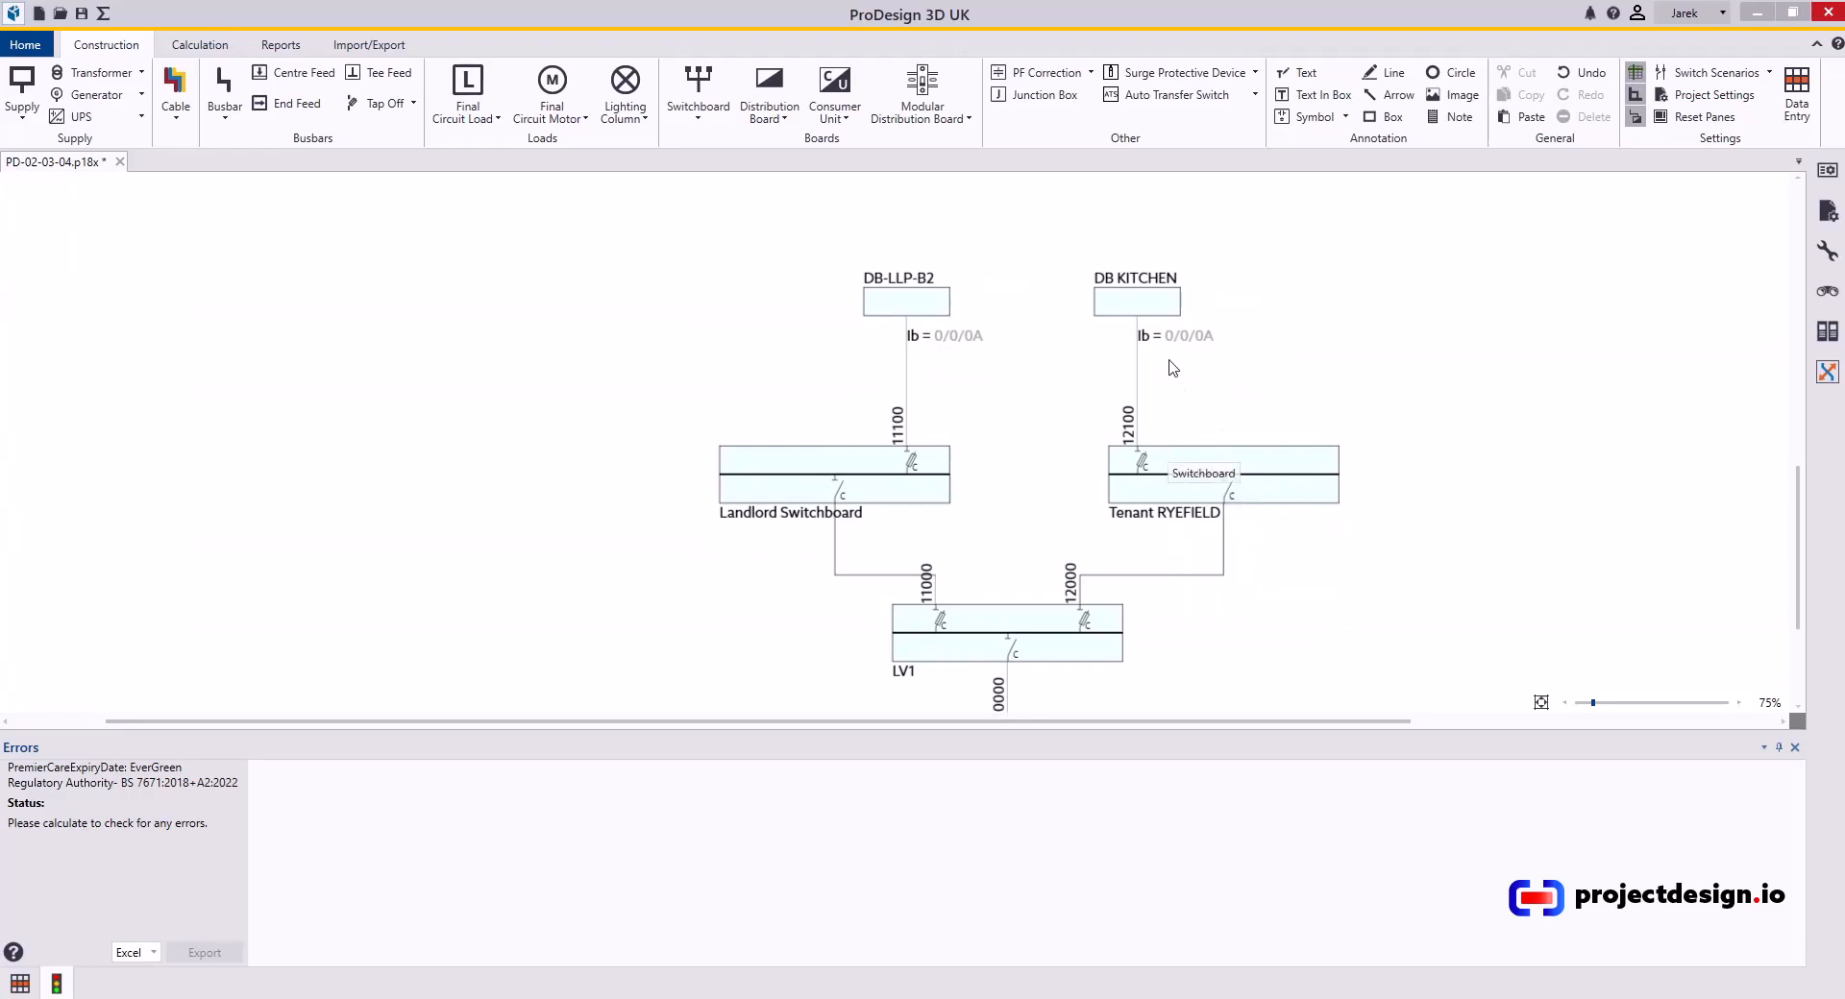
pyautogui.moveTo(925, 569)
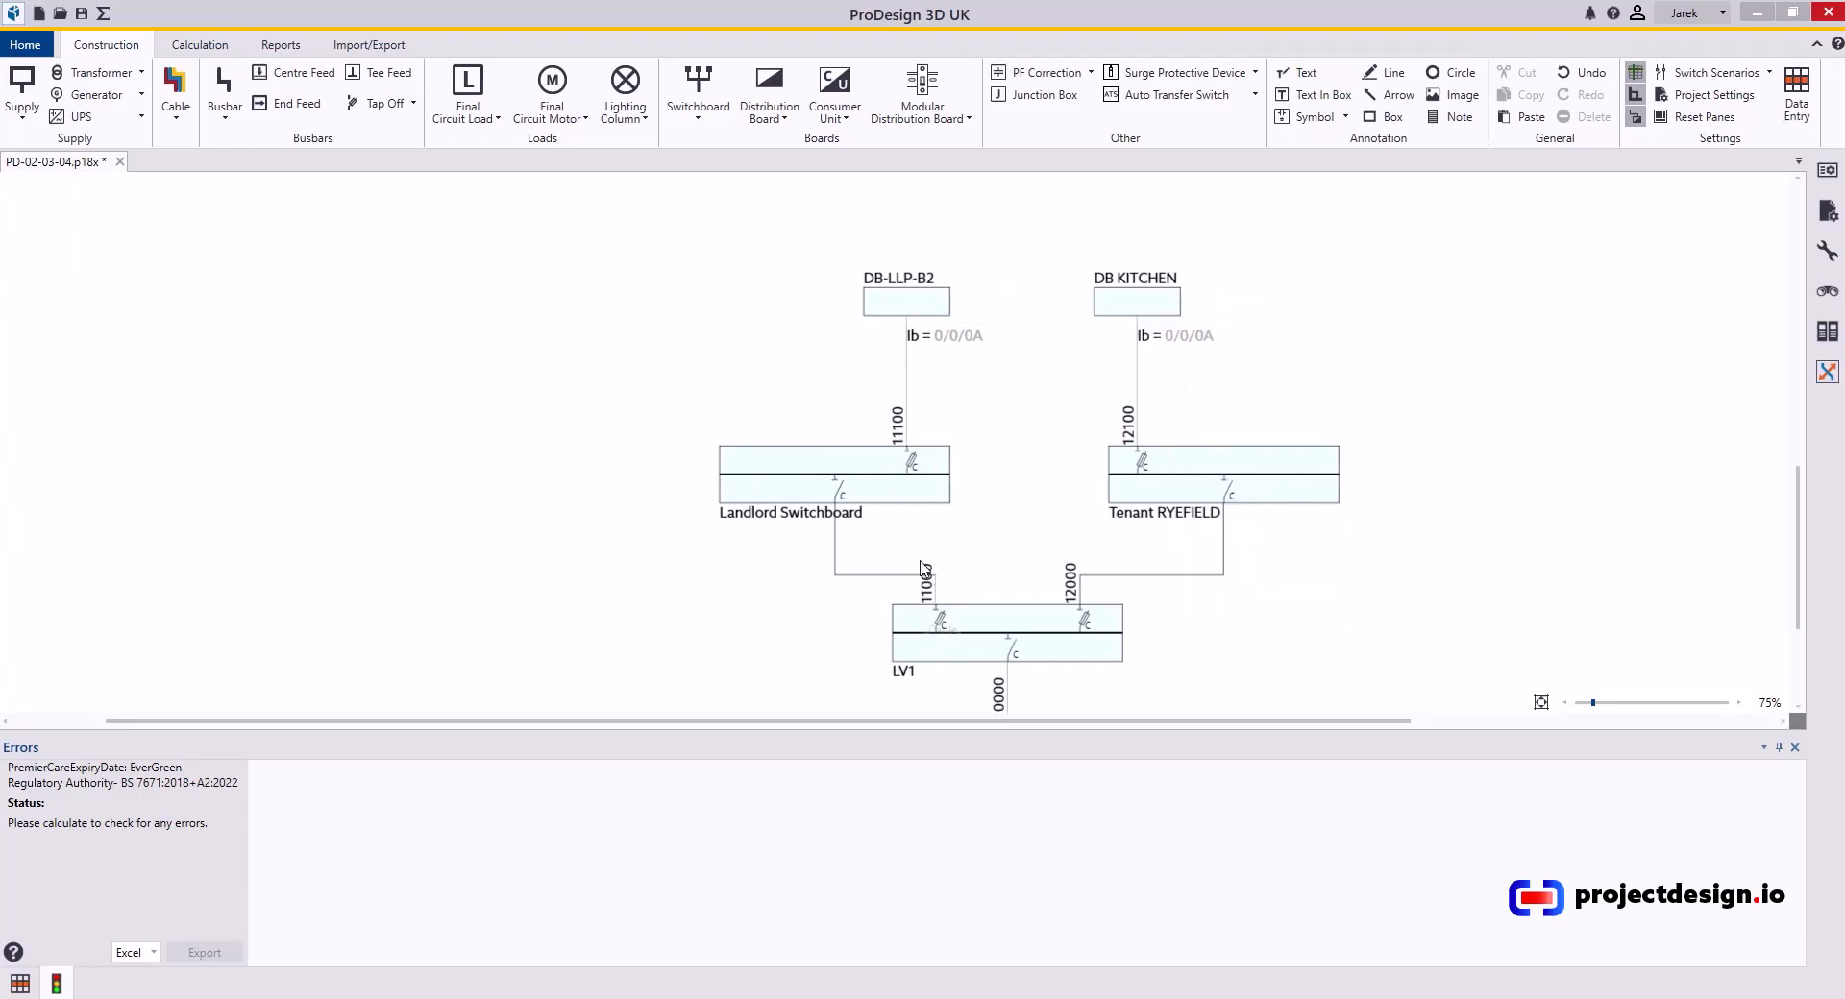
pyautogui.moveTo(1096, 311)
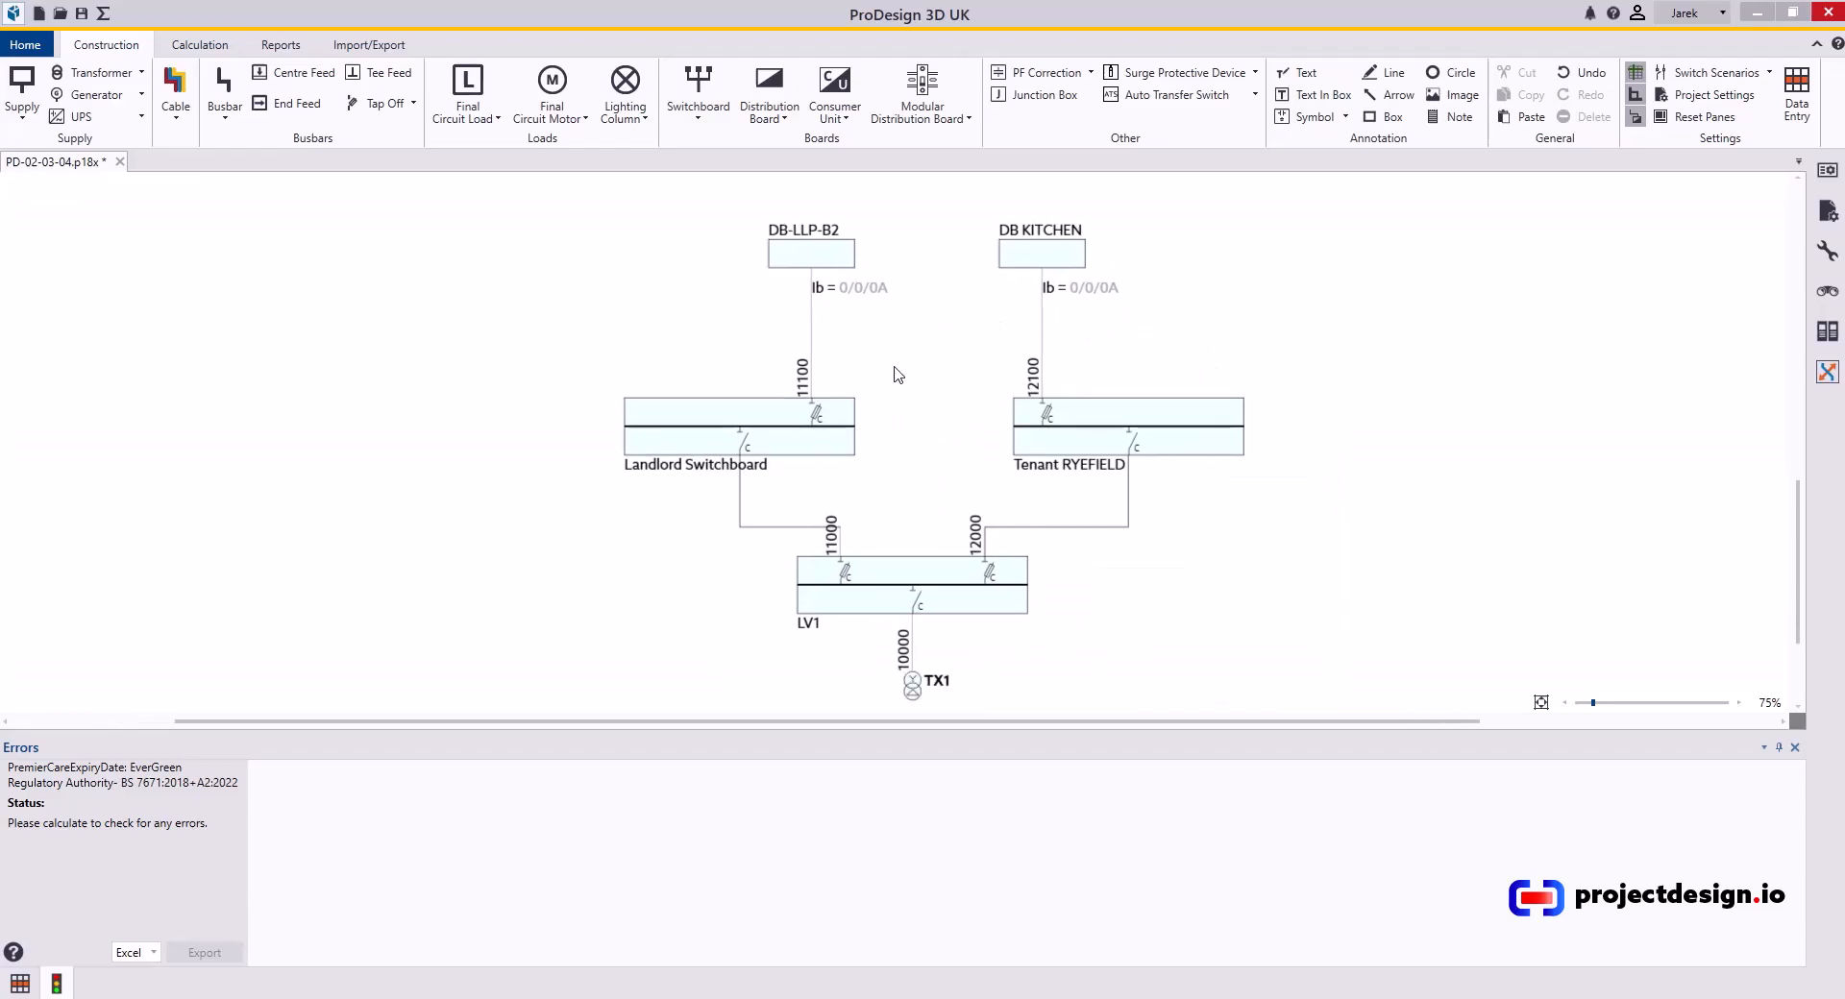
# Calculate the network from the Home tab, producing board design currents and the circuit schedule
pyautogui.click(198, 44)
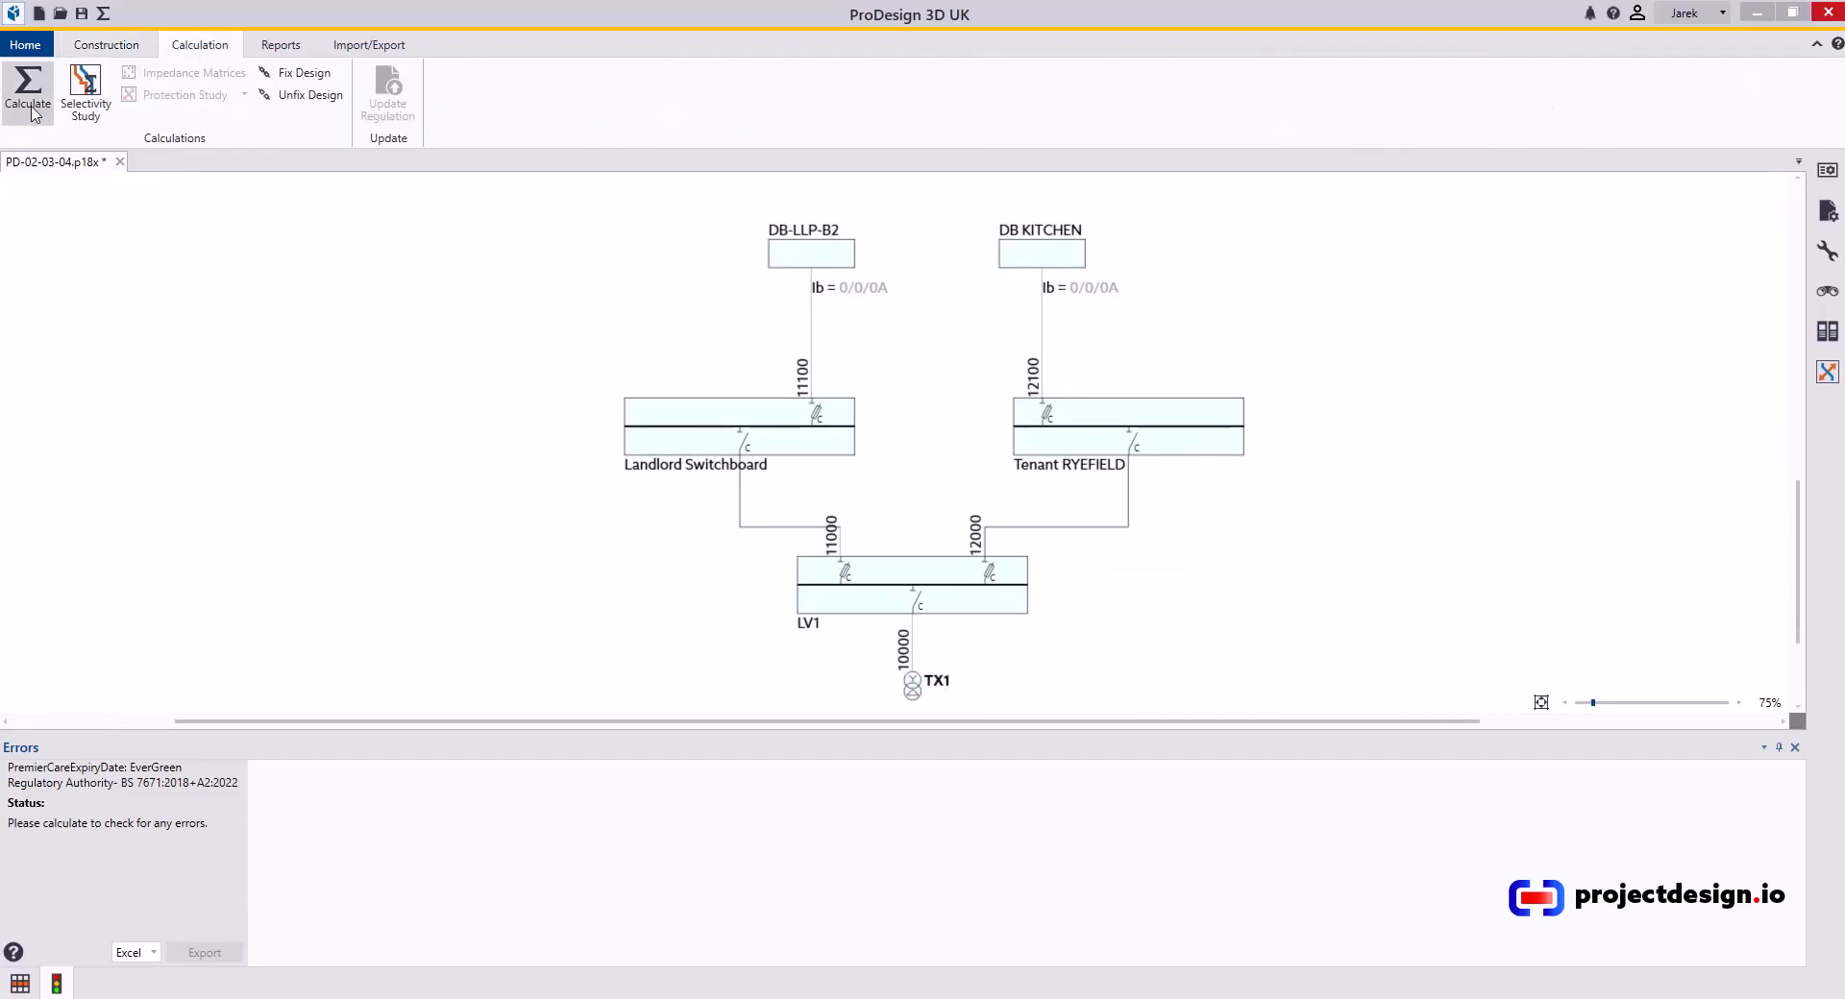
pyautogui.click(24, 83)
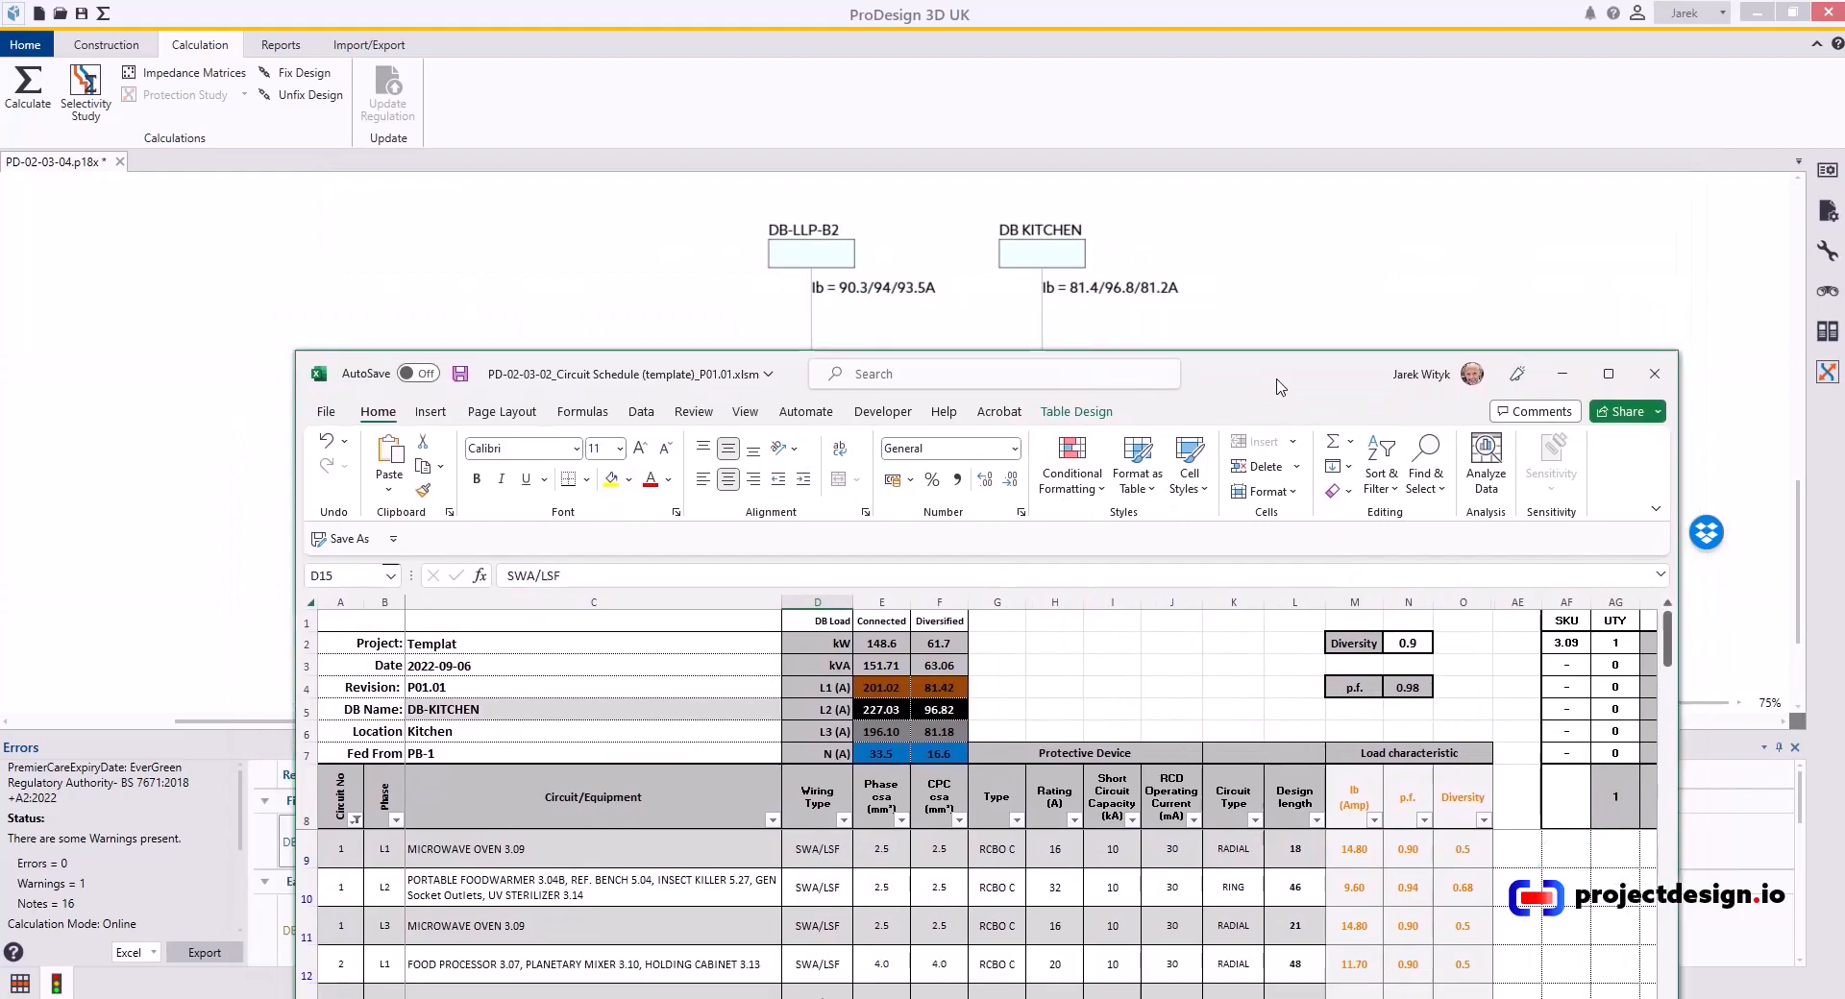
pyautogui.moveTo(1084, 306)
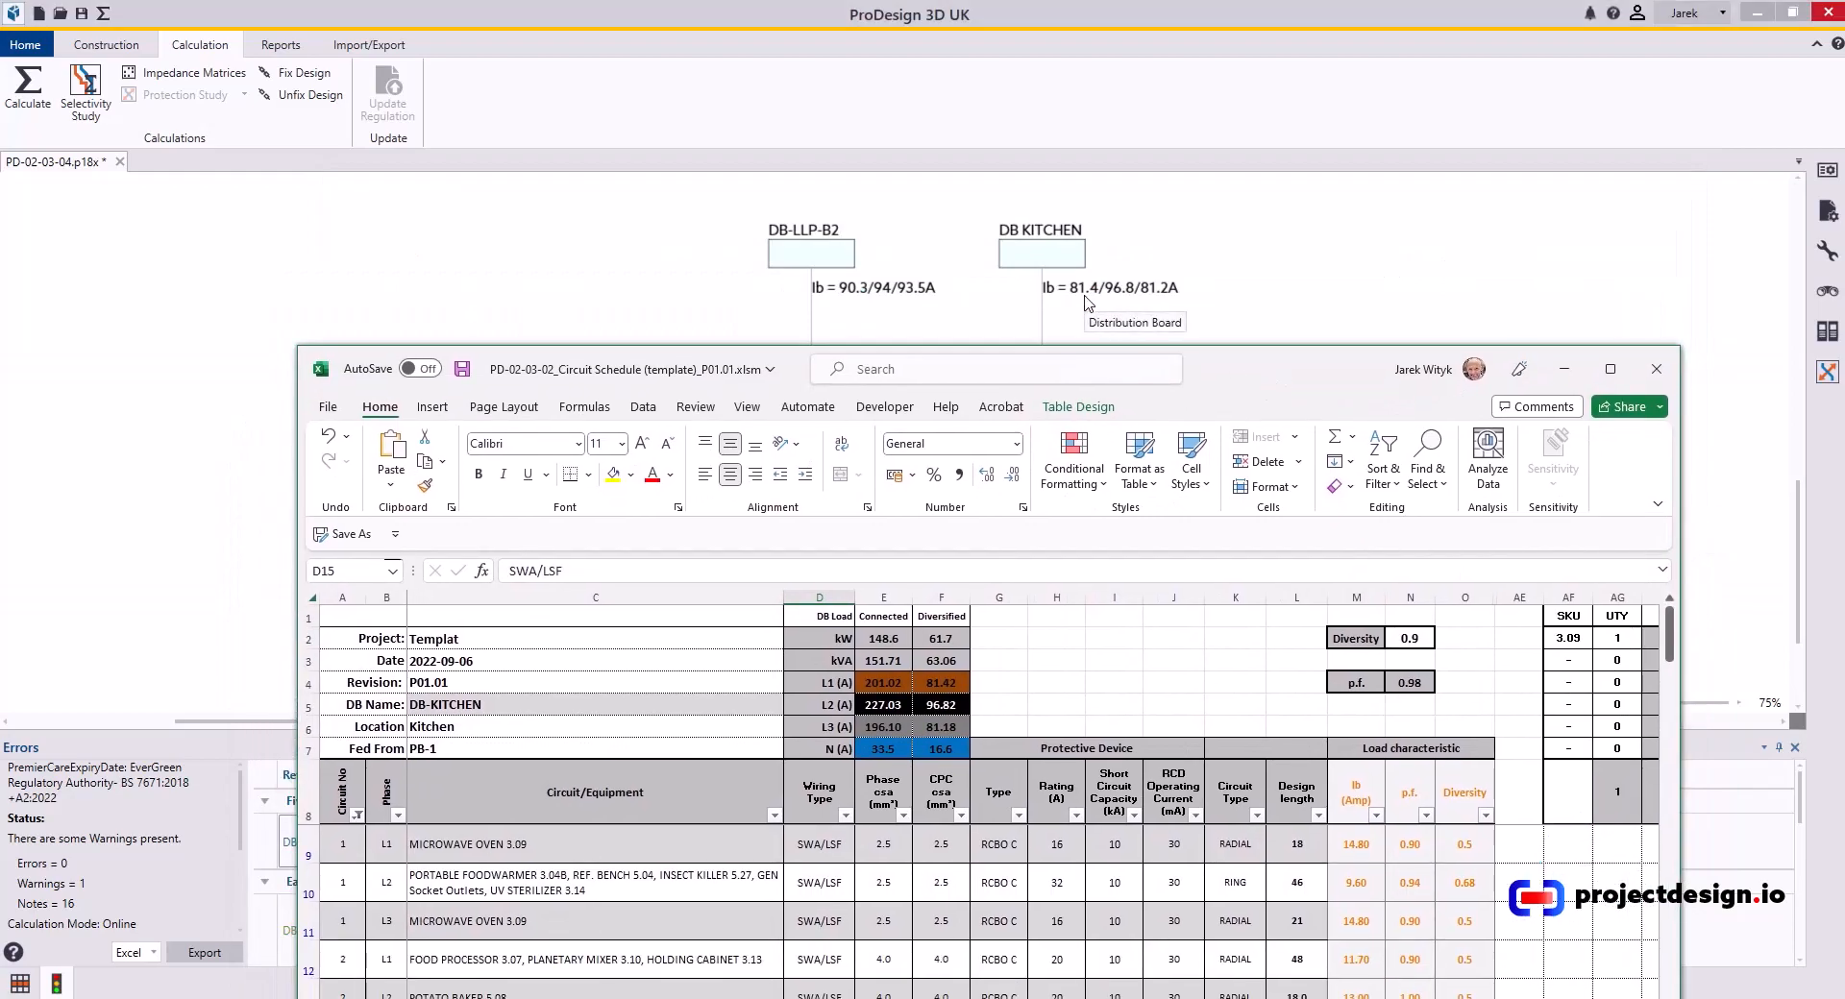
pyautogui.moveTo(924, 675)
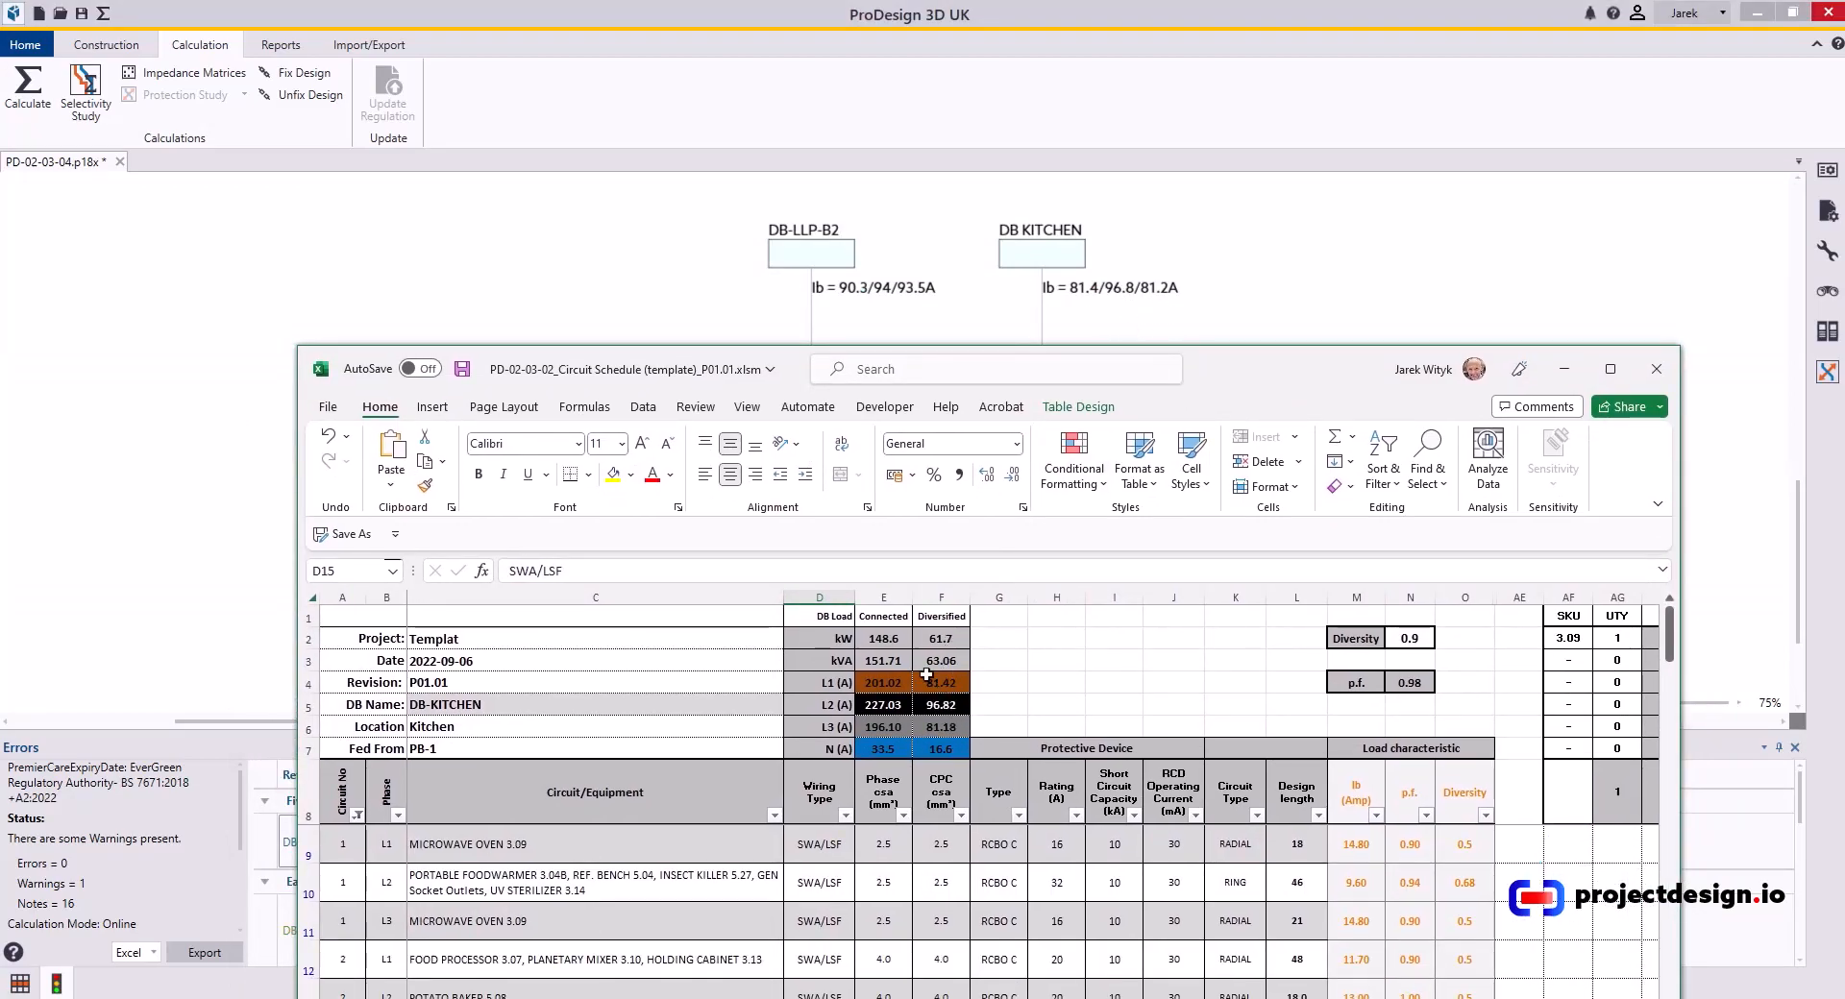
pyautogui.moveTo(1093, 682)
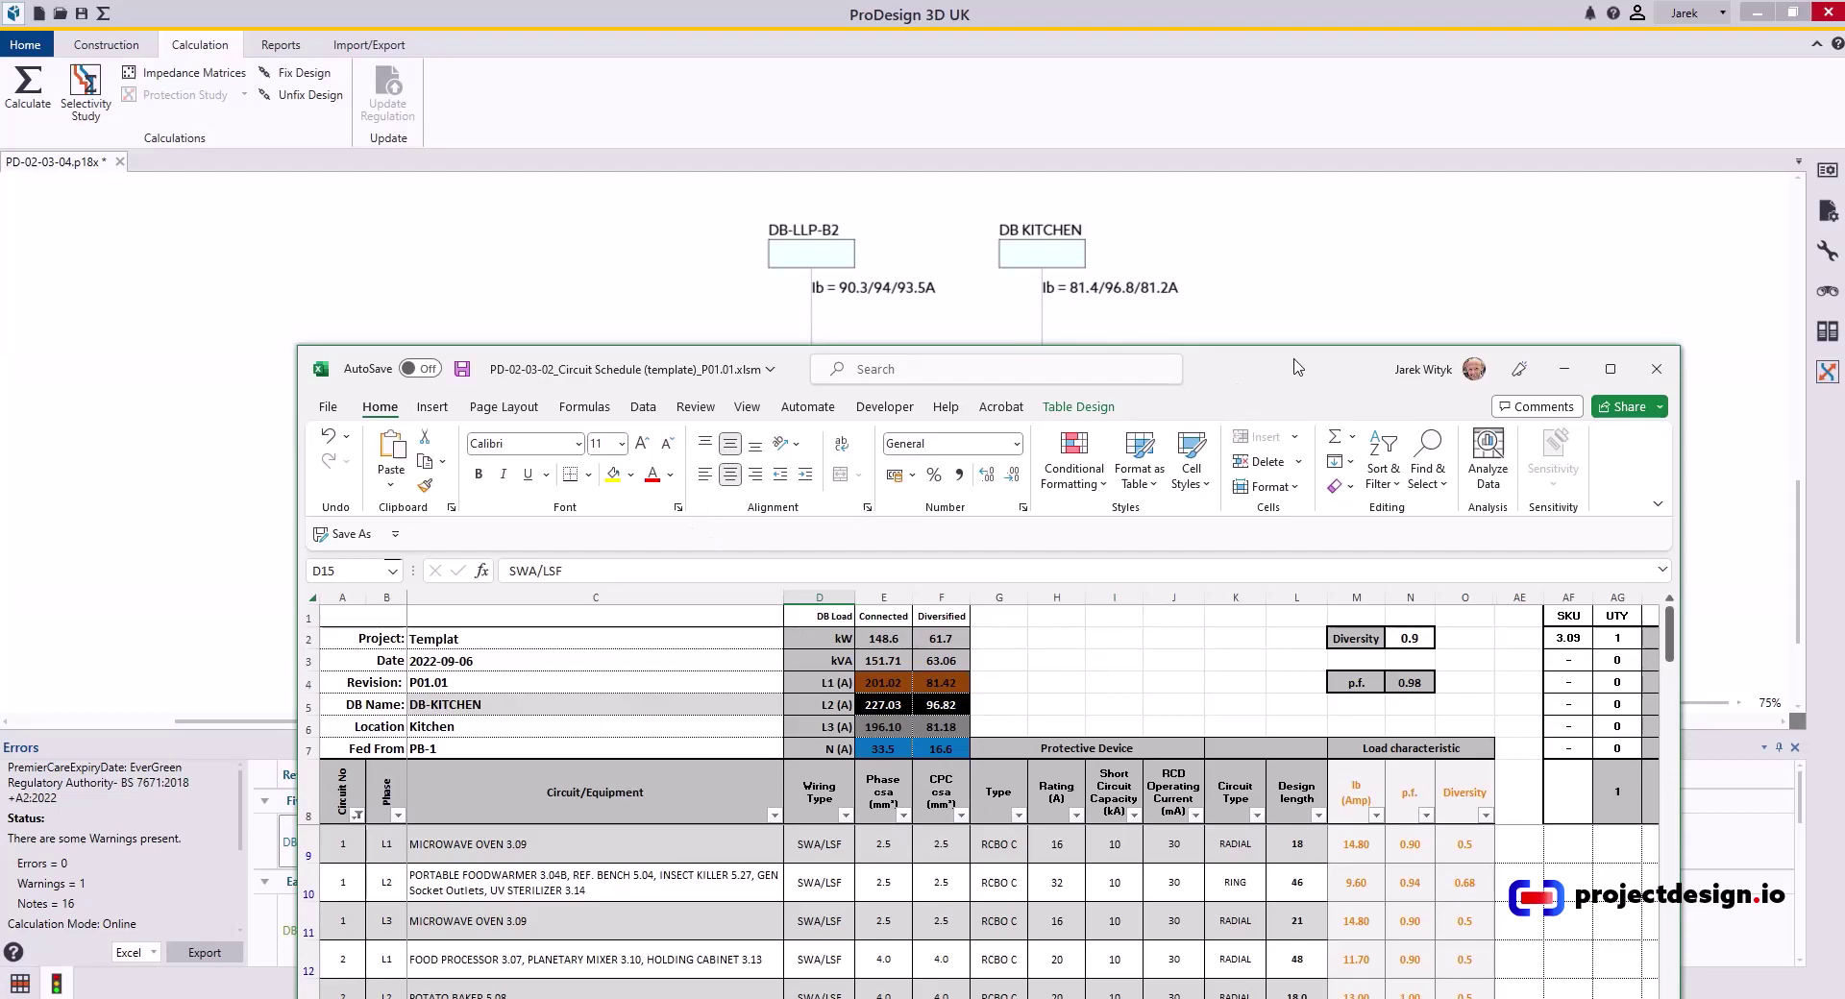
# Dismiss the Excel circuit schedule to return to the calculated schematic and its warnings list
pyautogui.click(1657, 369)
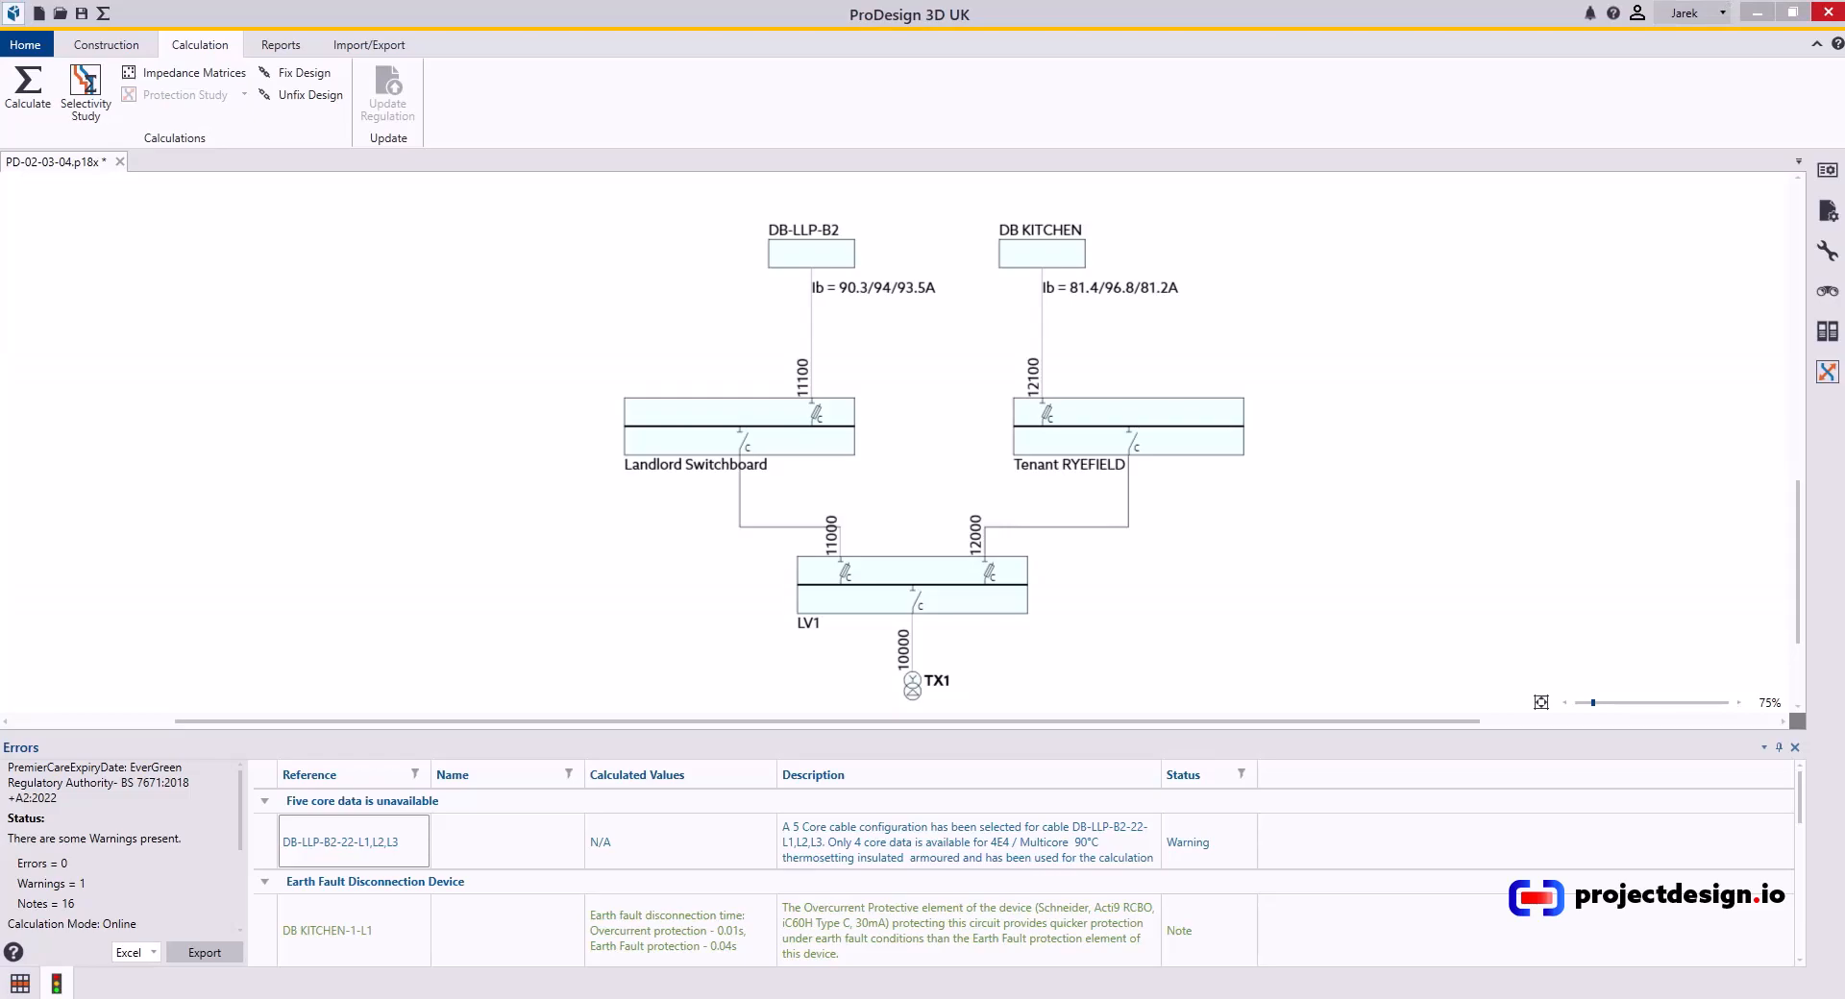
pyautogui.moveTo(267, 407)
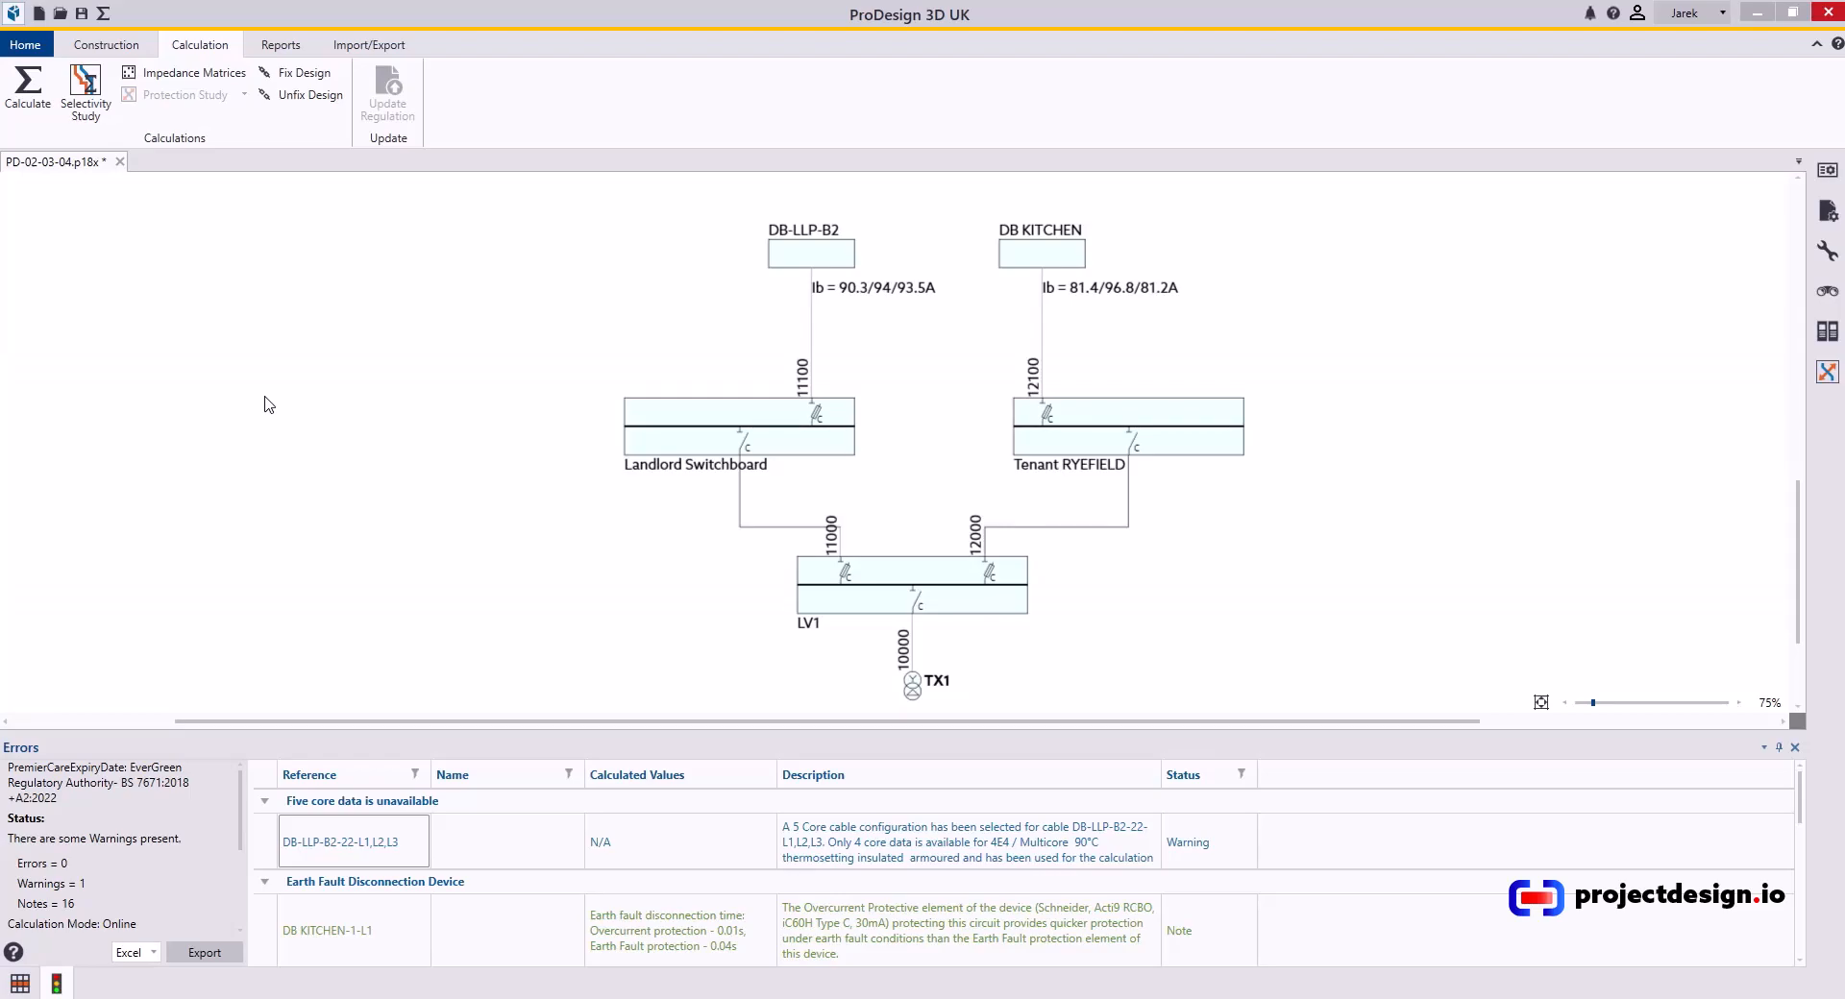
pyautogui.moveTo(256, 406)
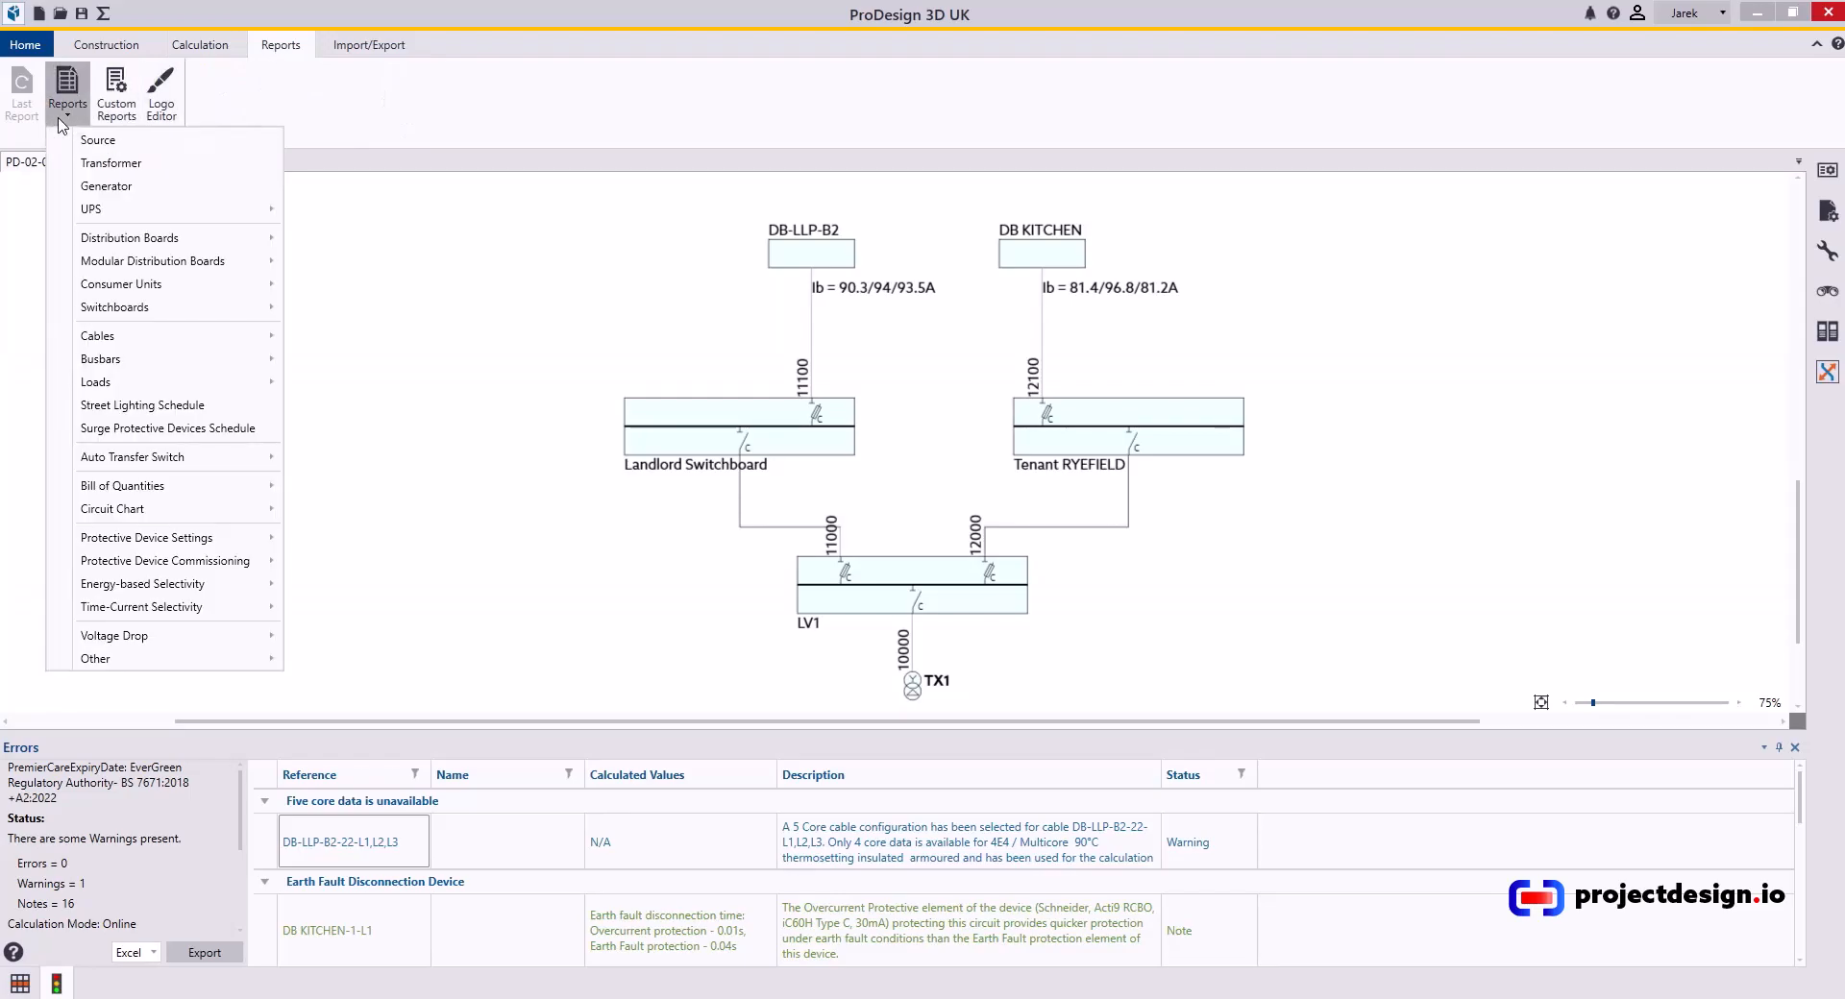
pyautogui.moveTo(154, 341)
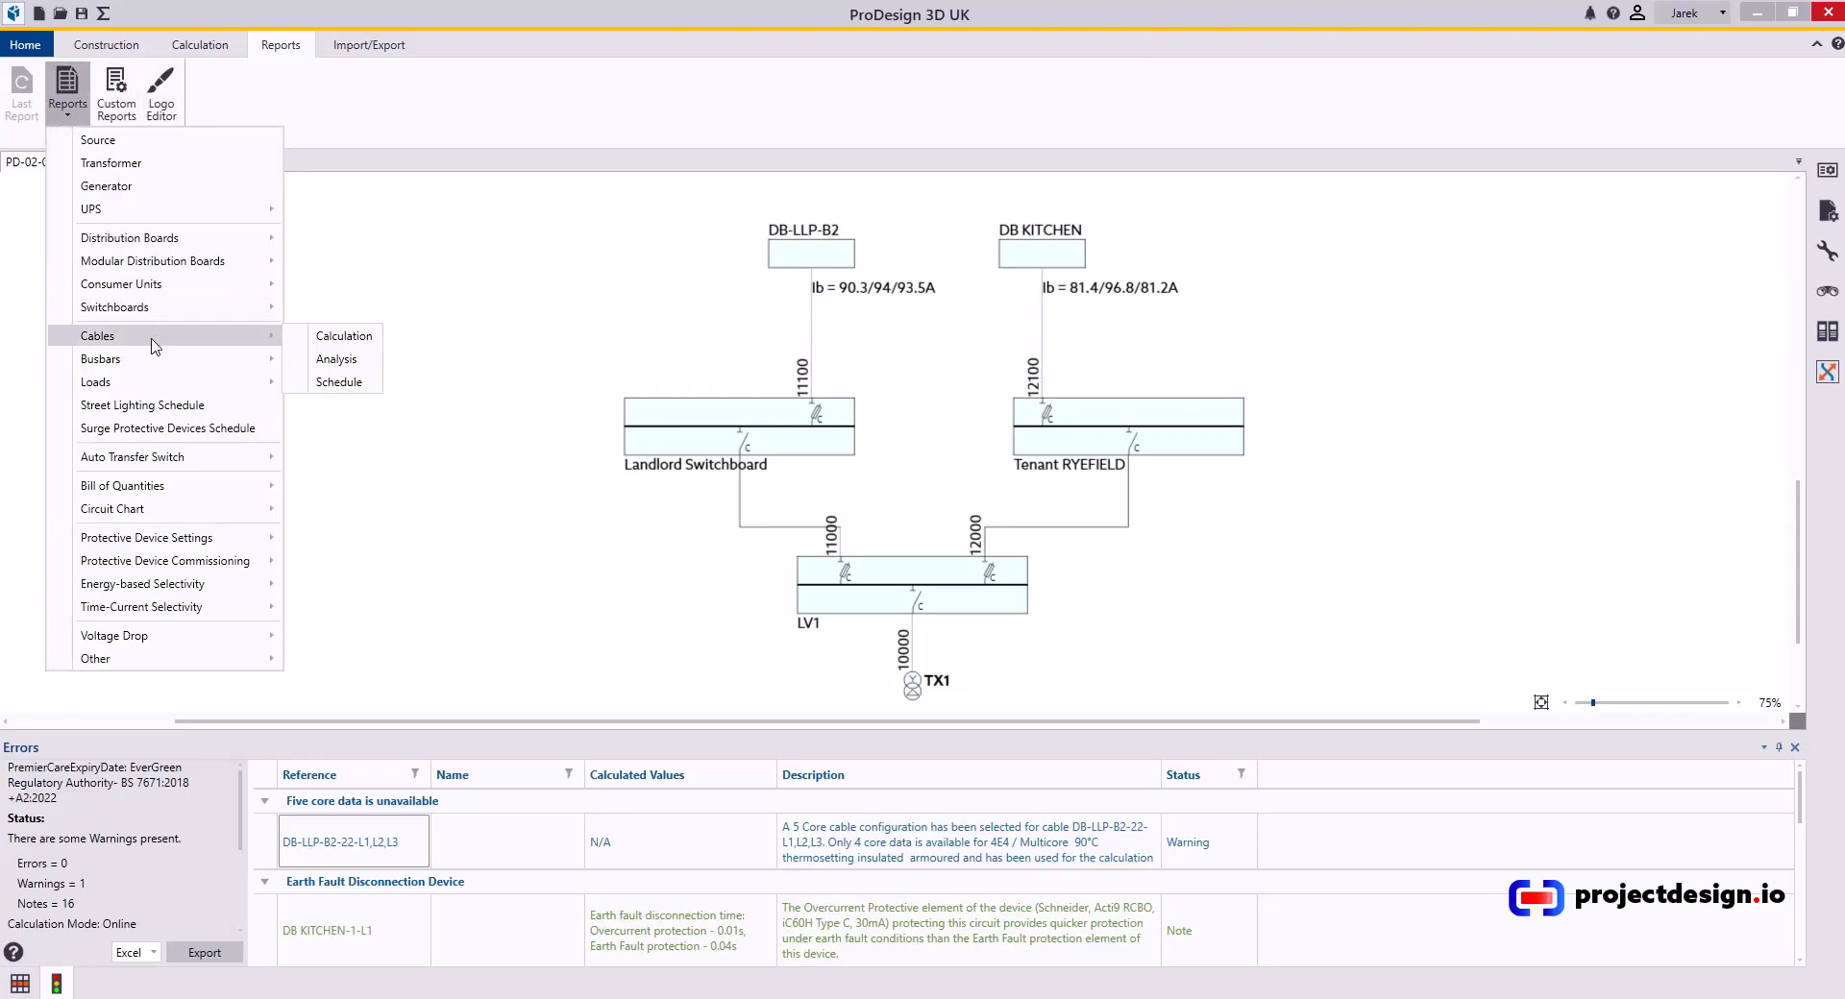
pyautogui.moveTo(331, 342)
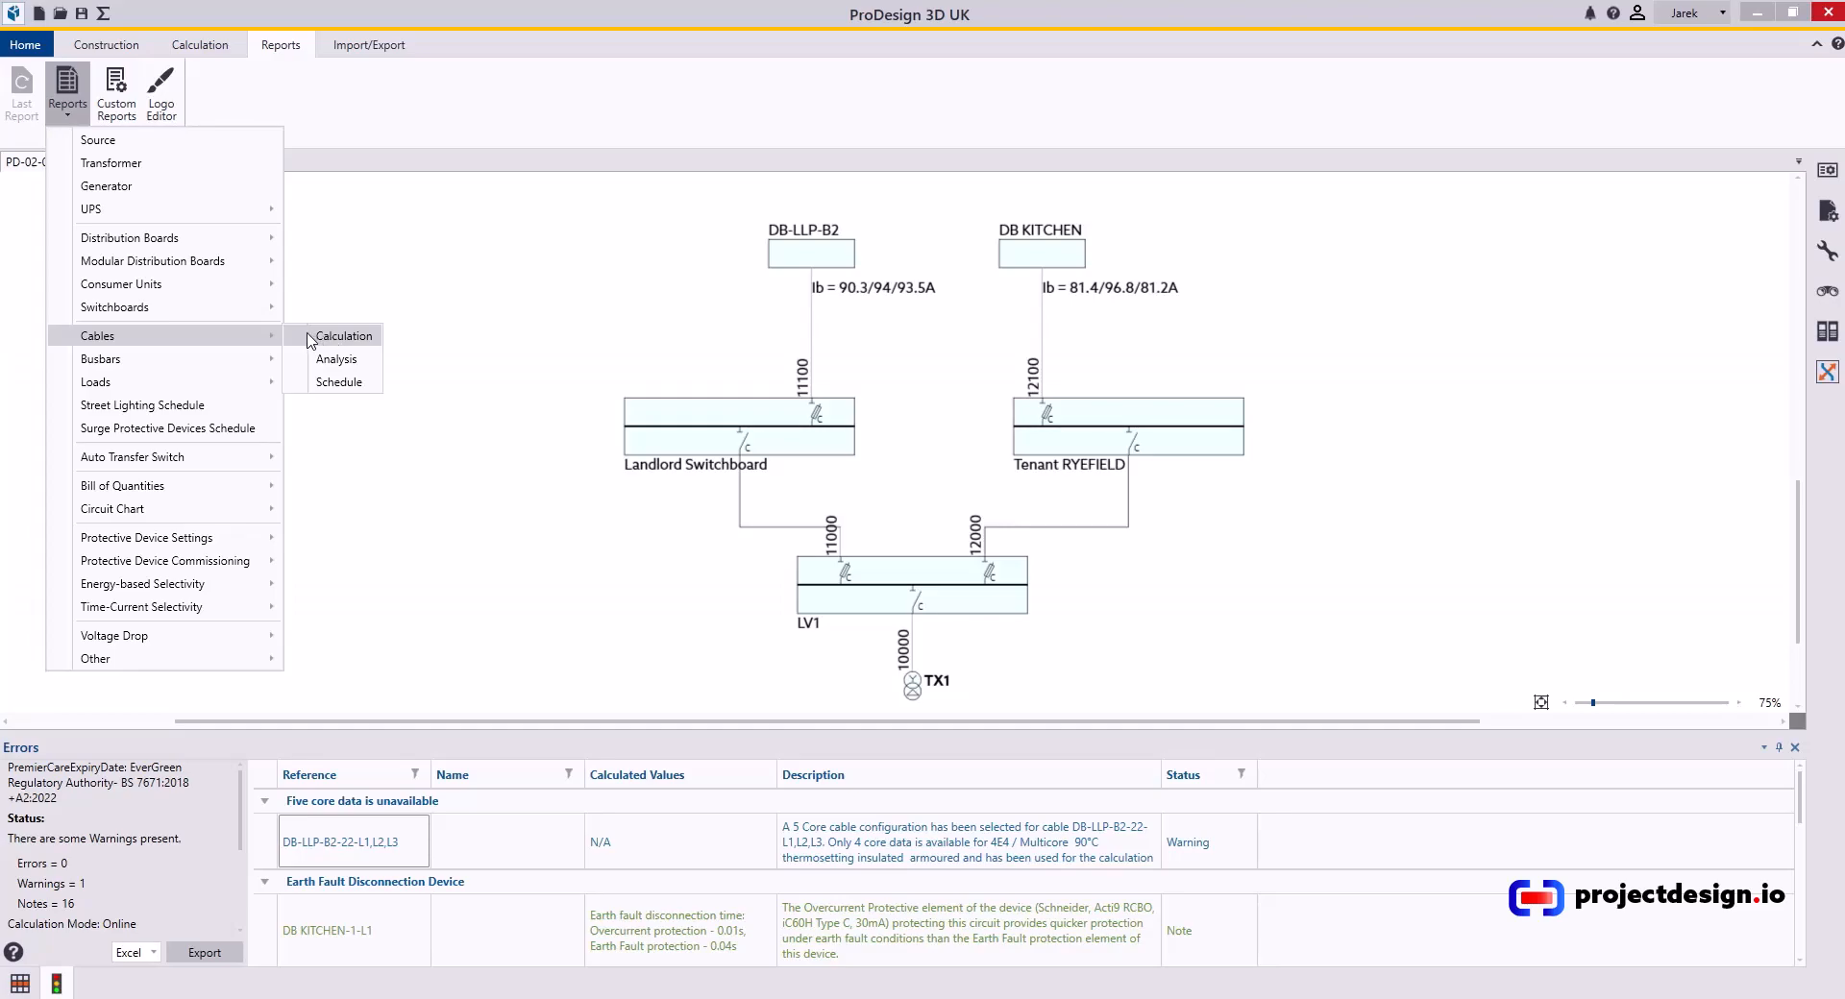
pyautogui.moveTo(352, 396)
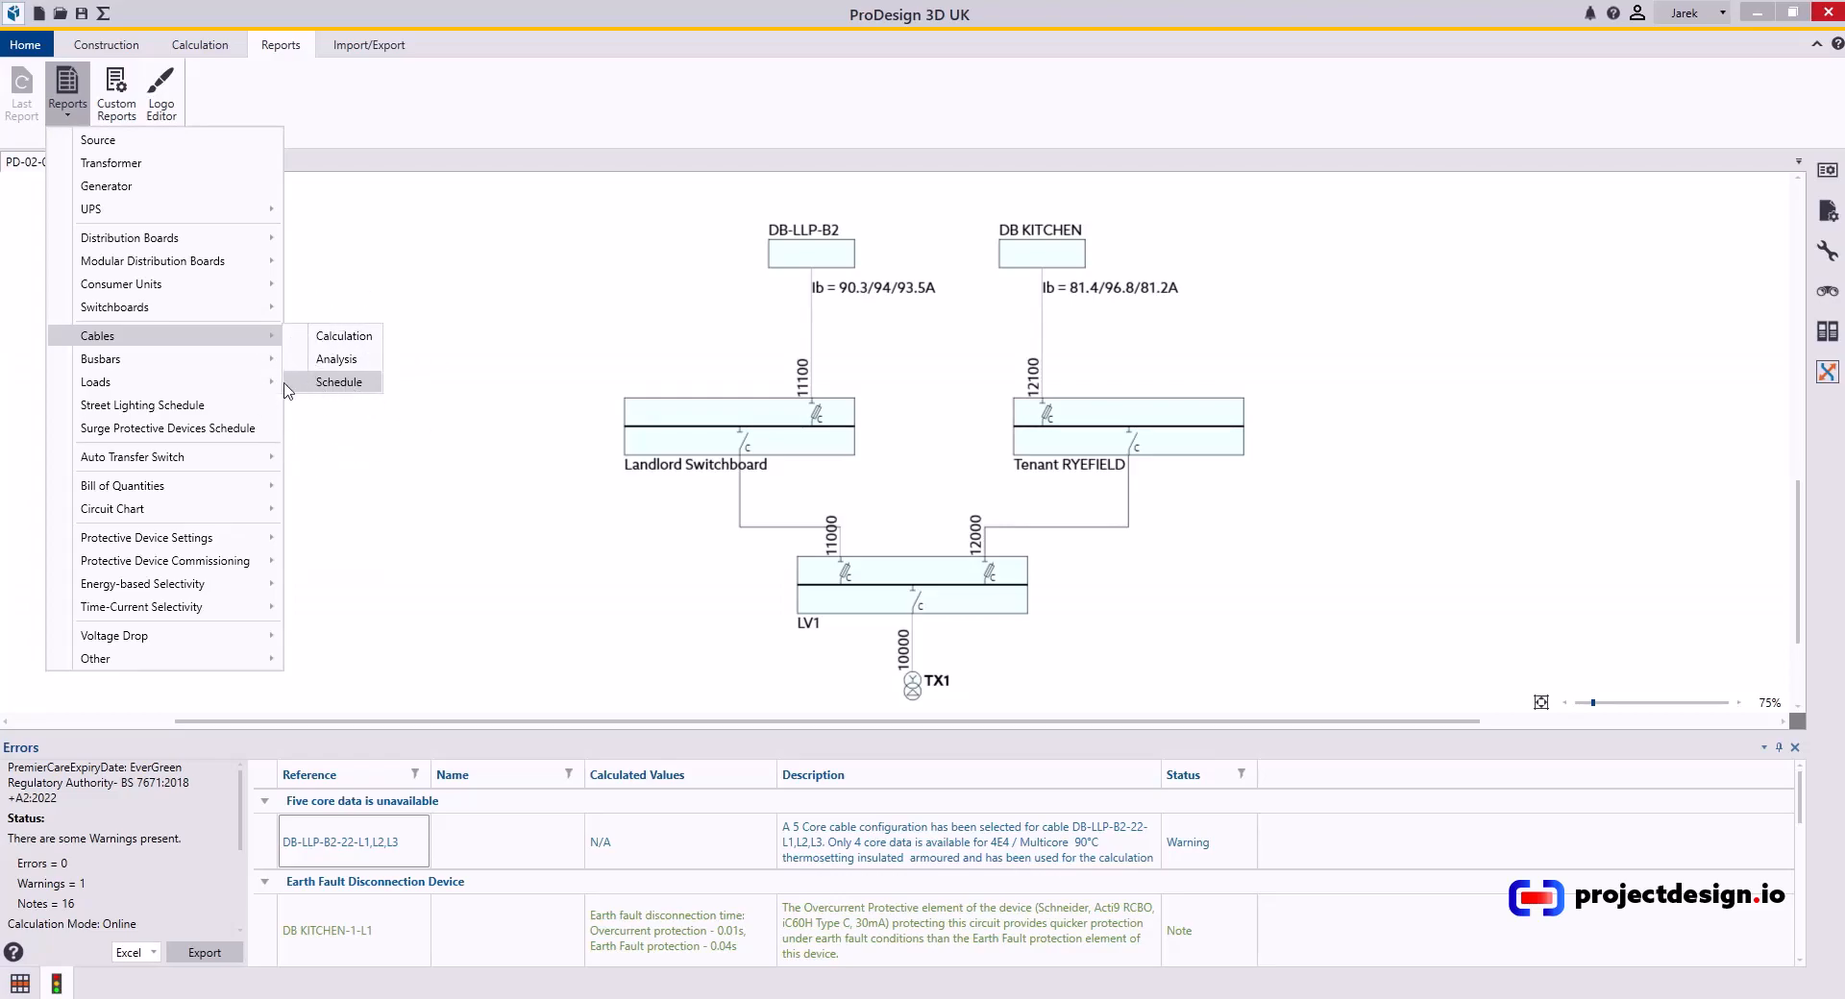
pyautogui.moveTo(96, 383)
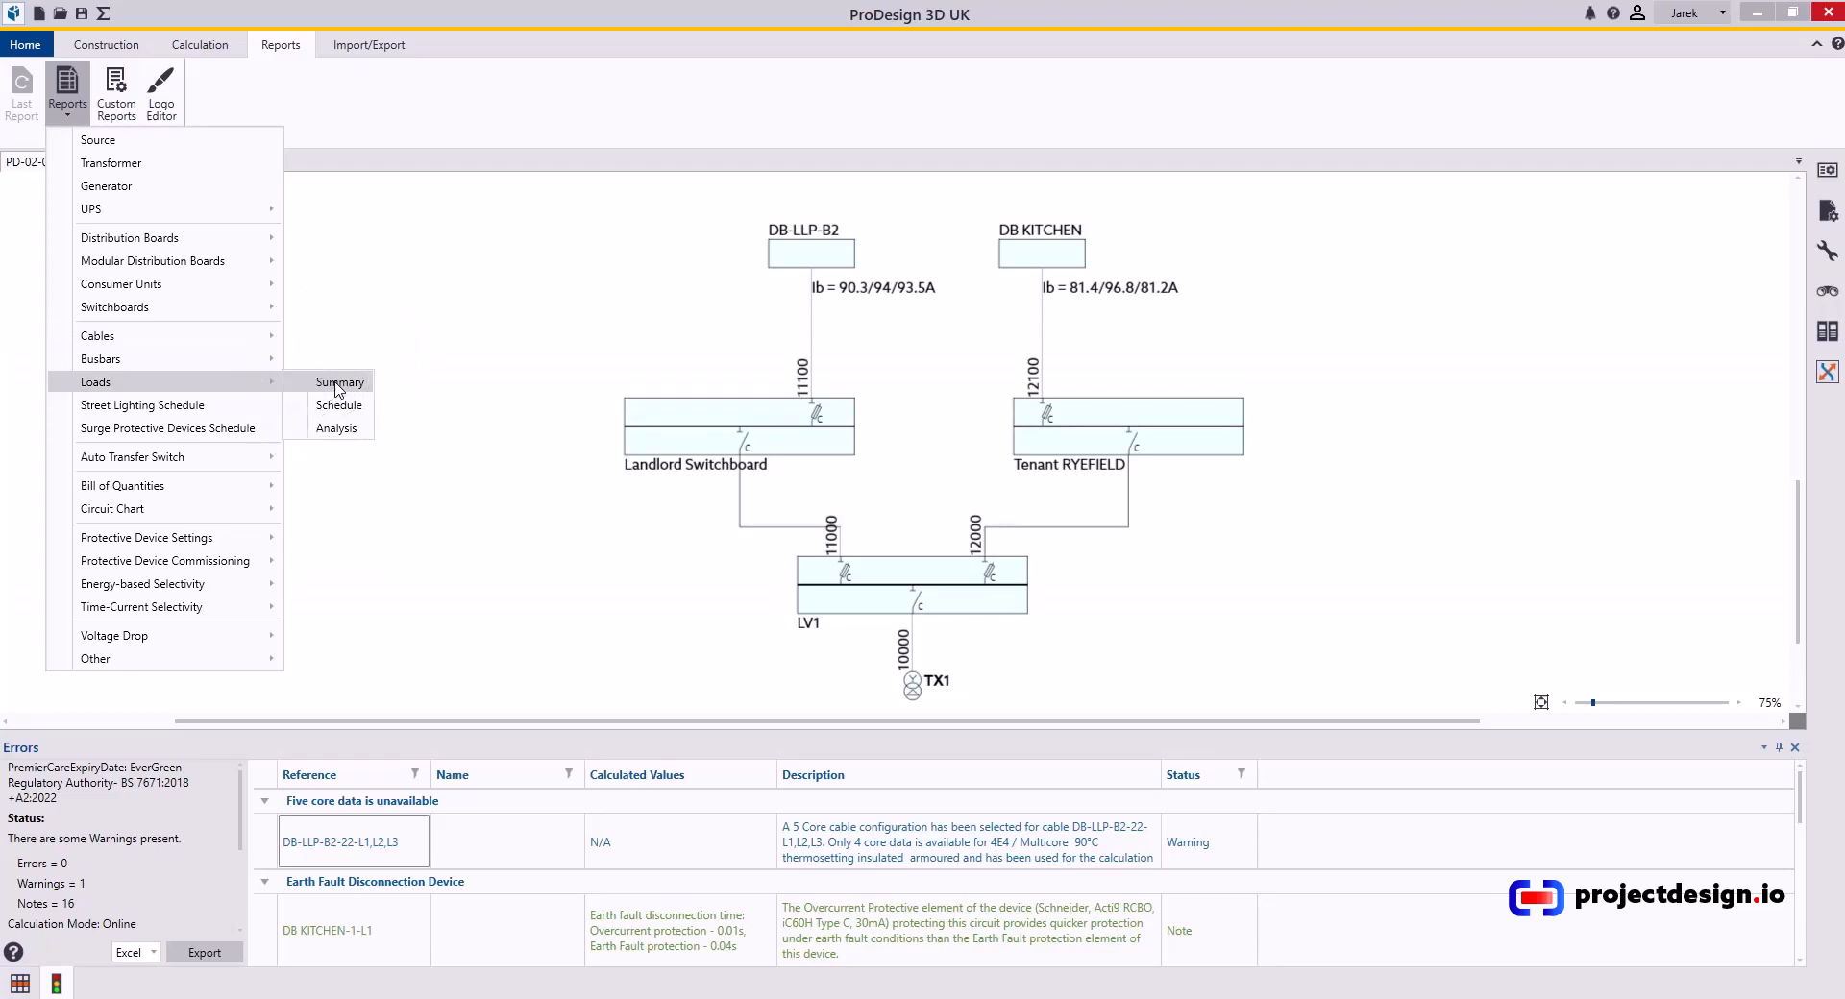
pyautogui.moveTo(185, 467)
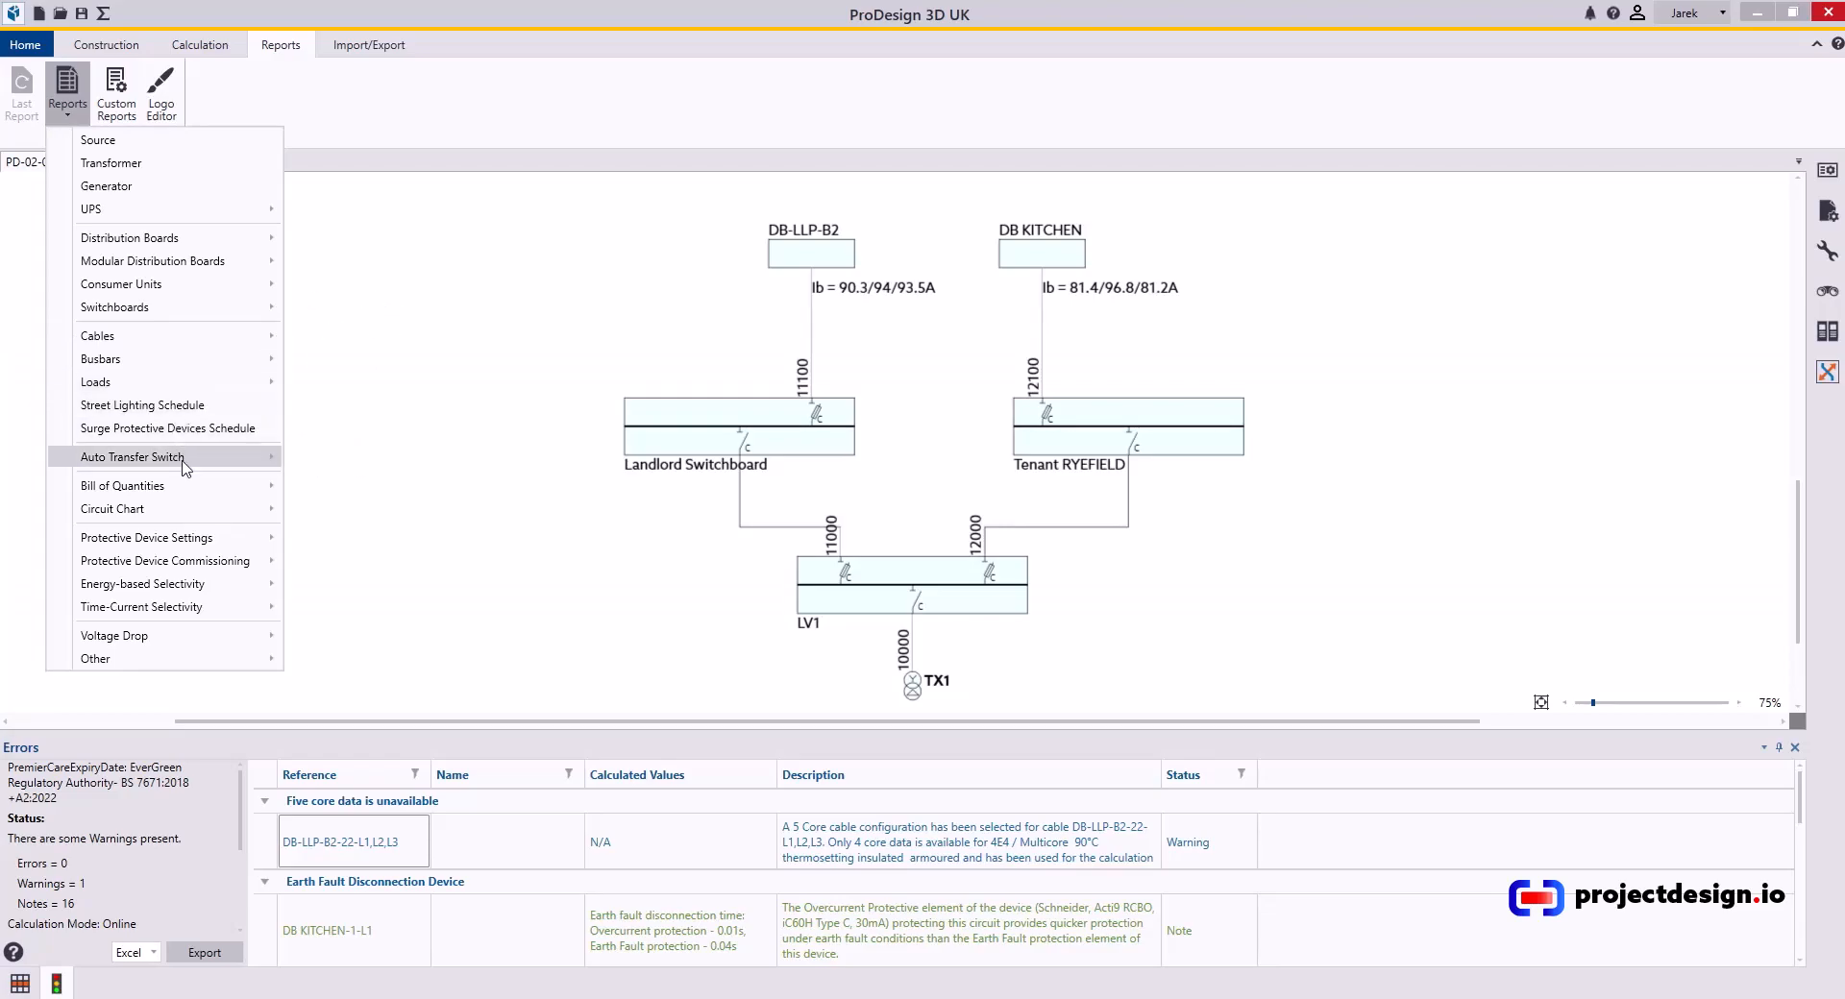
pyautogui.moveTo(111, 509)
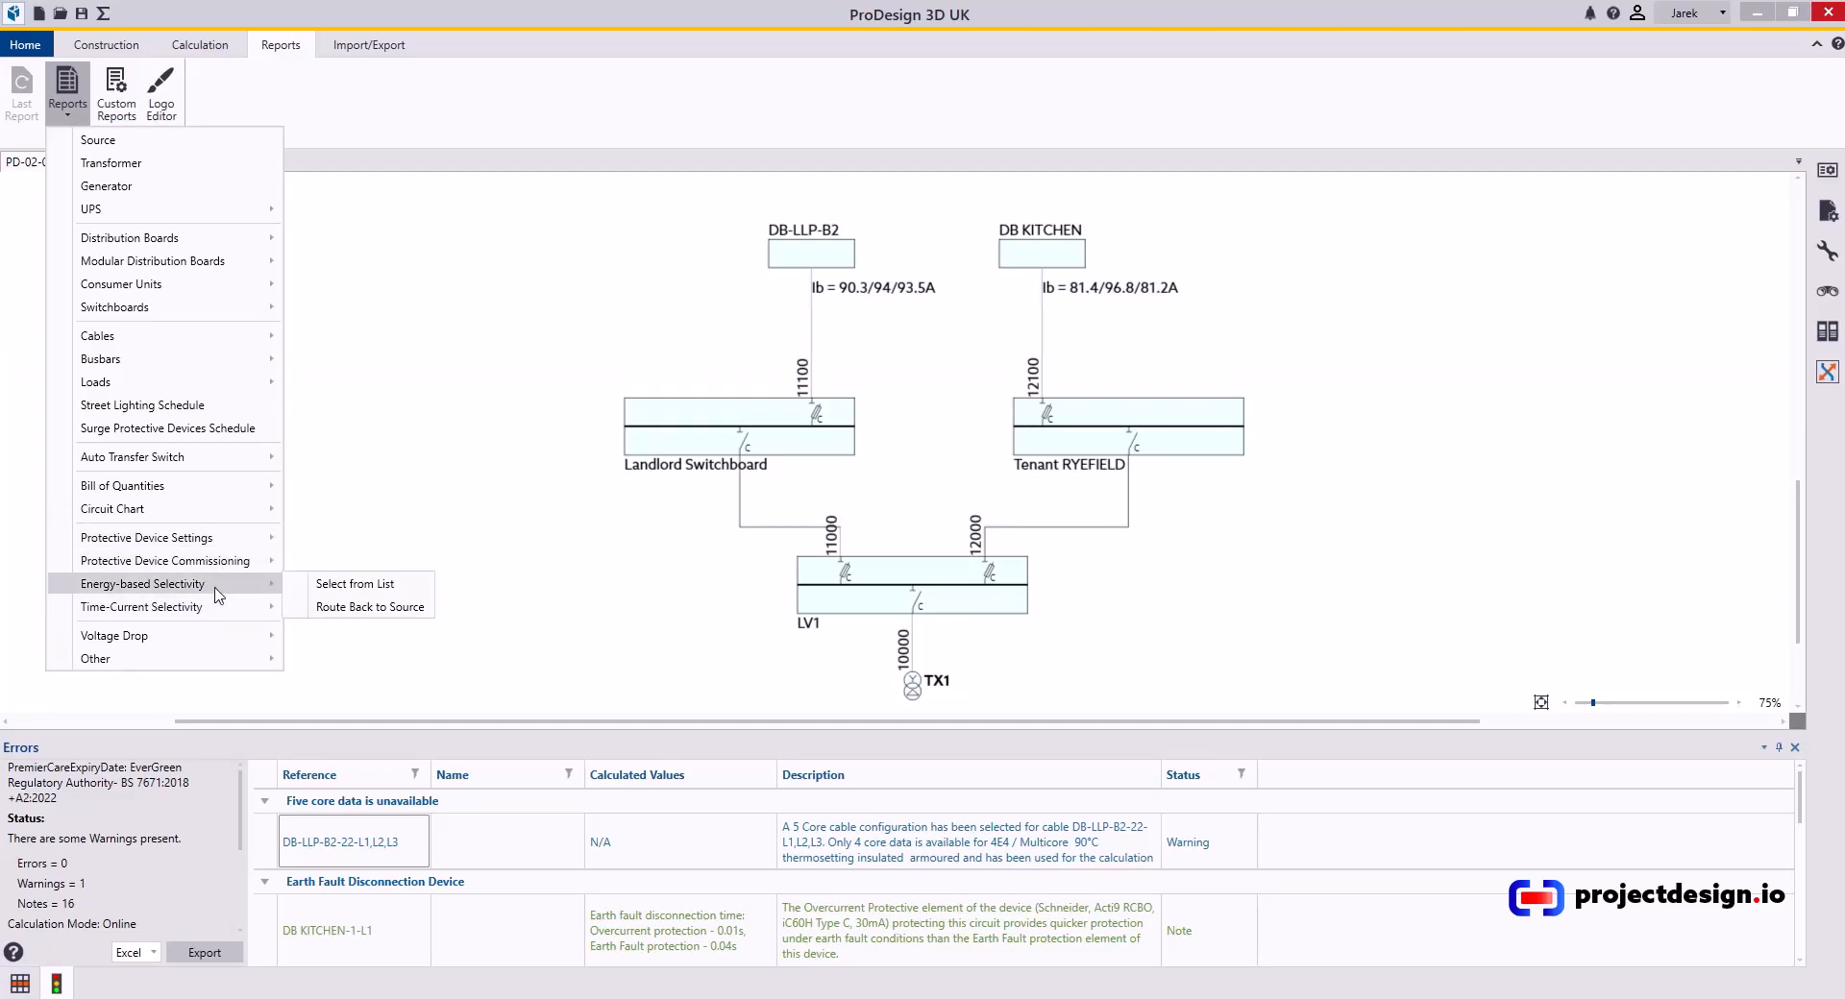
pyautogui.moveTo(170, 538)
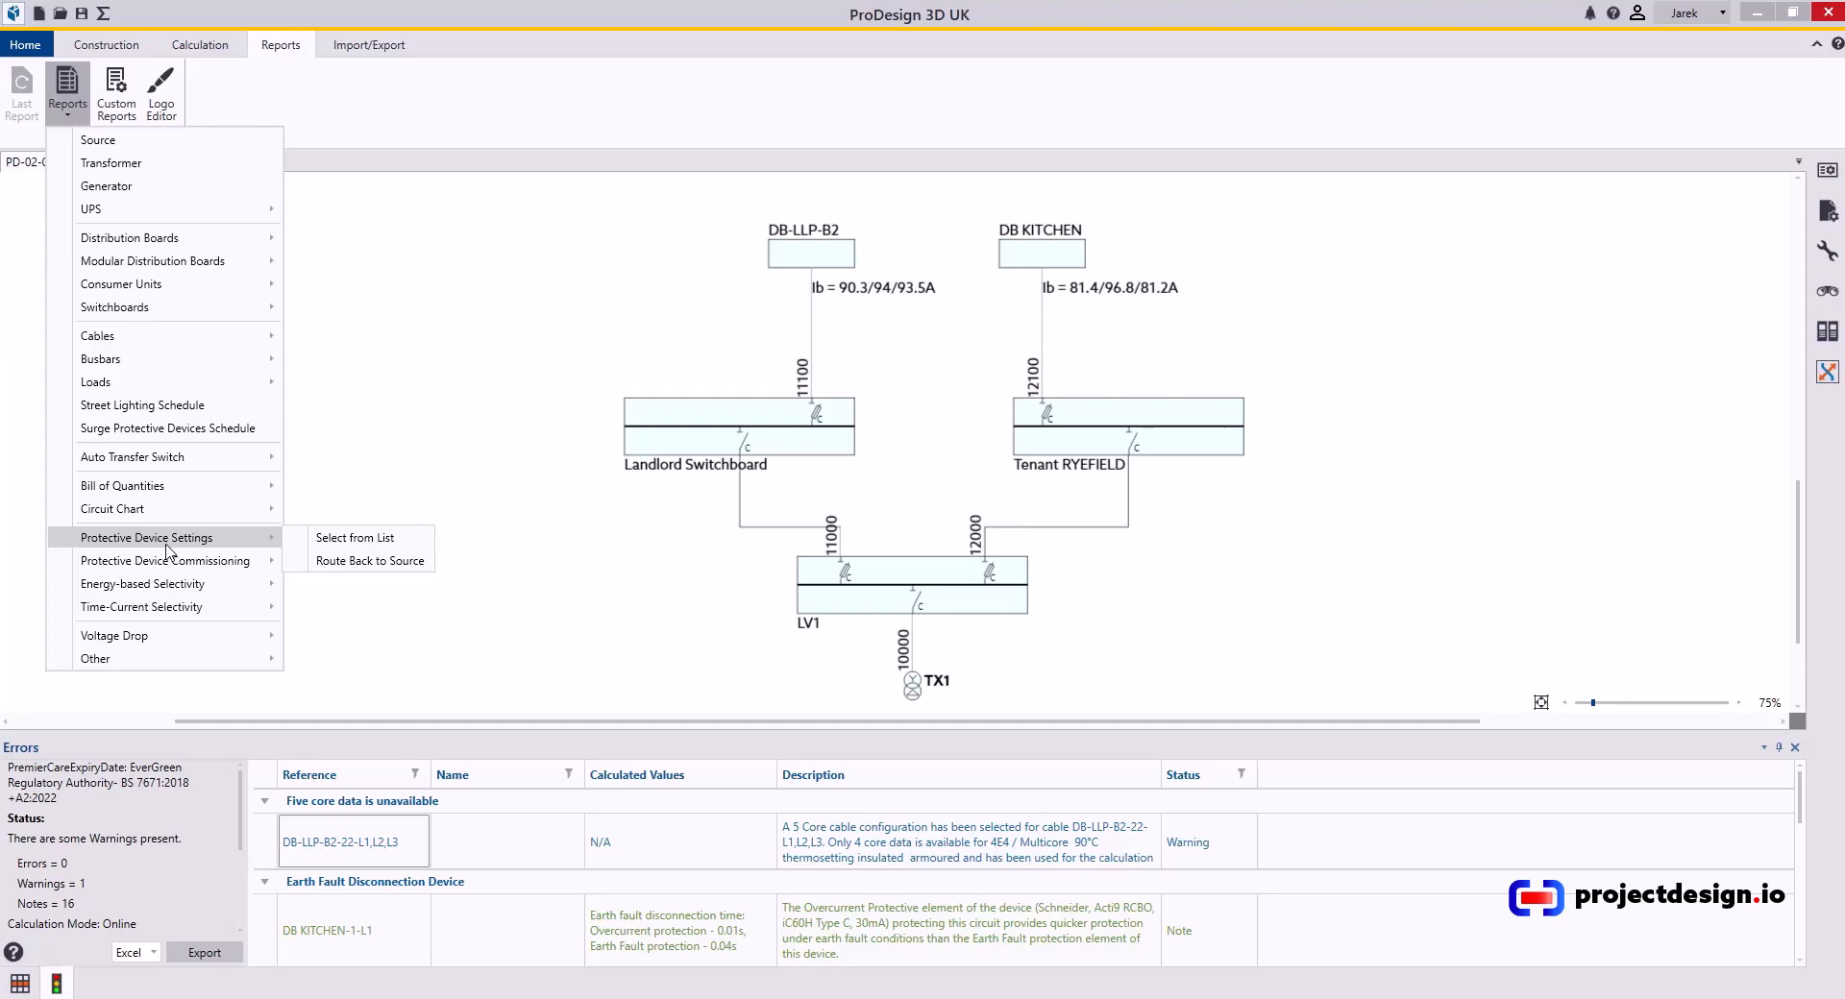
pyautogui.moveTo(335, 411)
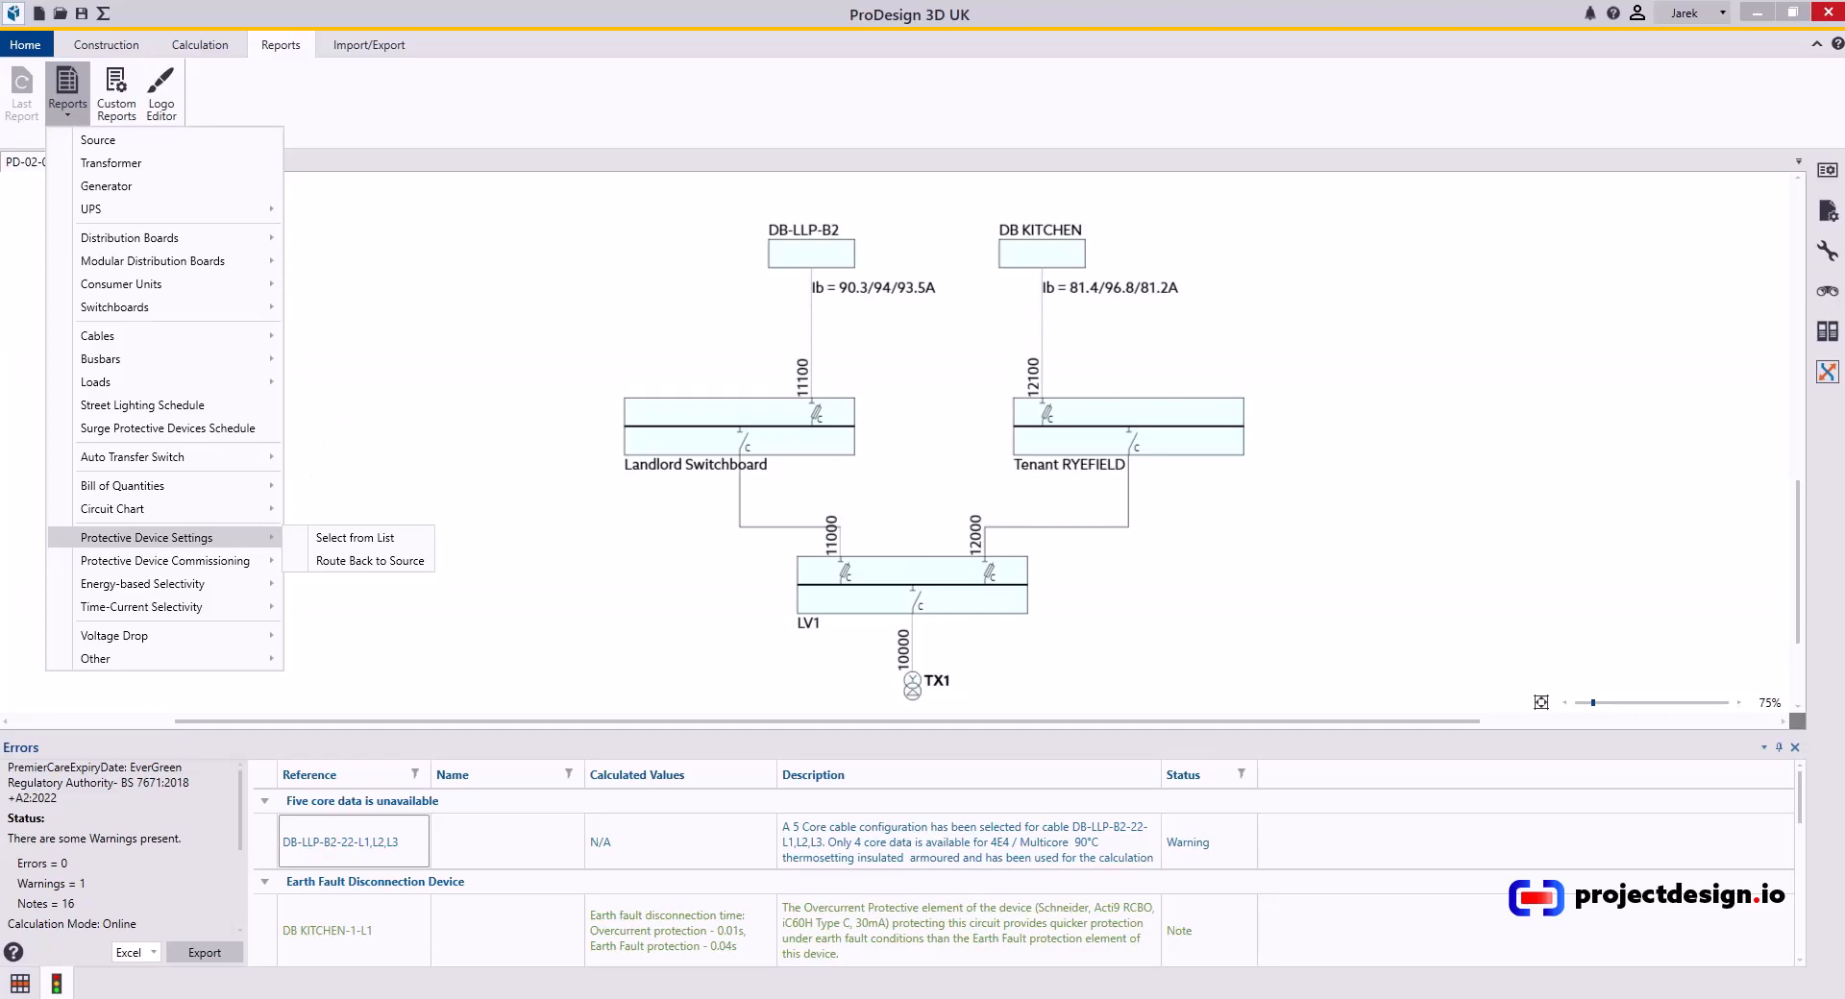
pyautogui.moveTo(453, 419)
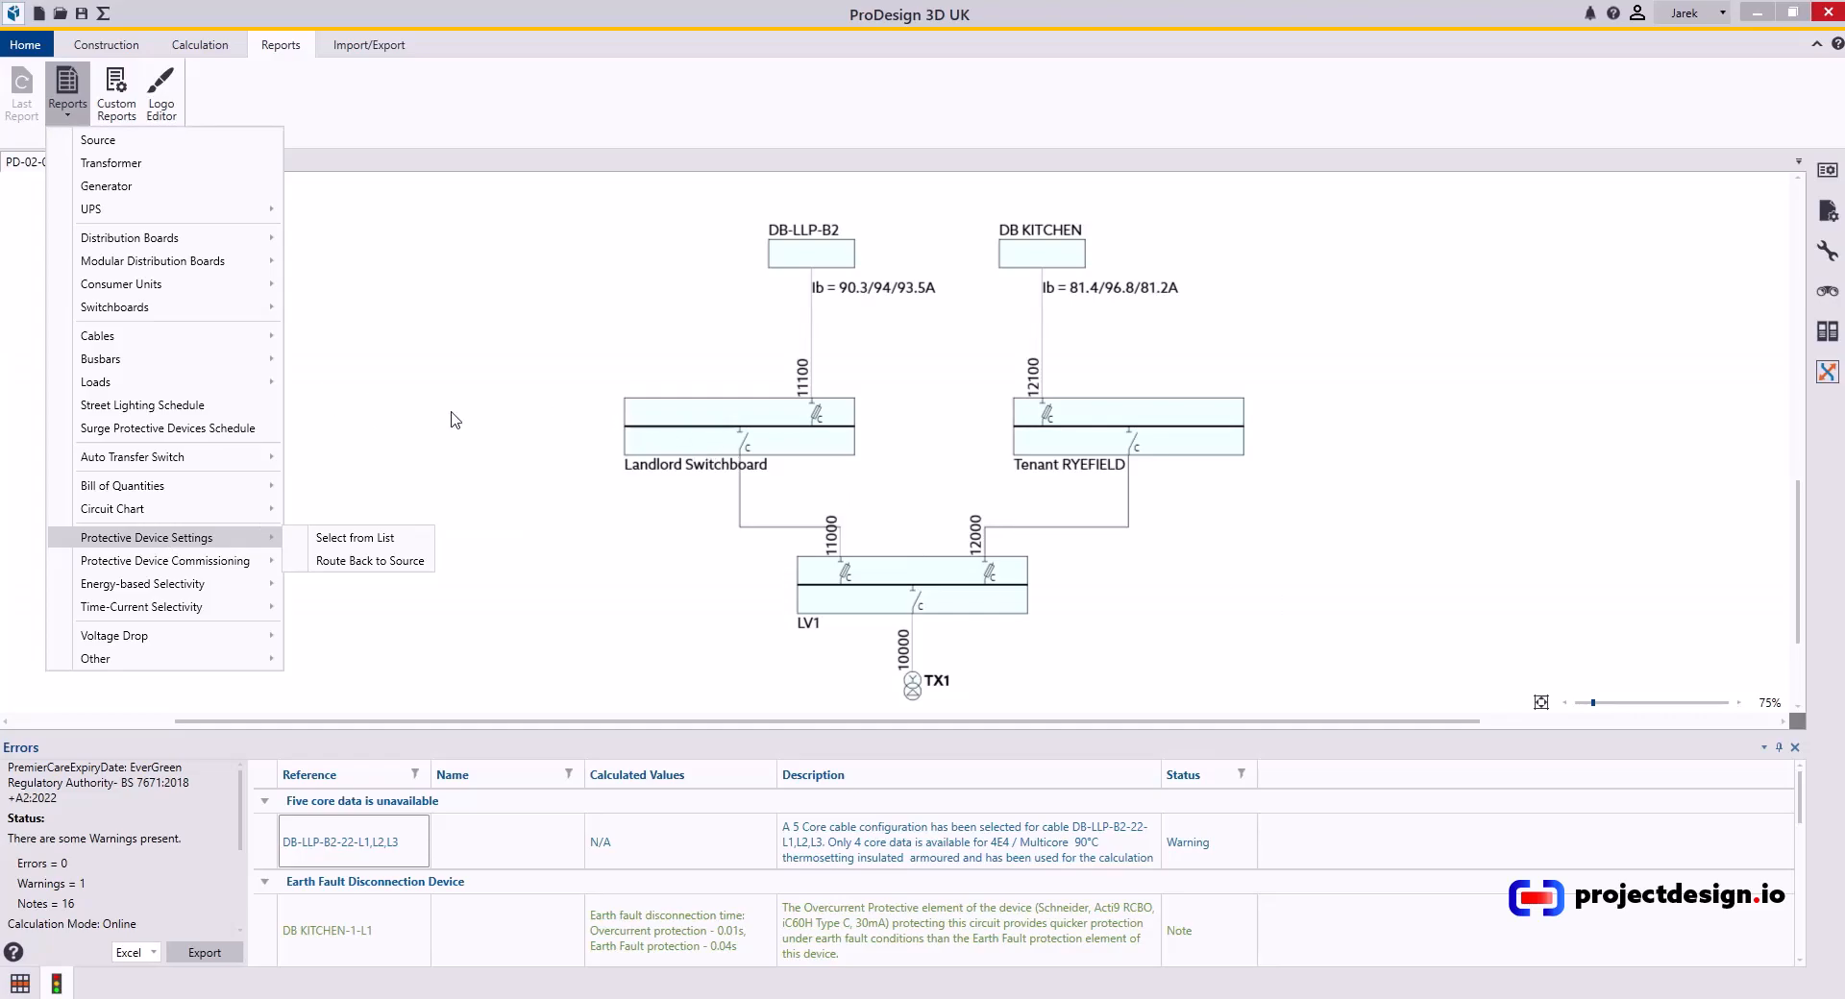
pyautogui.moveTo(165, 300)
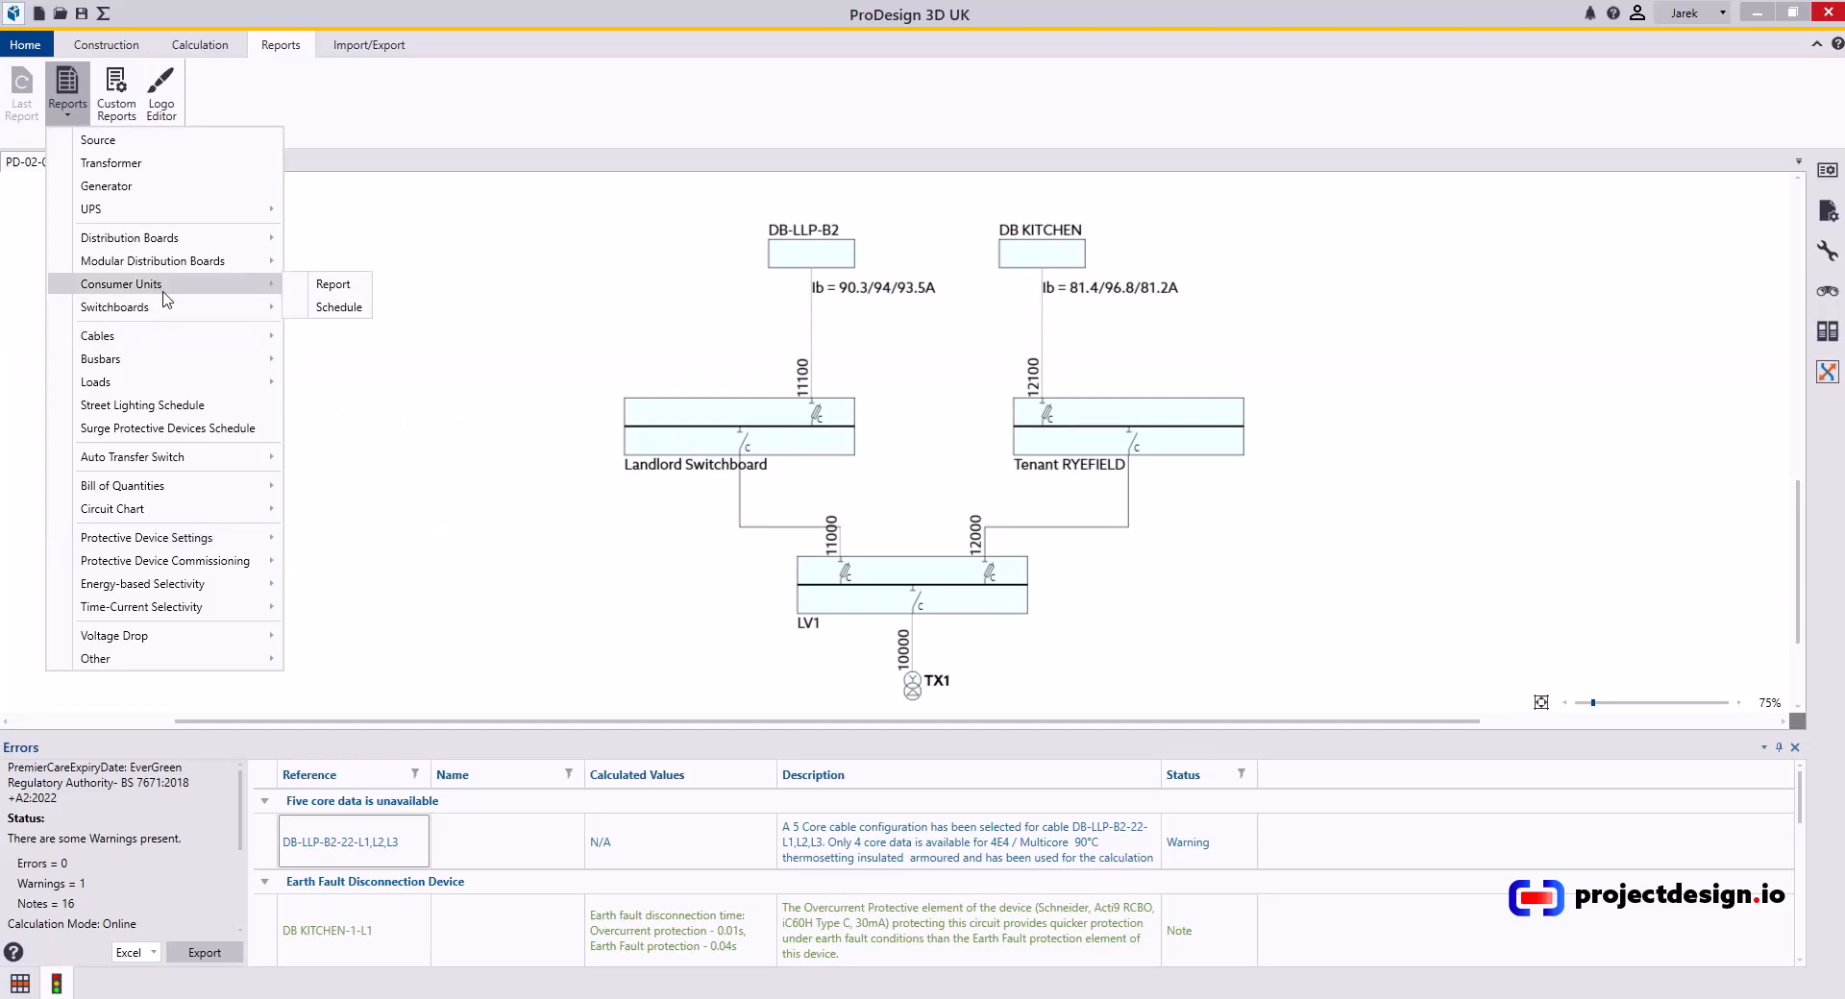
pyautogui.moveTo(96, 337)
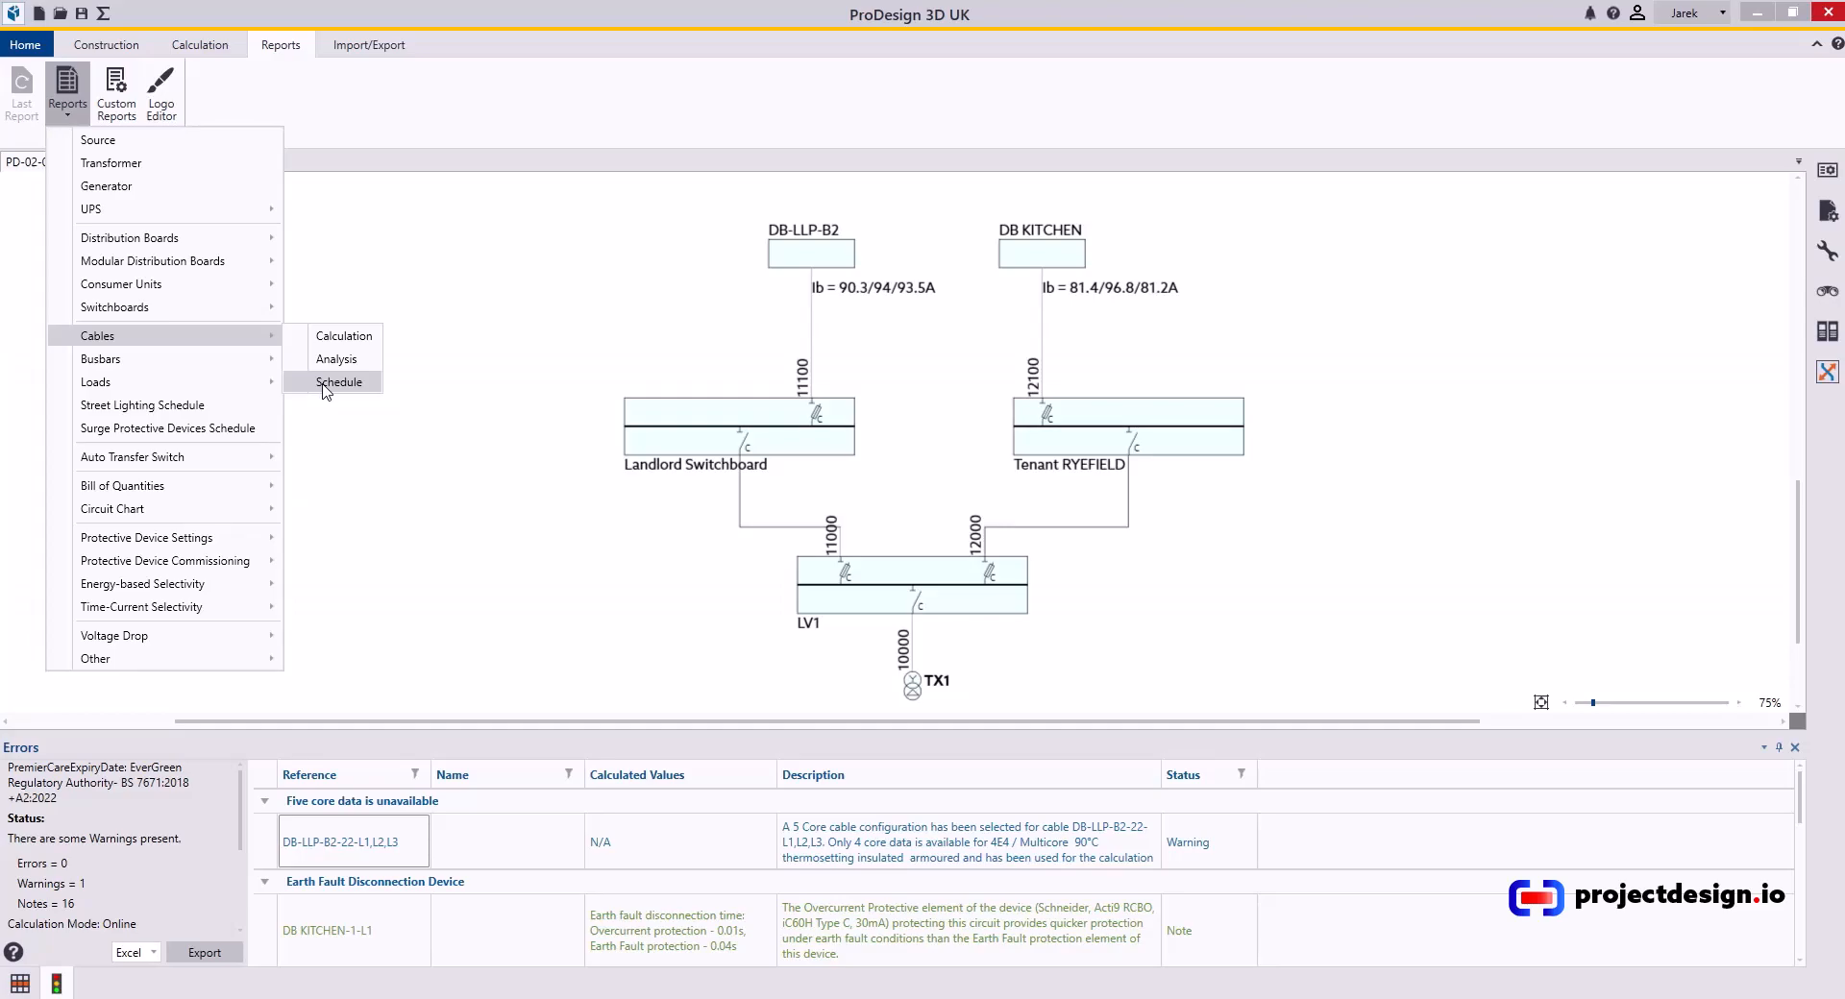
pyautogui.moveTo(330, 386)
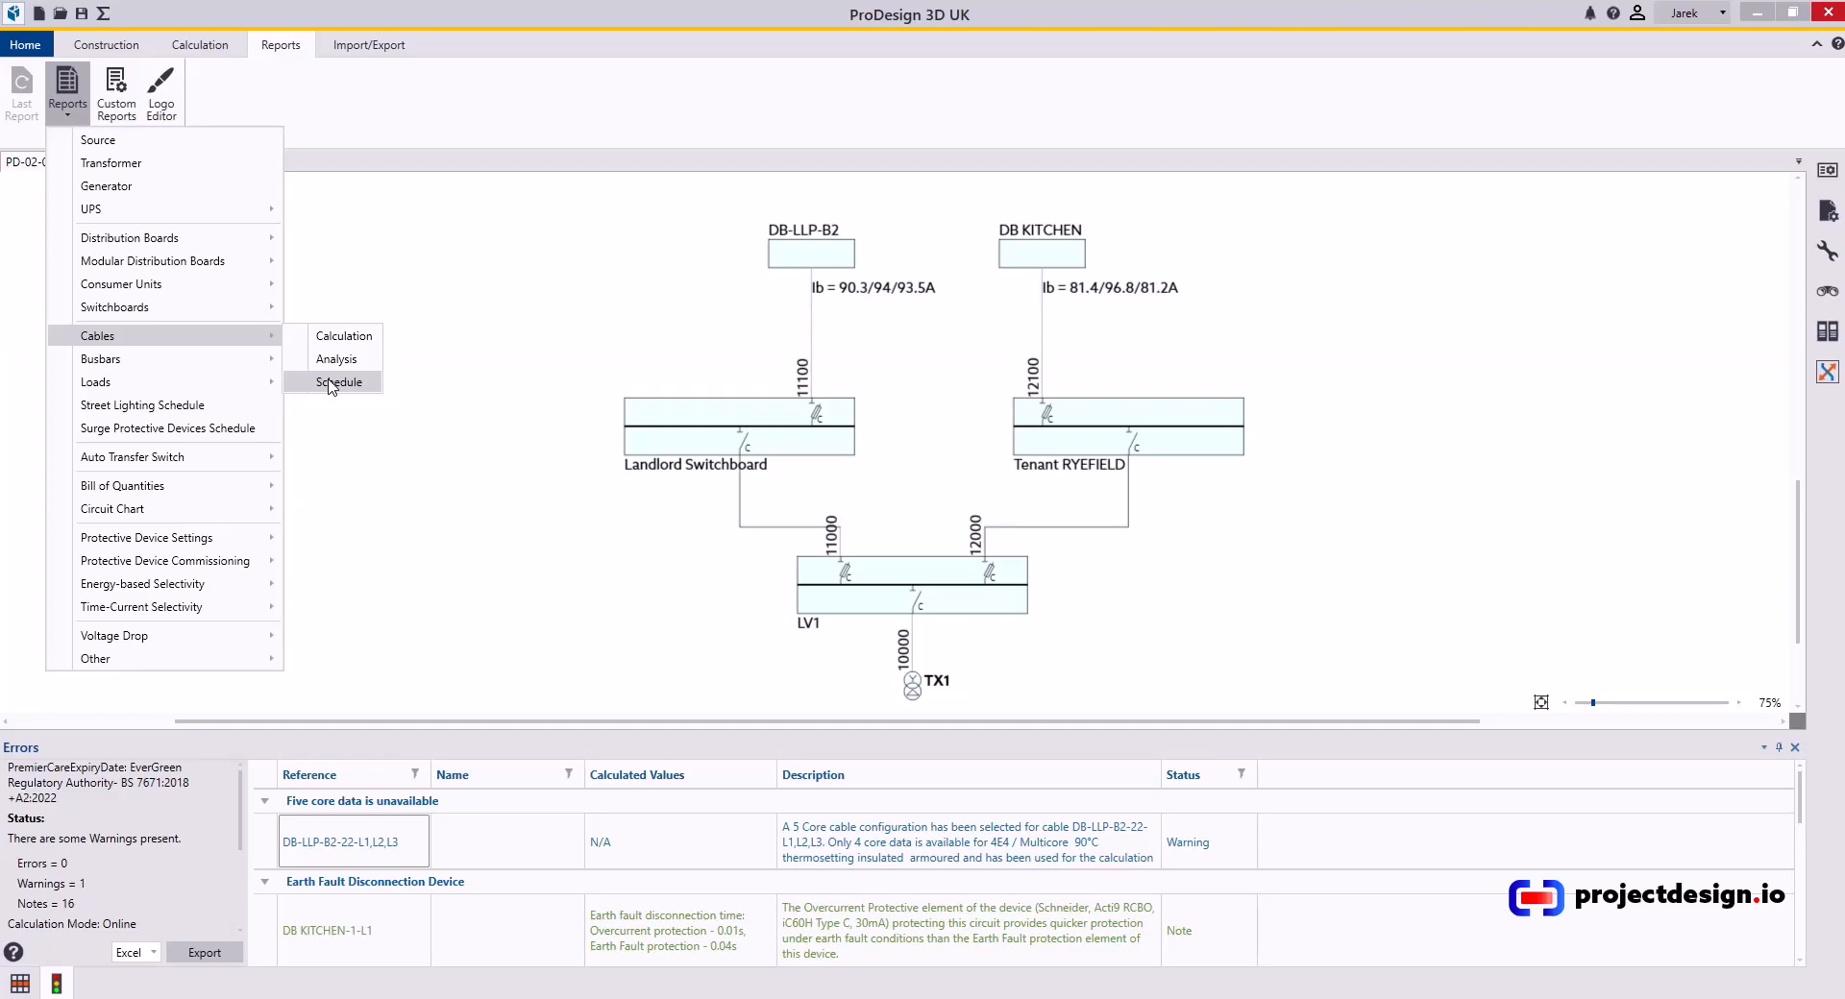
pyautogui.moveTo(131, 458)
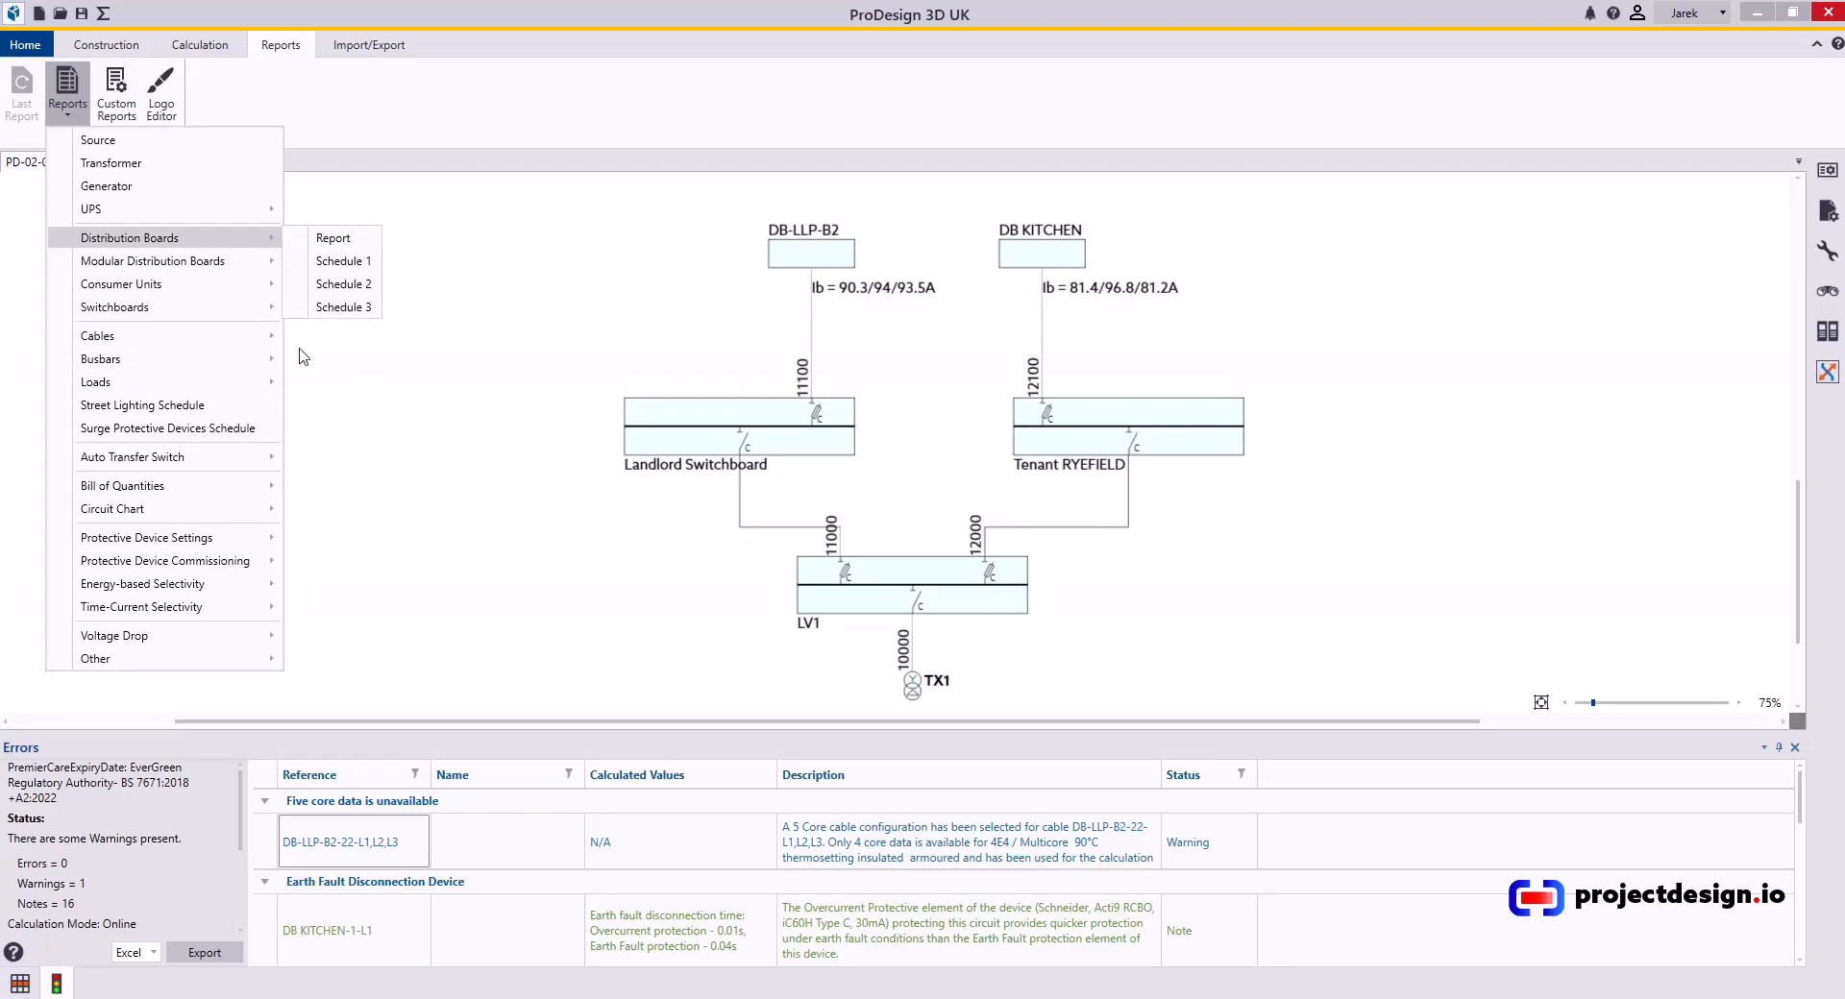
pyautogui.moveTo(142, 406)
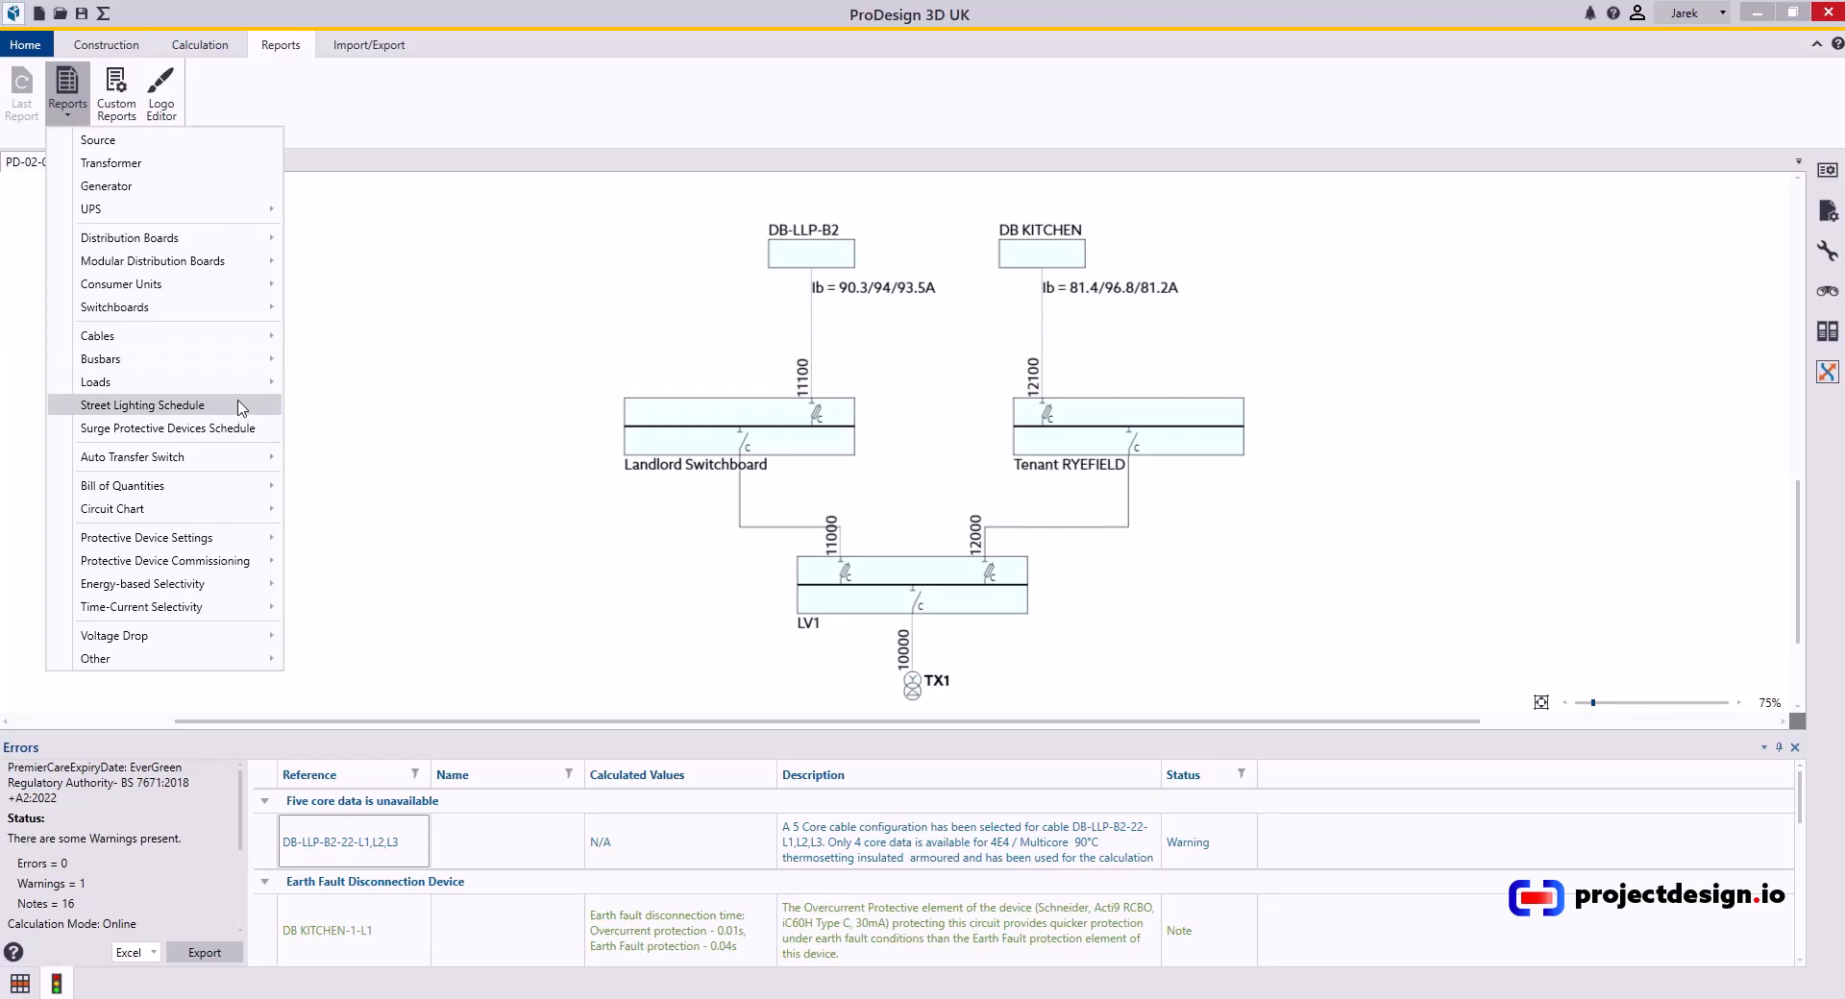
pyautogui.moveTo(148, 538)
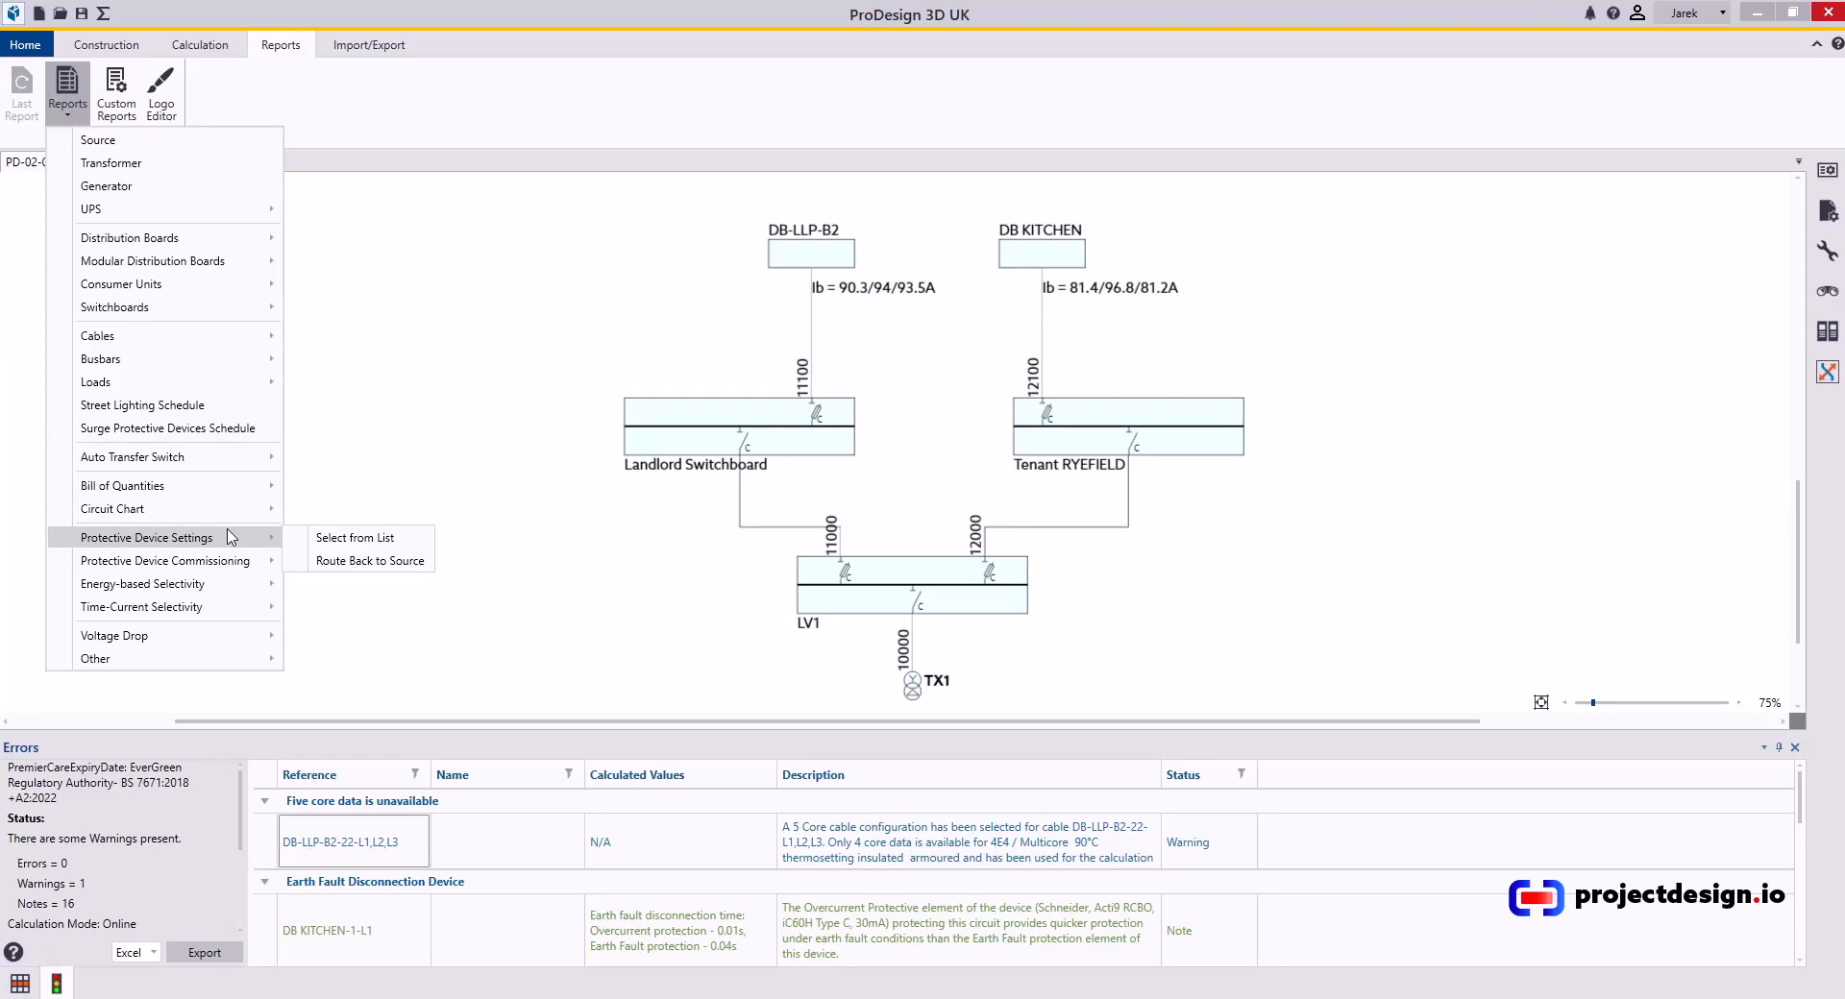
pyautogui.moveTo(185, 685)
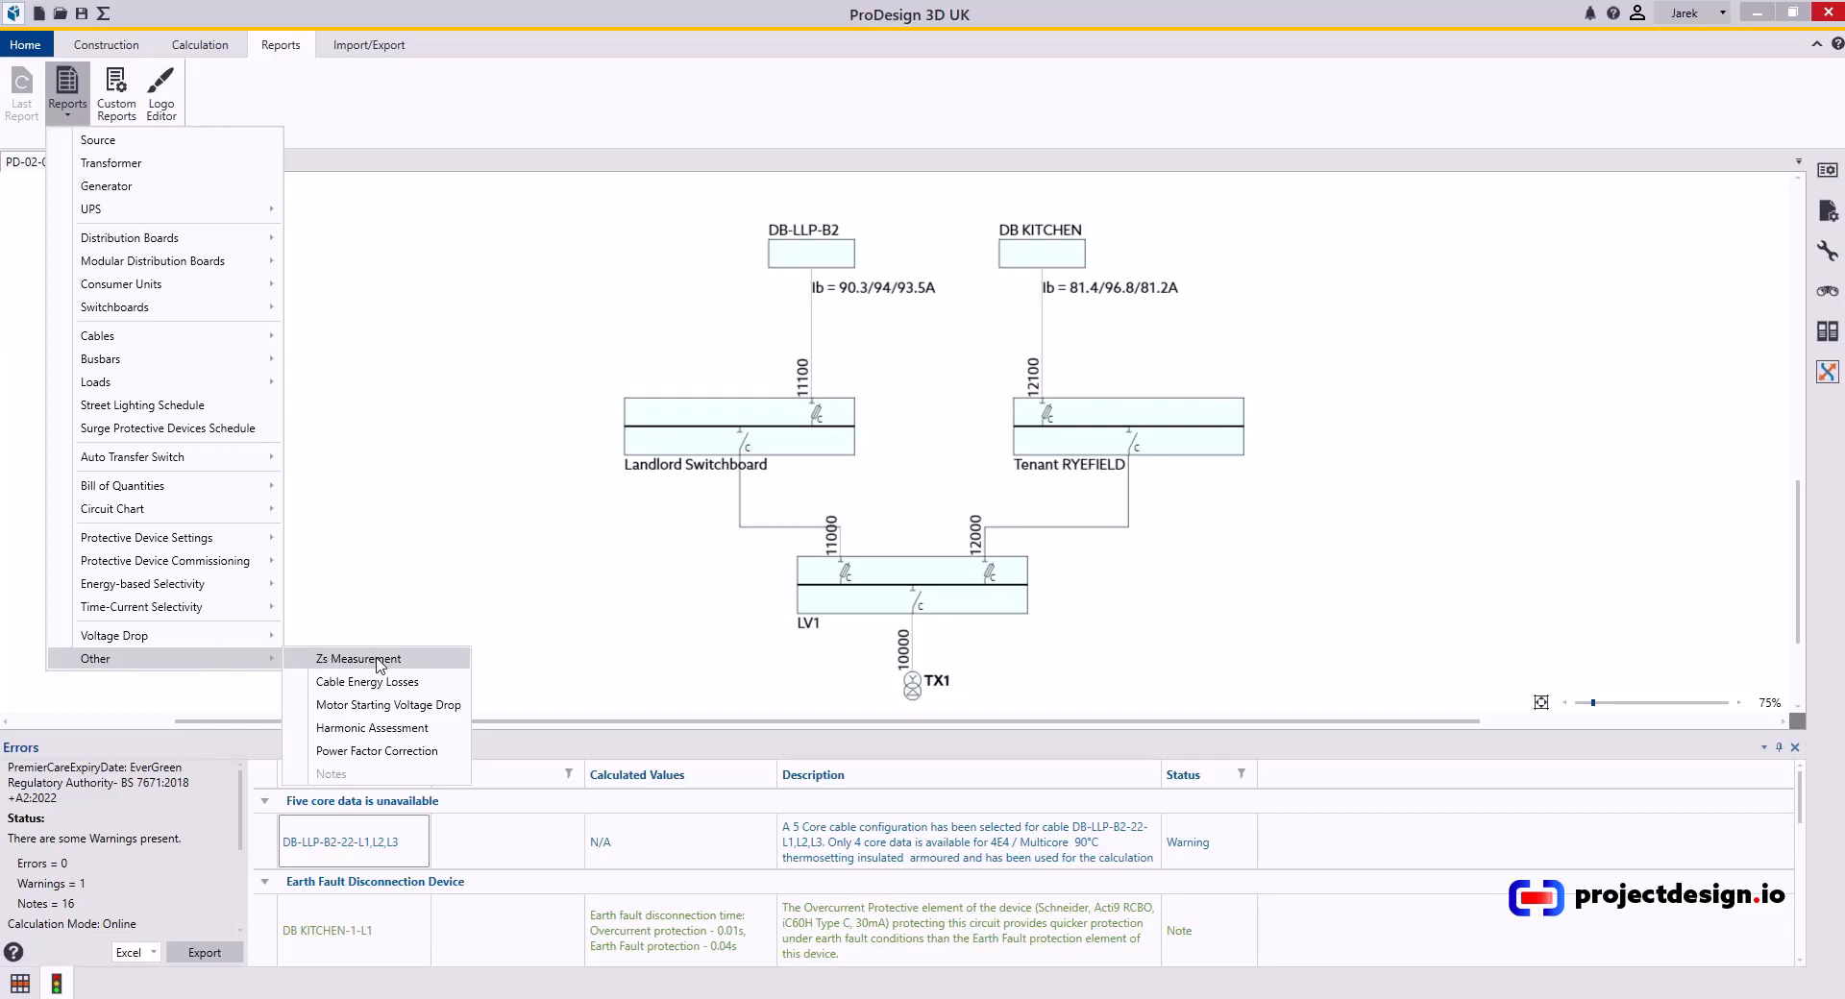
pyautogui.moveTo(386, 588)
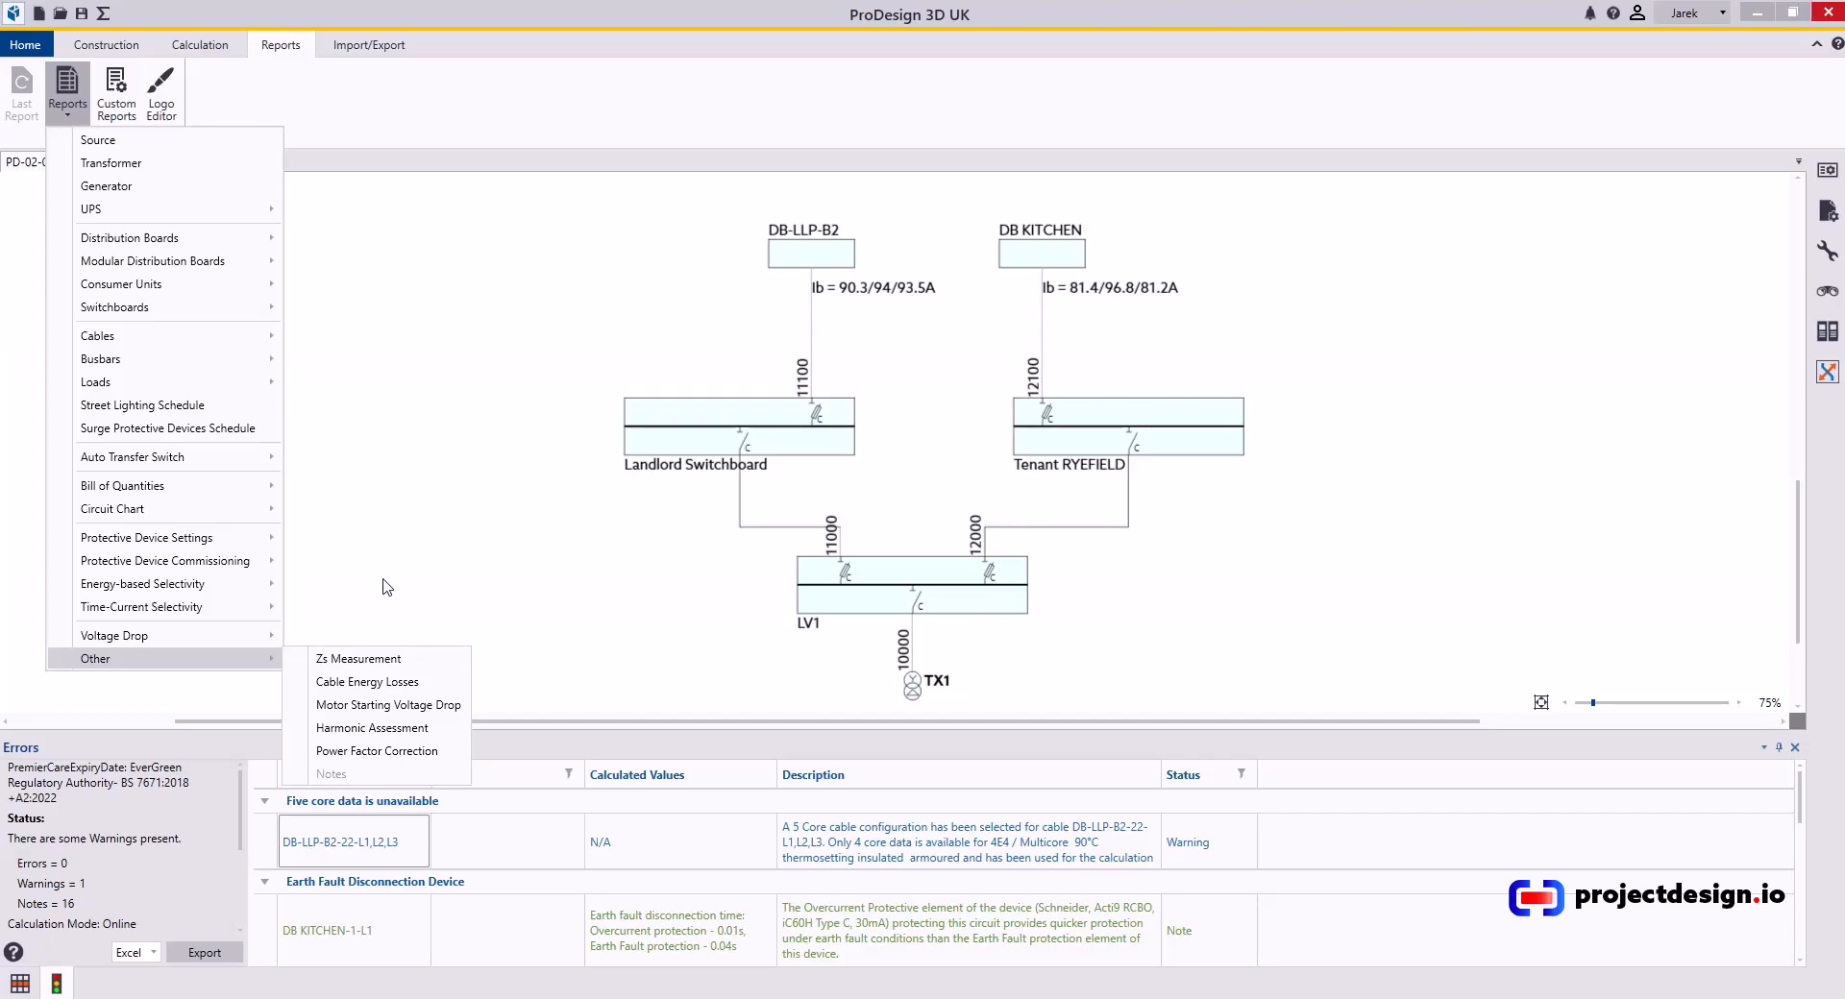
pyautogui.click(369, 45)
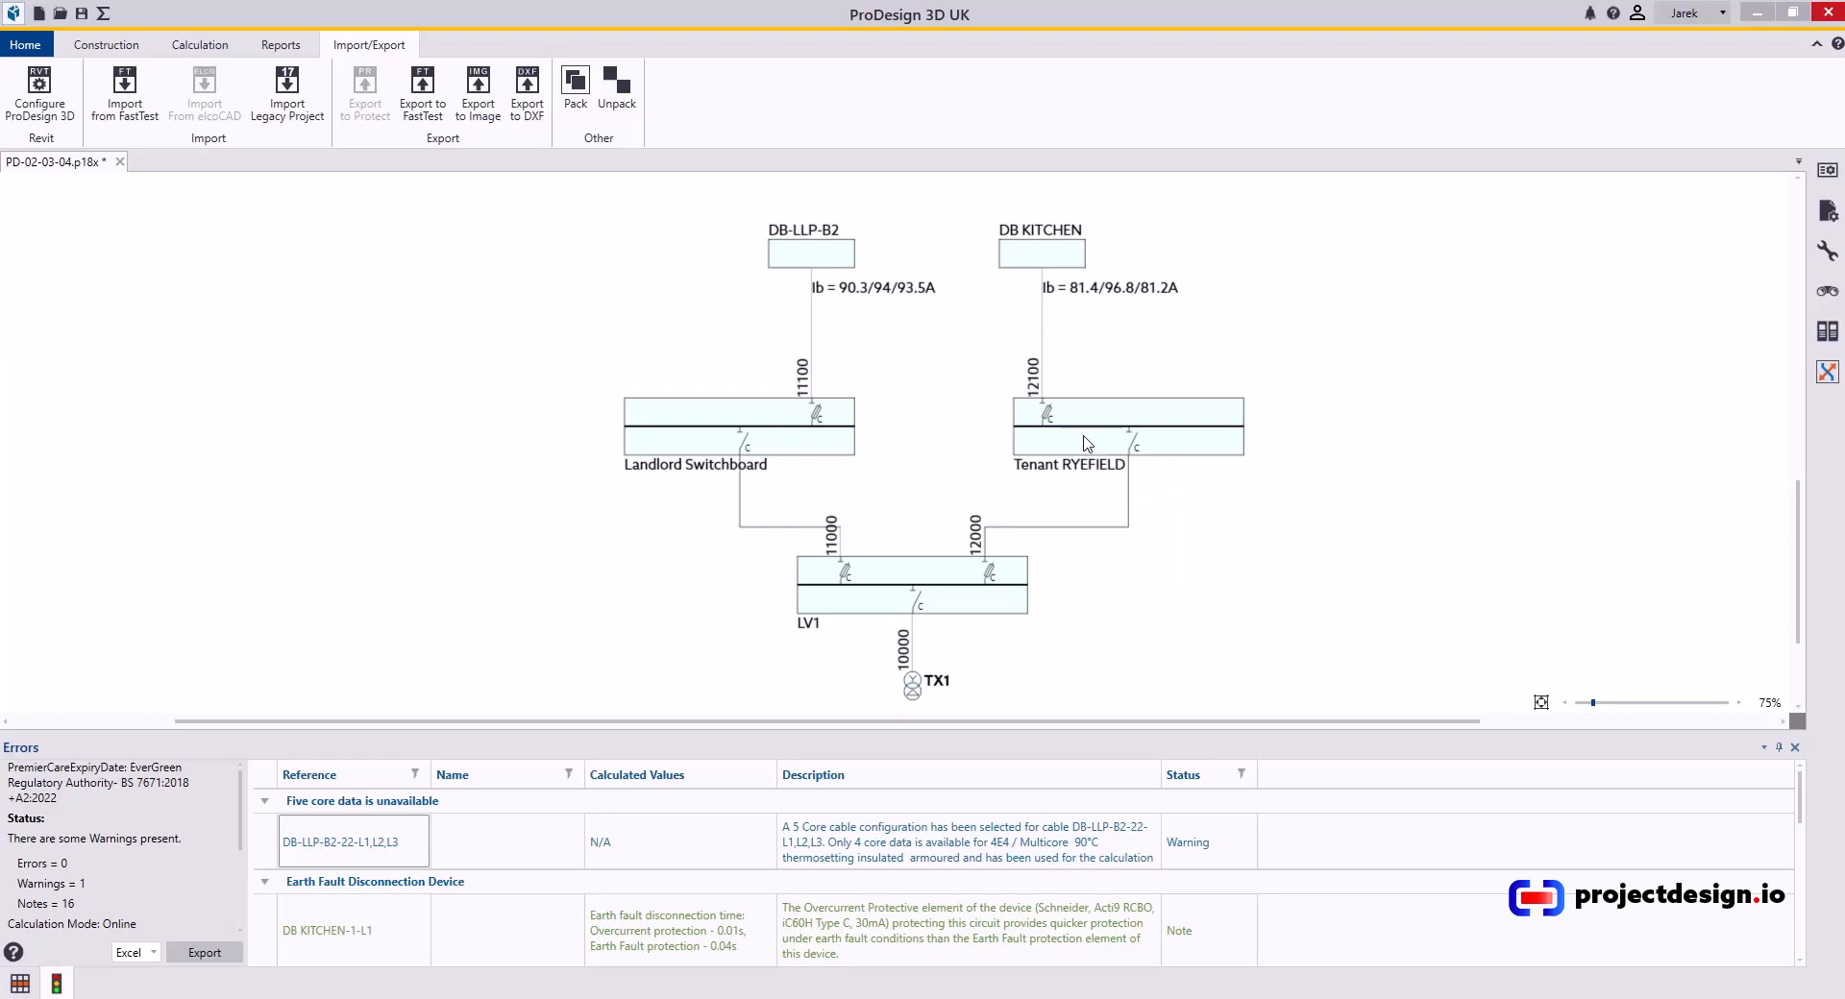
pyautogui.moveTo(1061, 392)
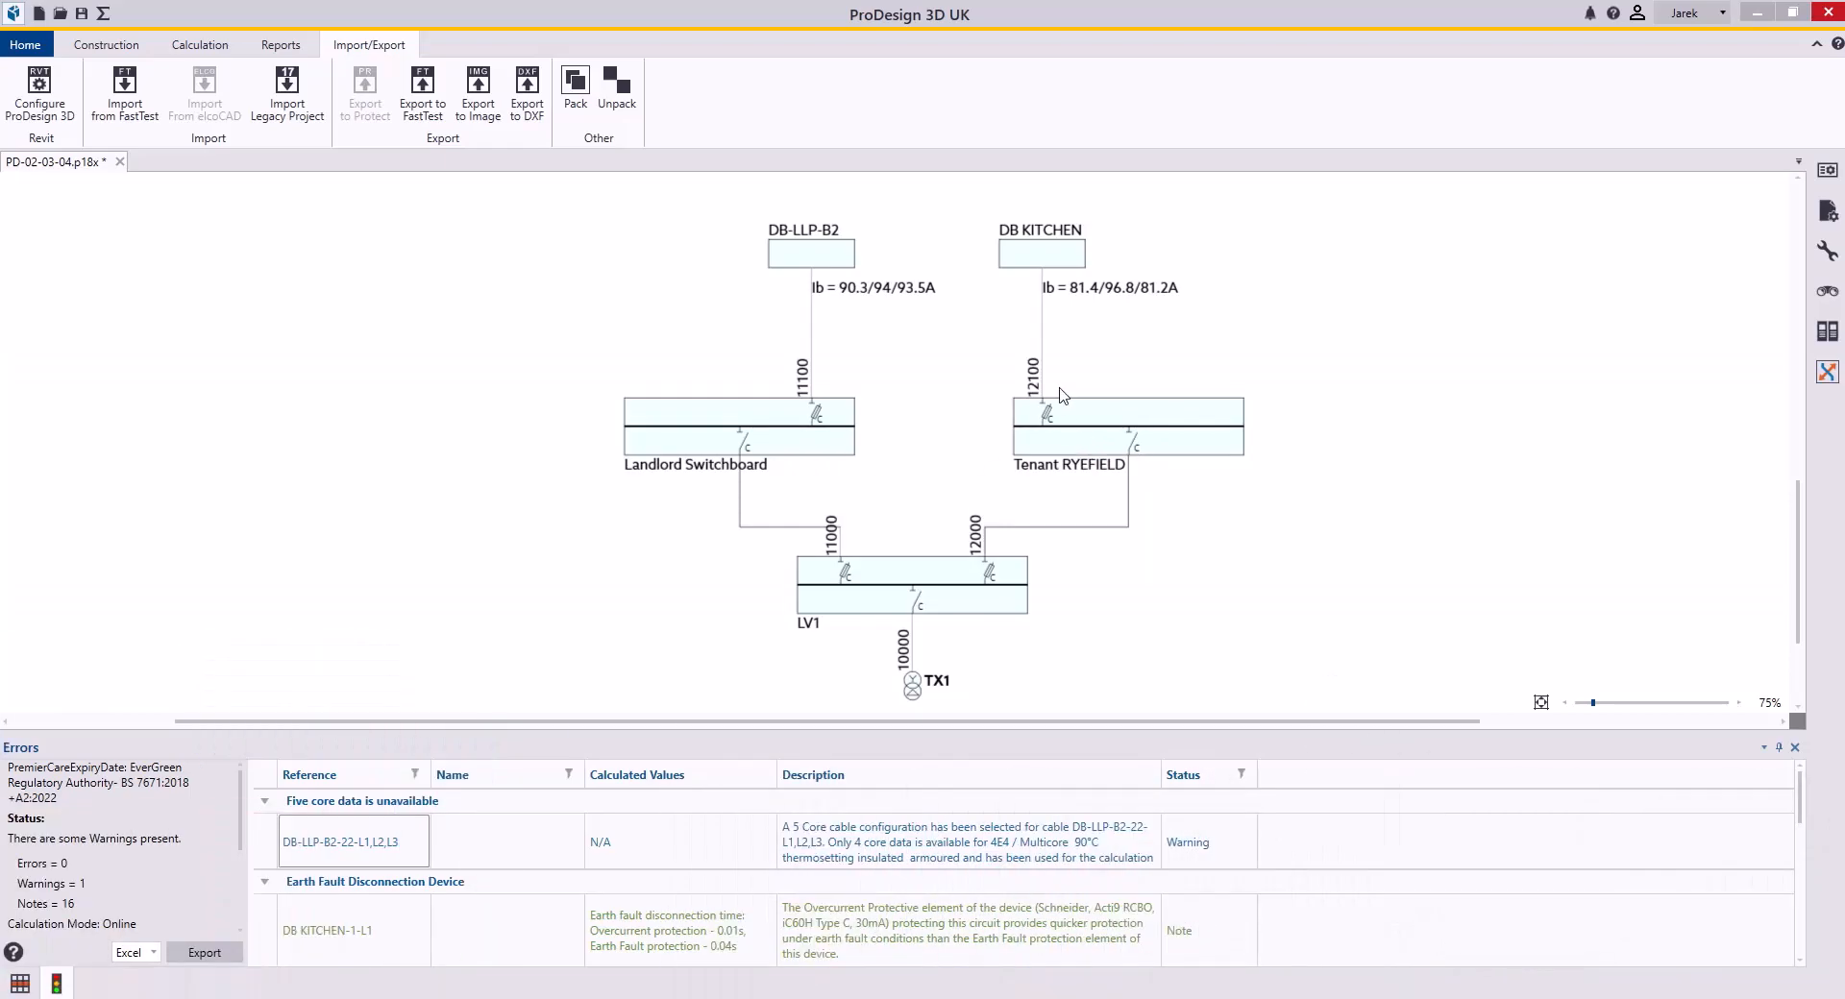